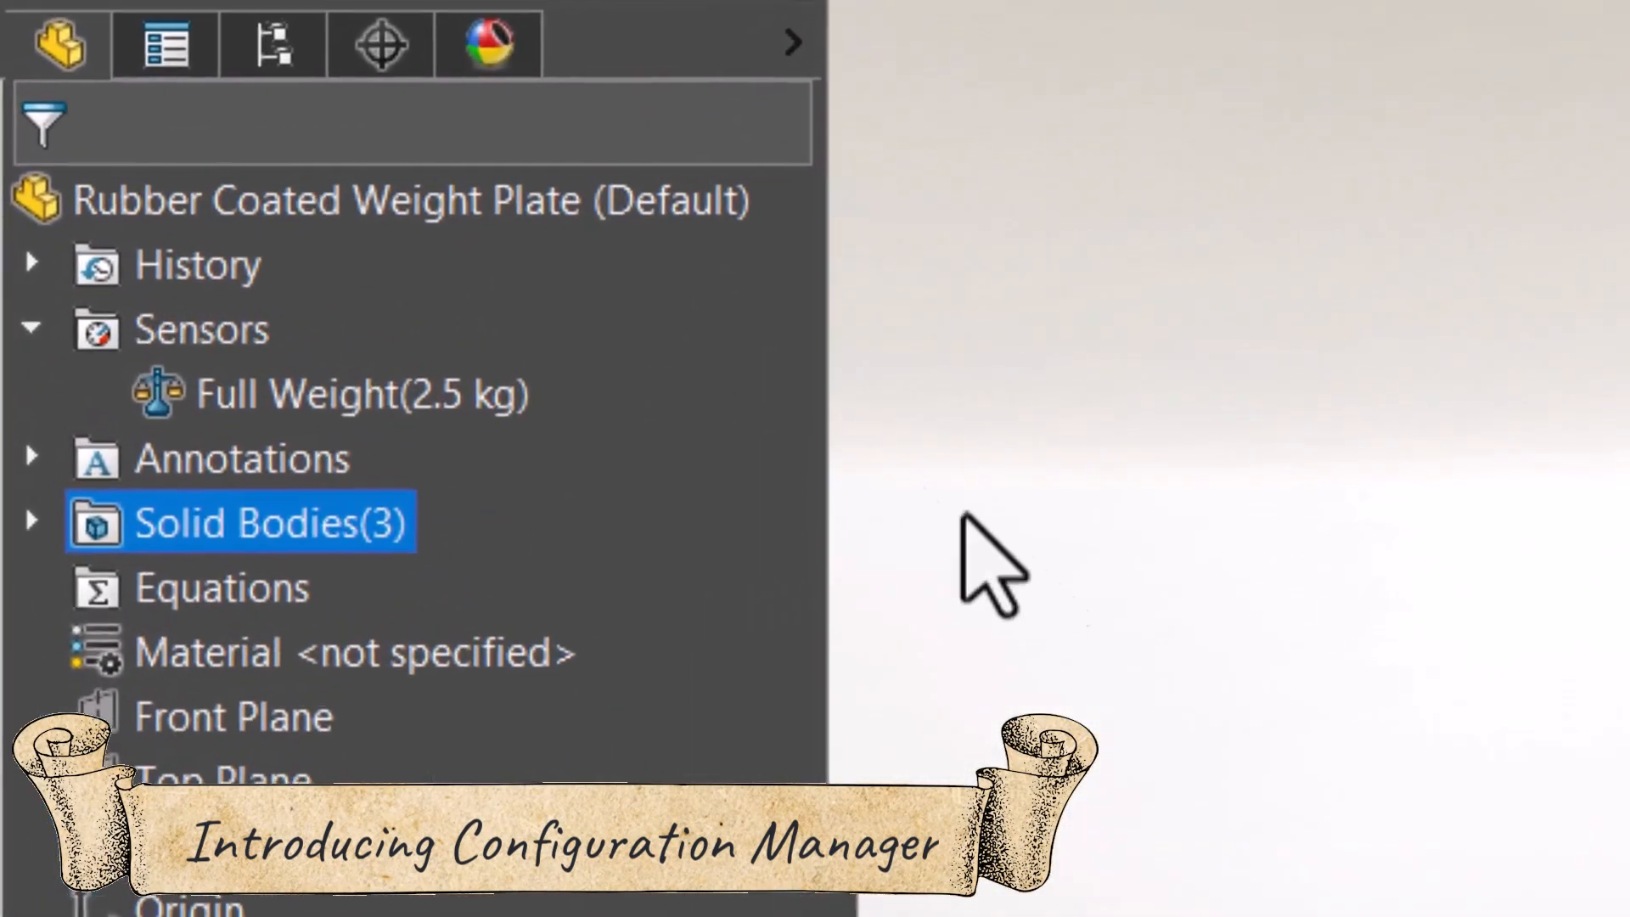
Rename the Default configuration to 2.5 KG in the ConfigurationManager
left_click(272, 39)
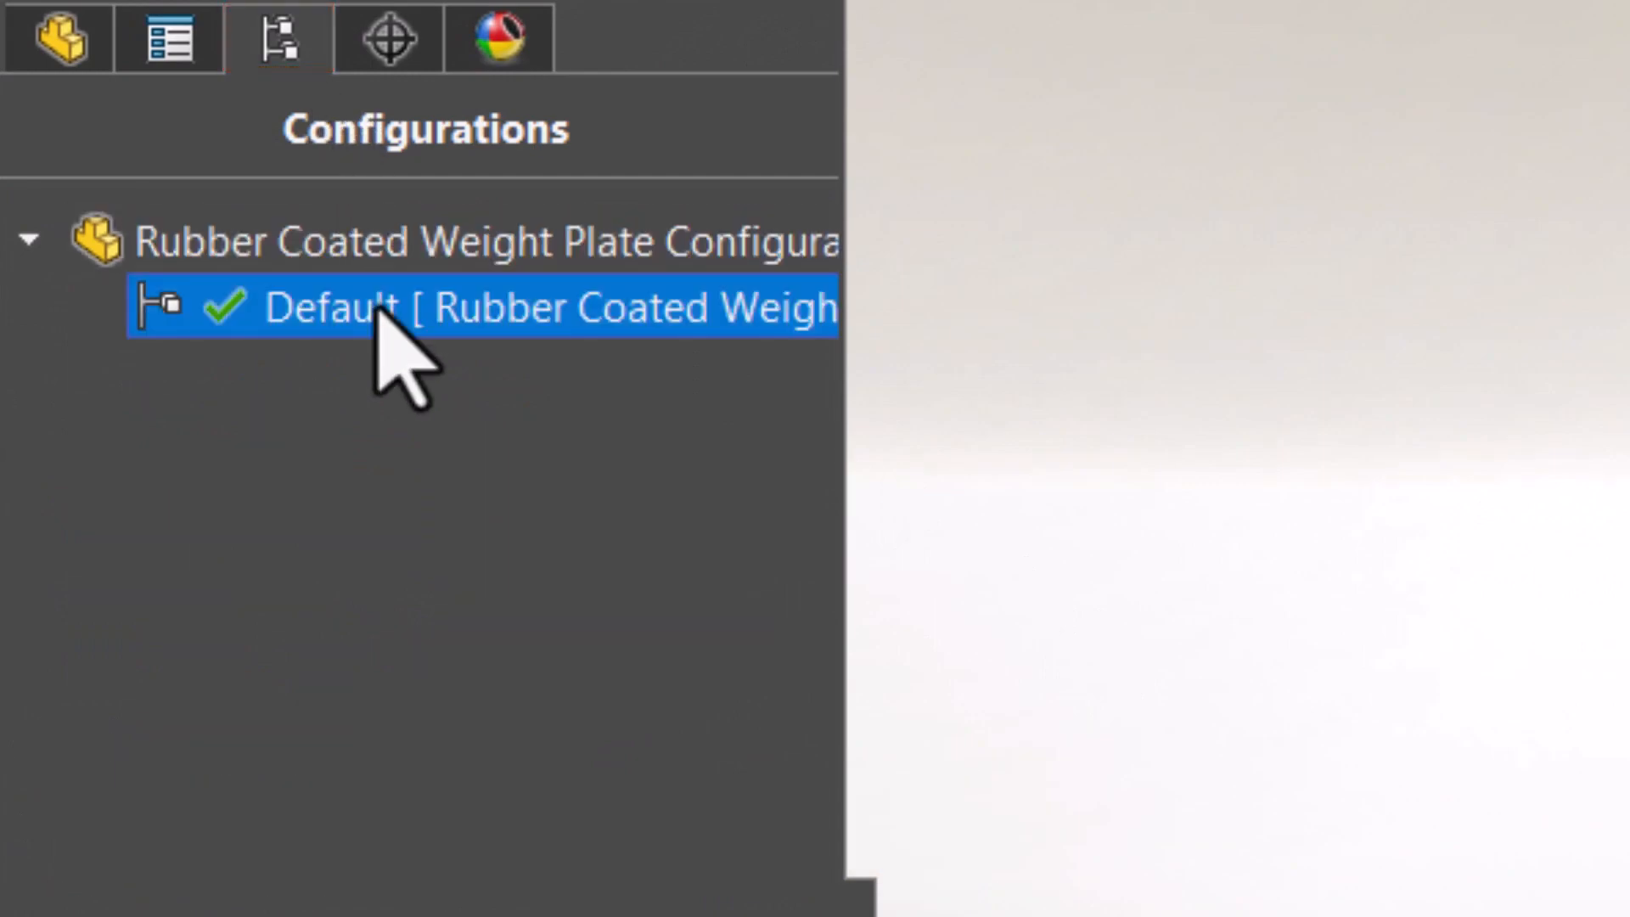
key("f2")
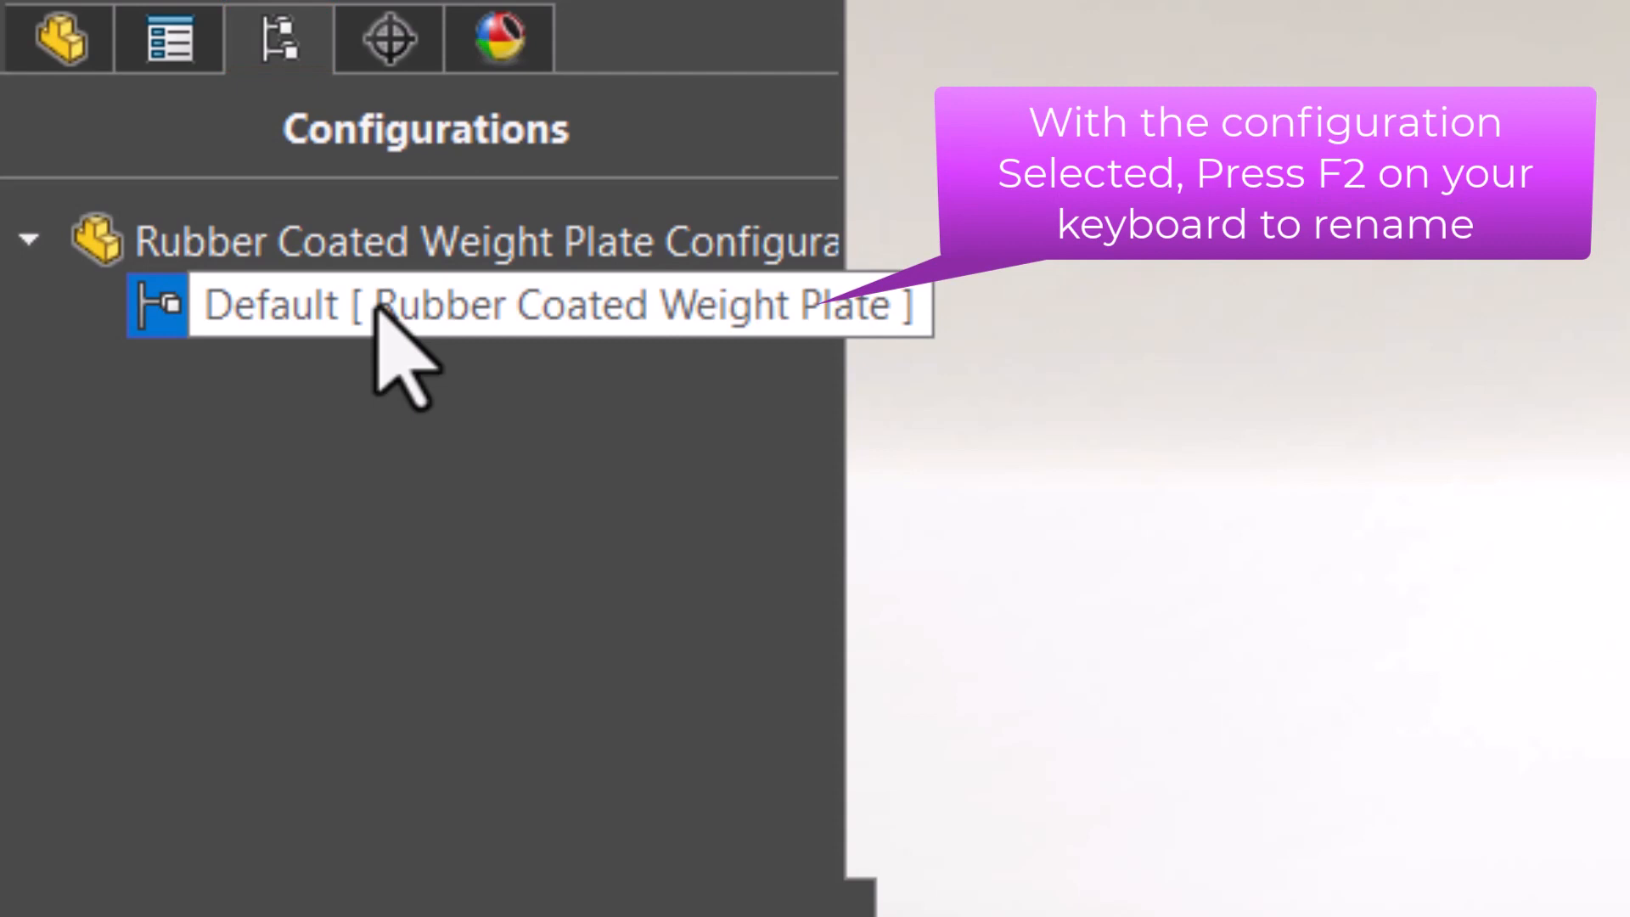
type("2.5 KG")
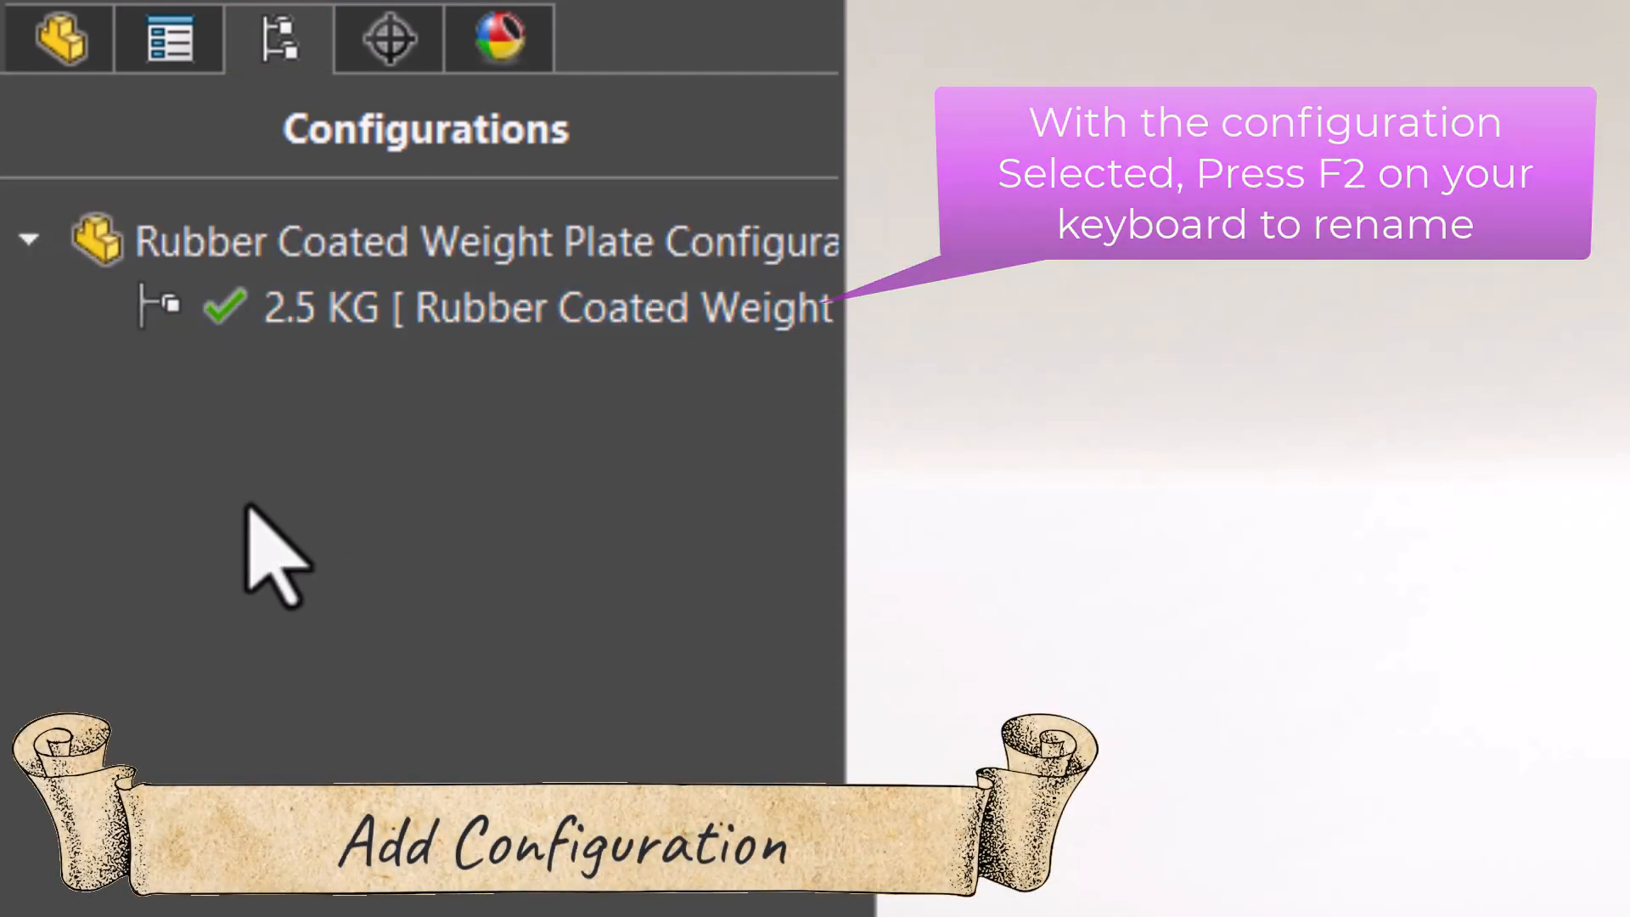
Add a 5 KG configuration described as 5 KG Rubber Coated Weight Plate and activate it
right_click(275, 550)
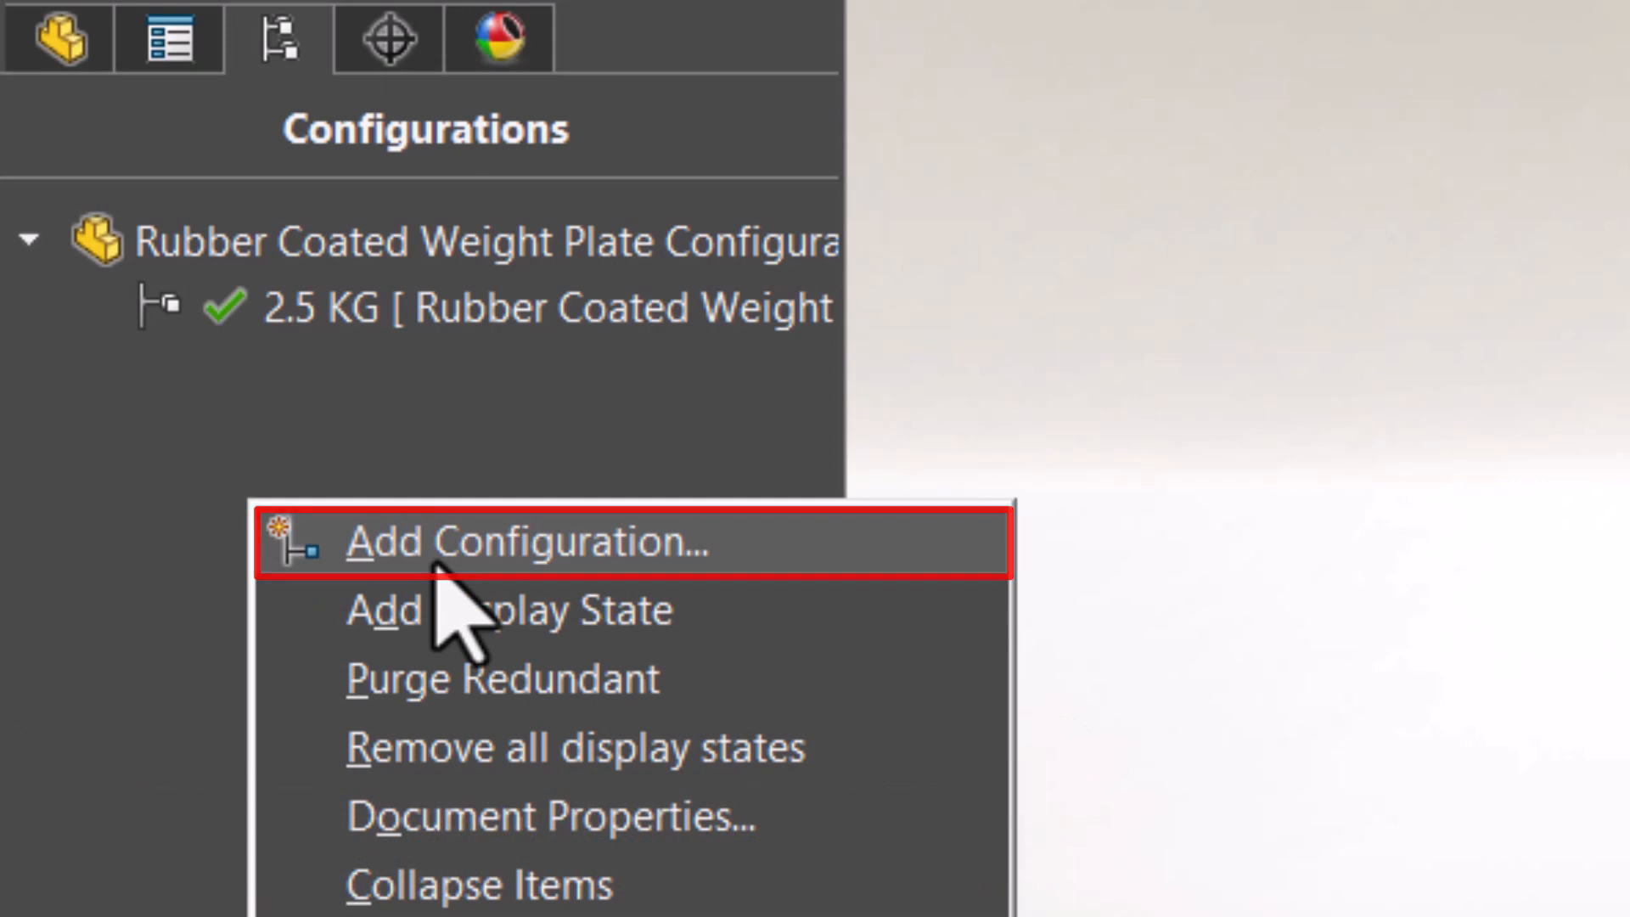
left_click(524, 539)
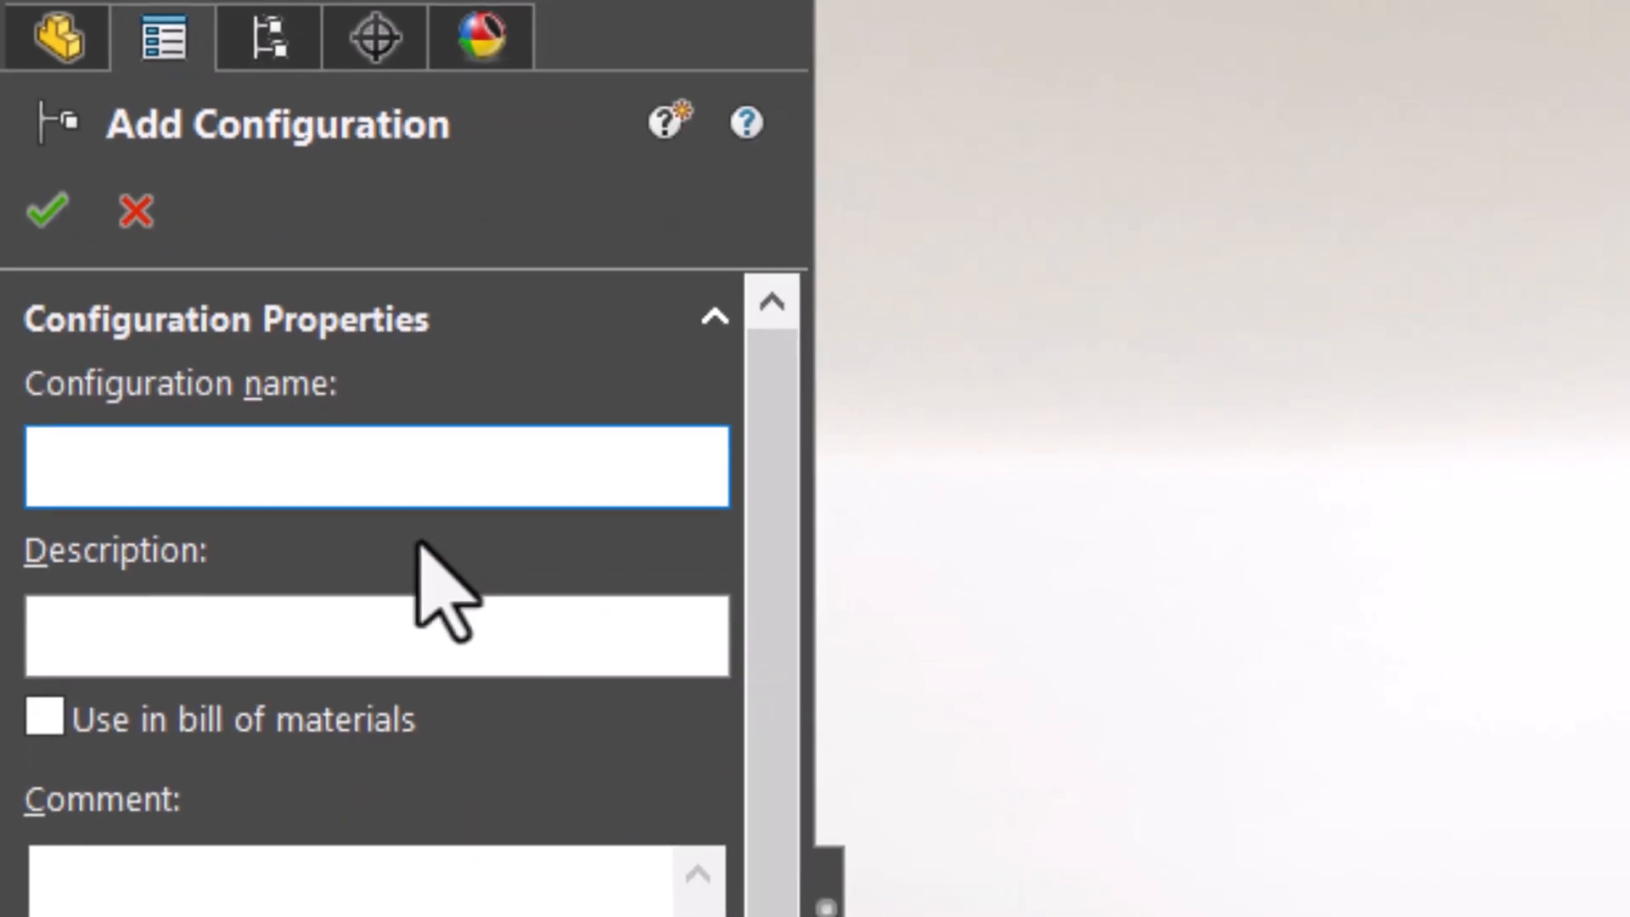
type("5")
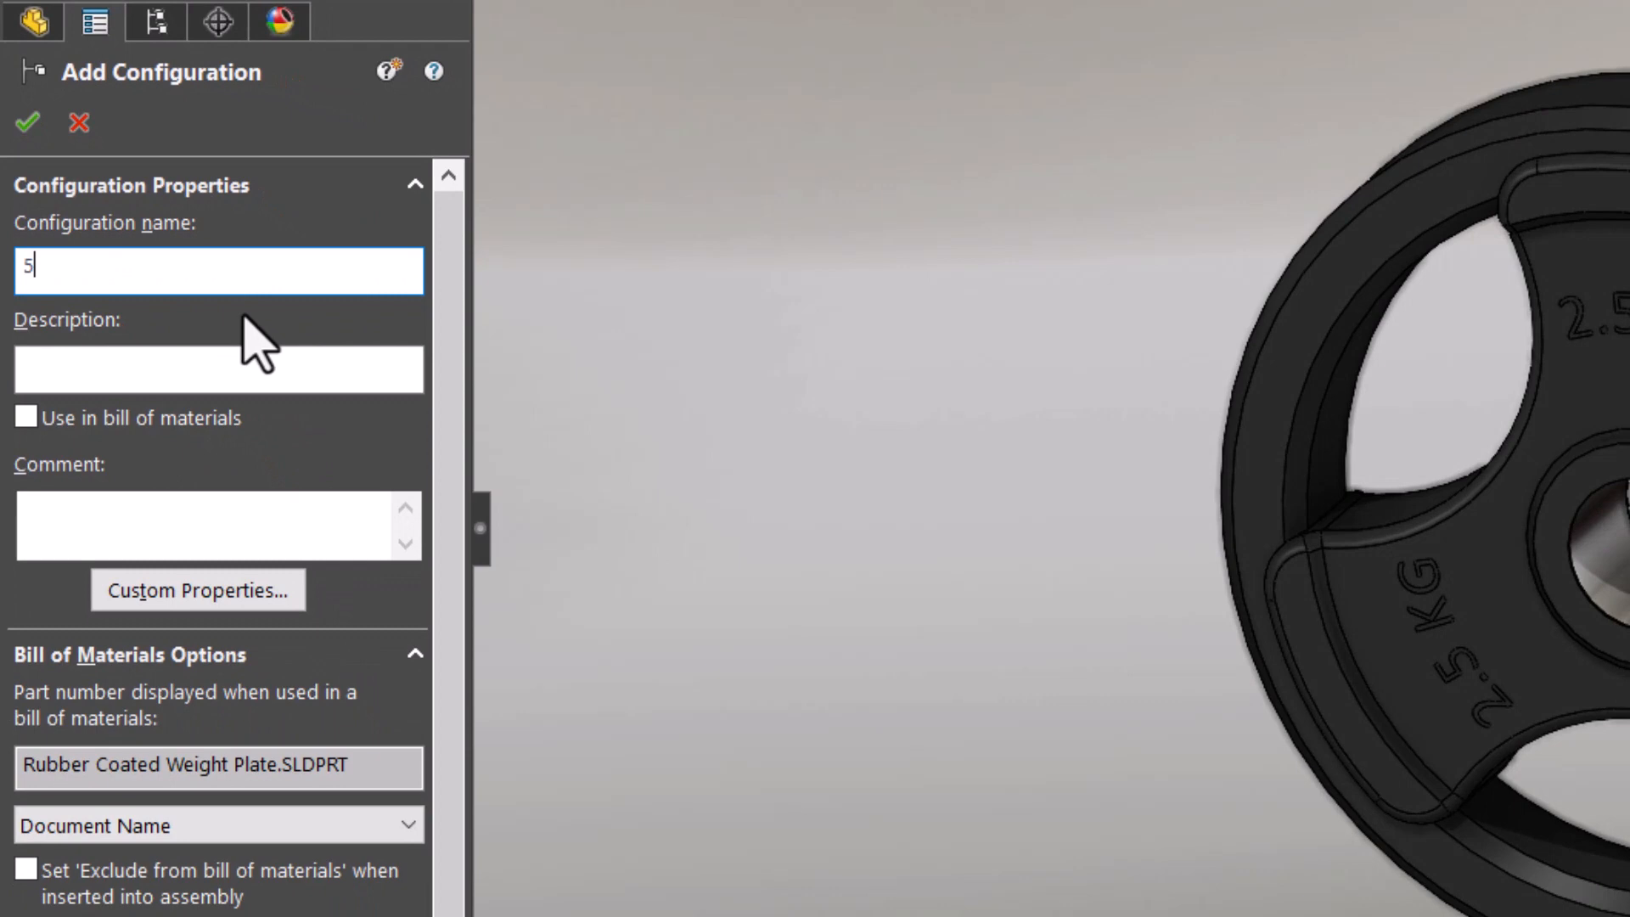
type("5 KG")
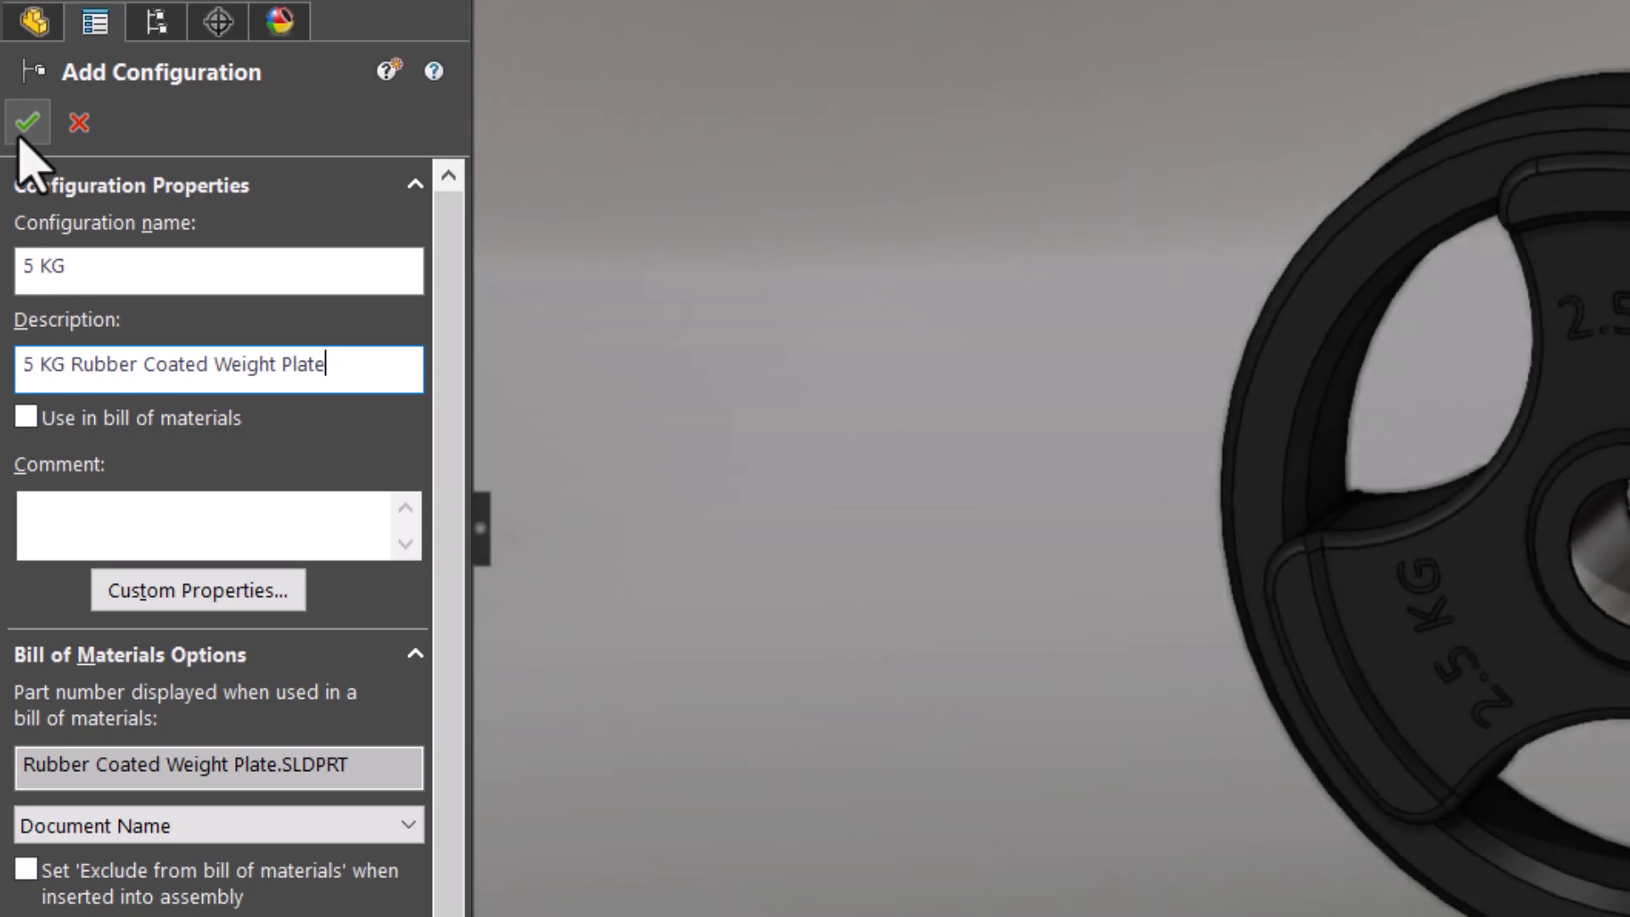
left_click(27, 122)
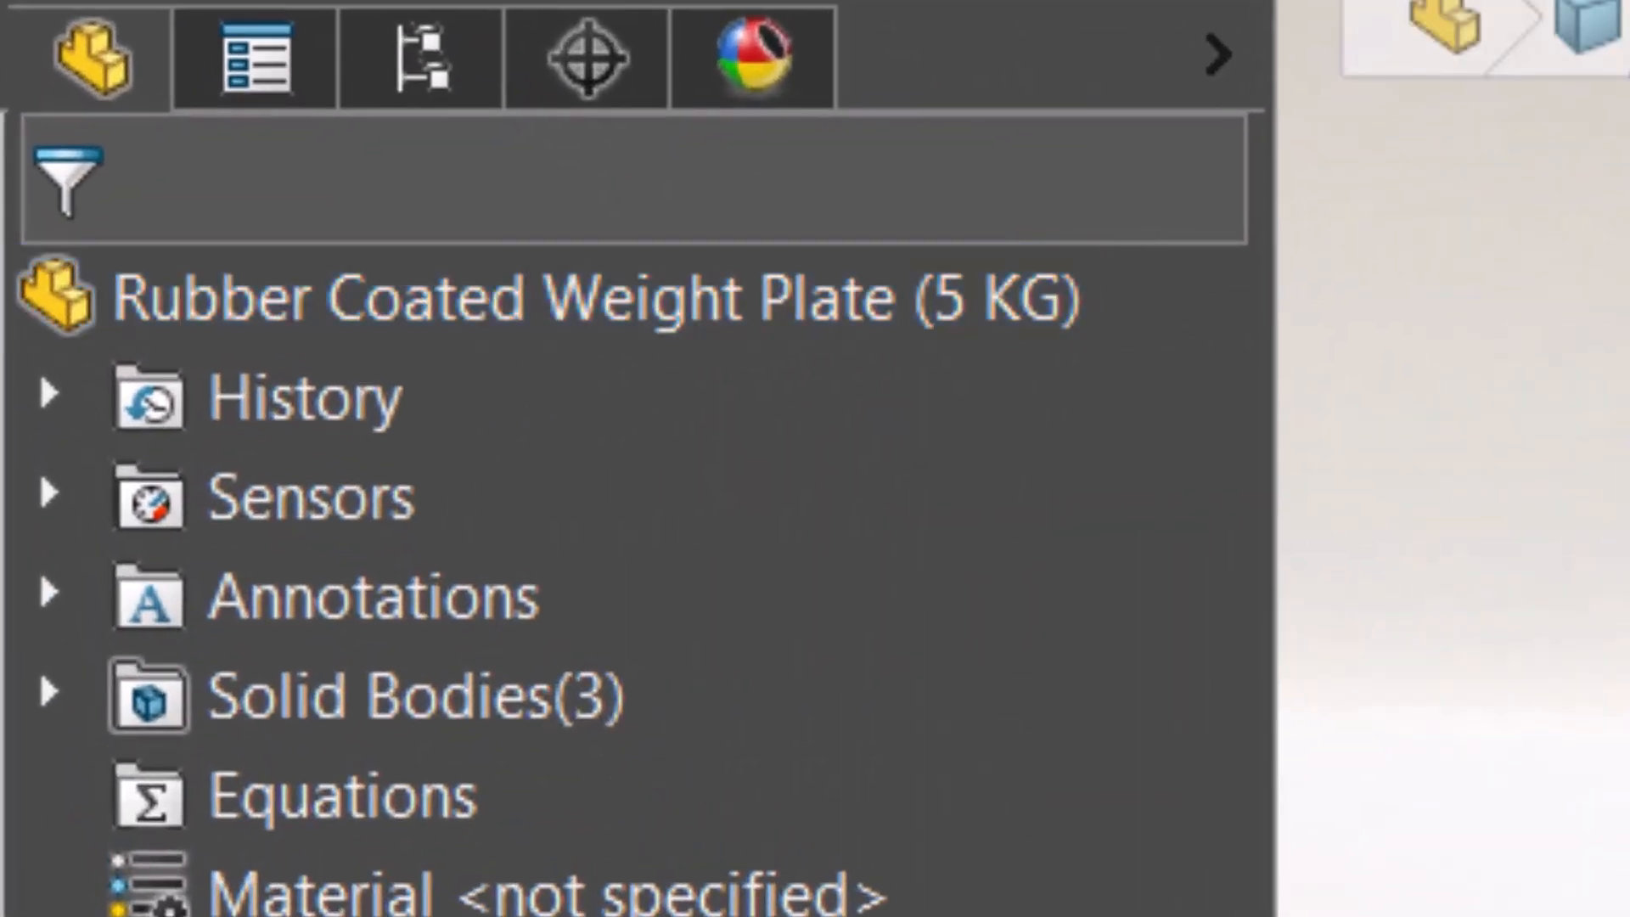
Change the Plate Design Ø160 outer diameter for This Configuration only (5 KG)
double_click(990, 299)
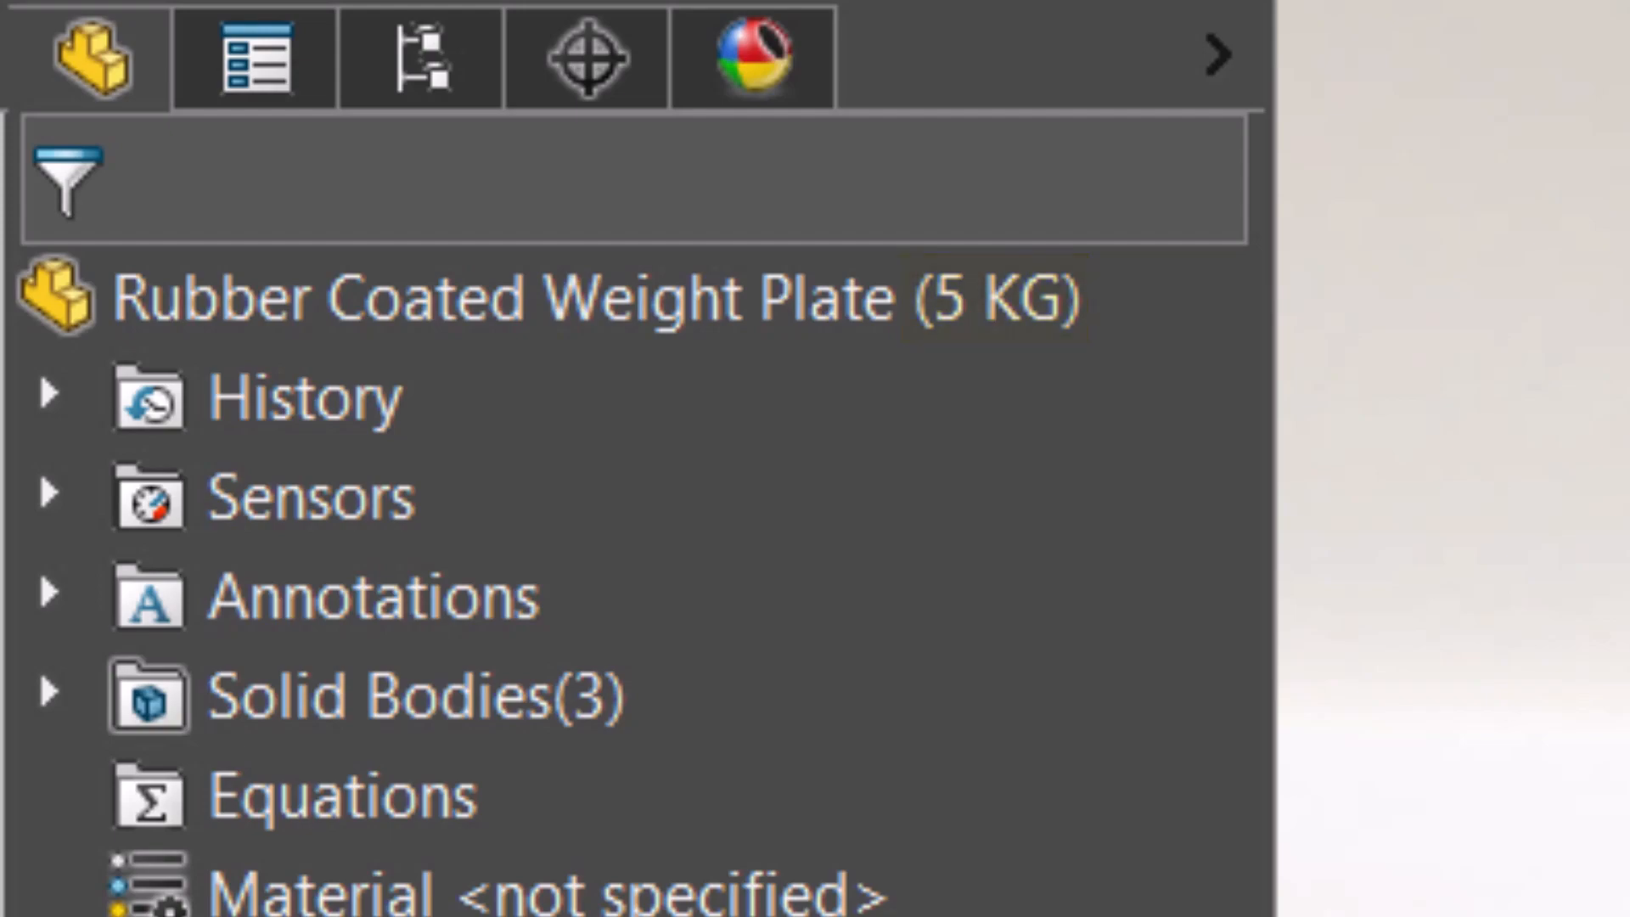
left_click(136, 494)
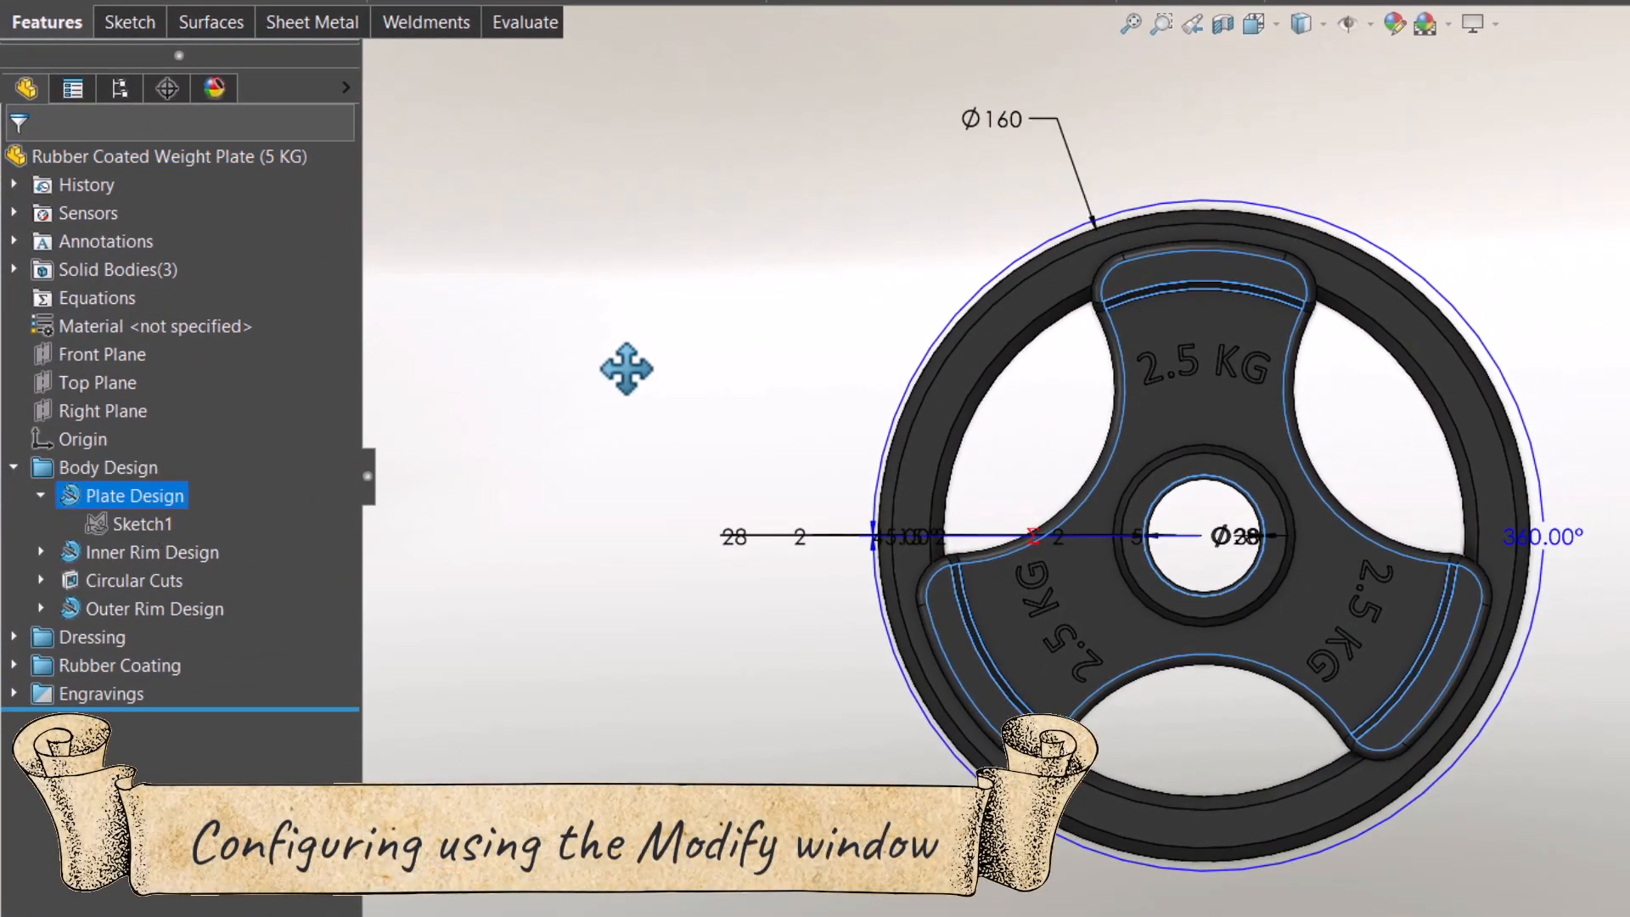
mouse_move(978, 171)
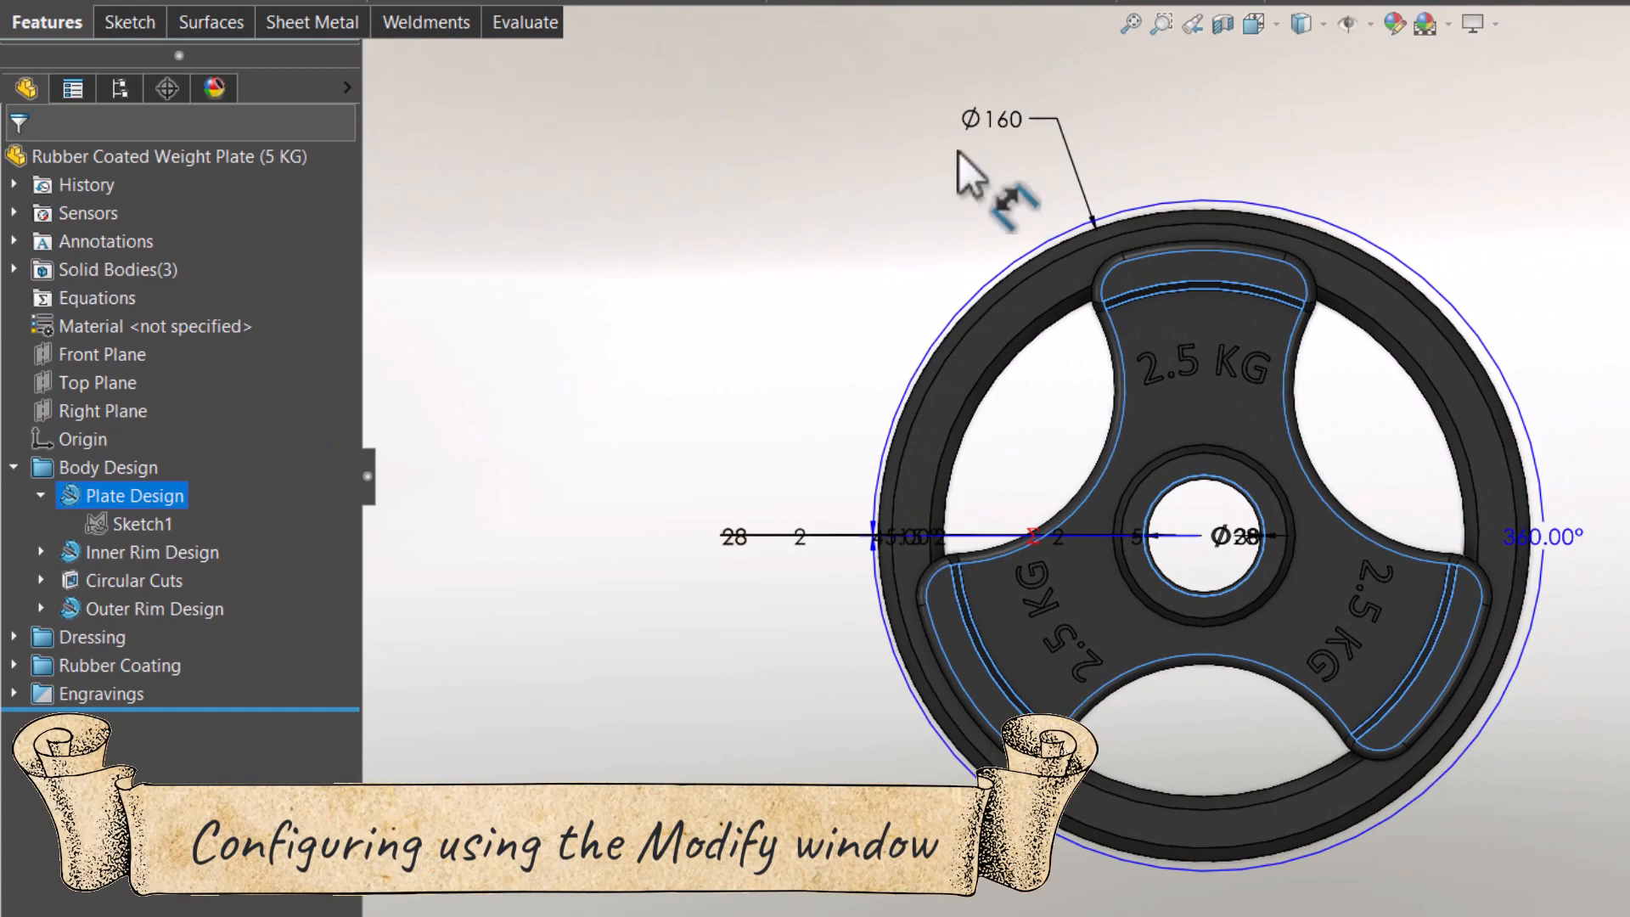
double_click(989, 119)
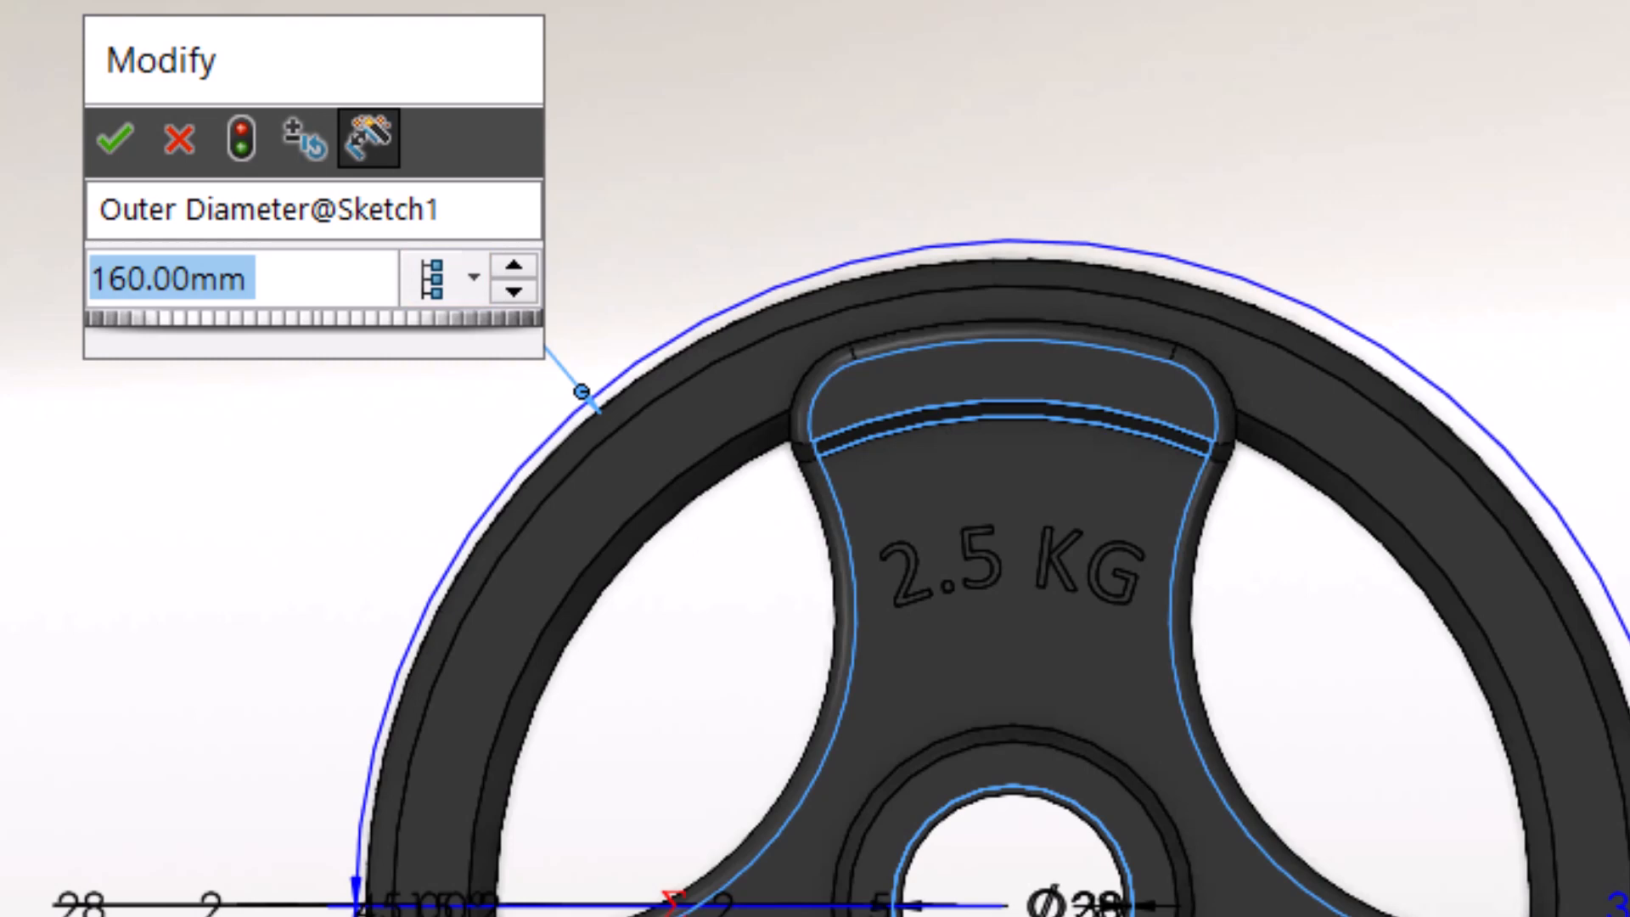
left_click(473, 277)
type("2")
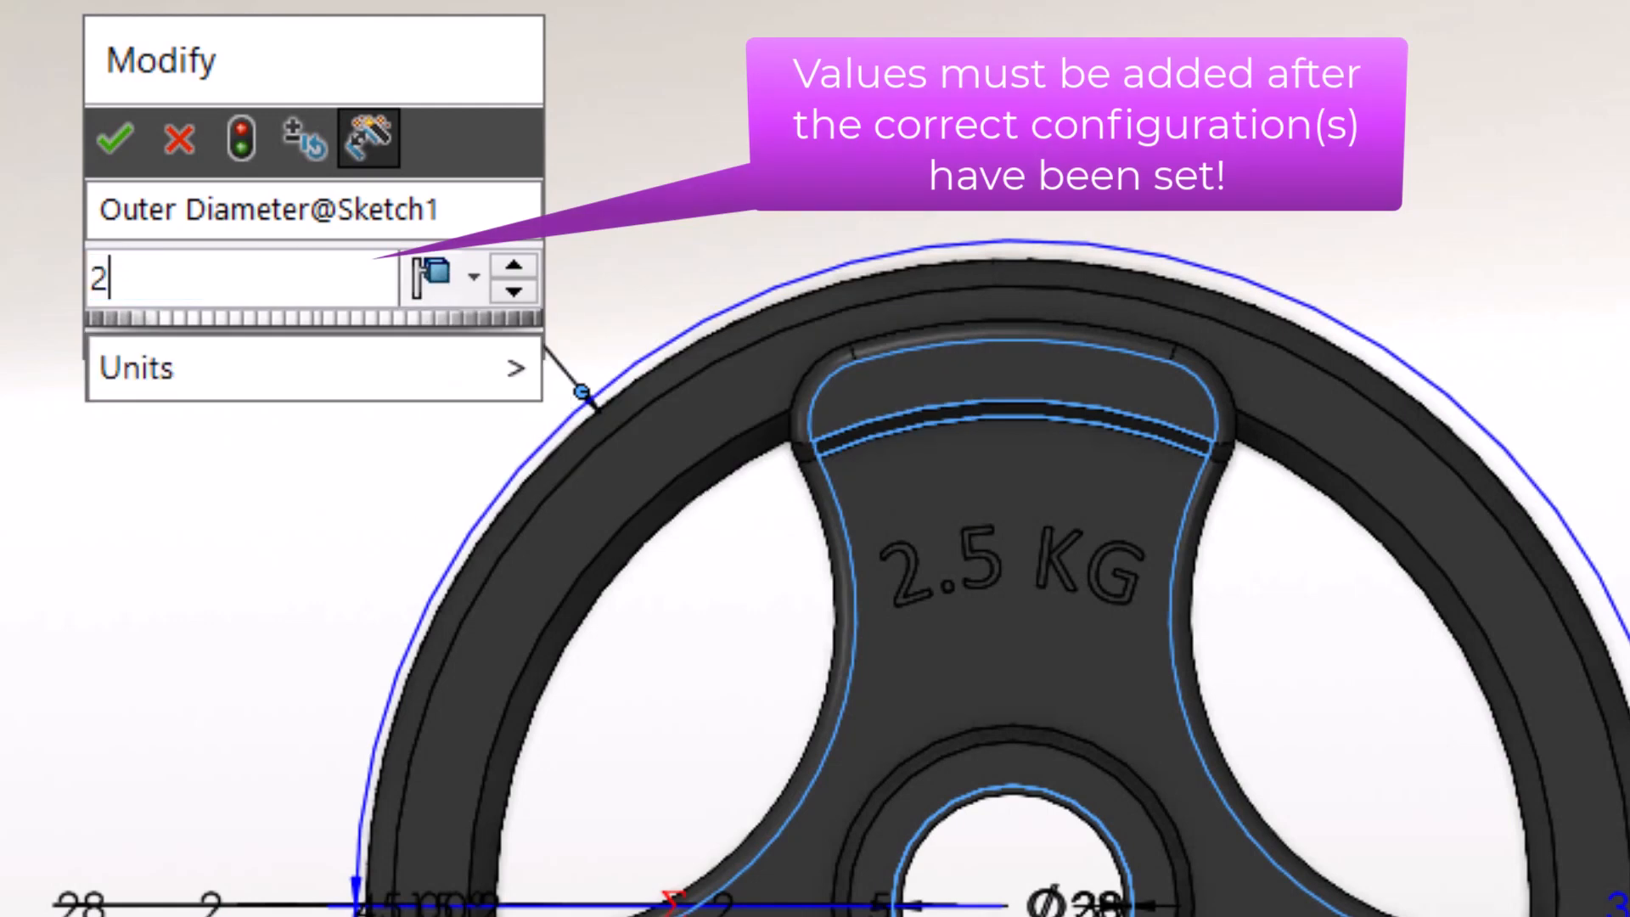
left_click(114, 138)
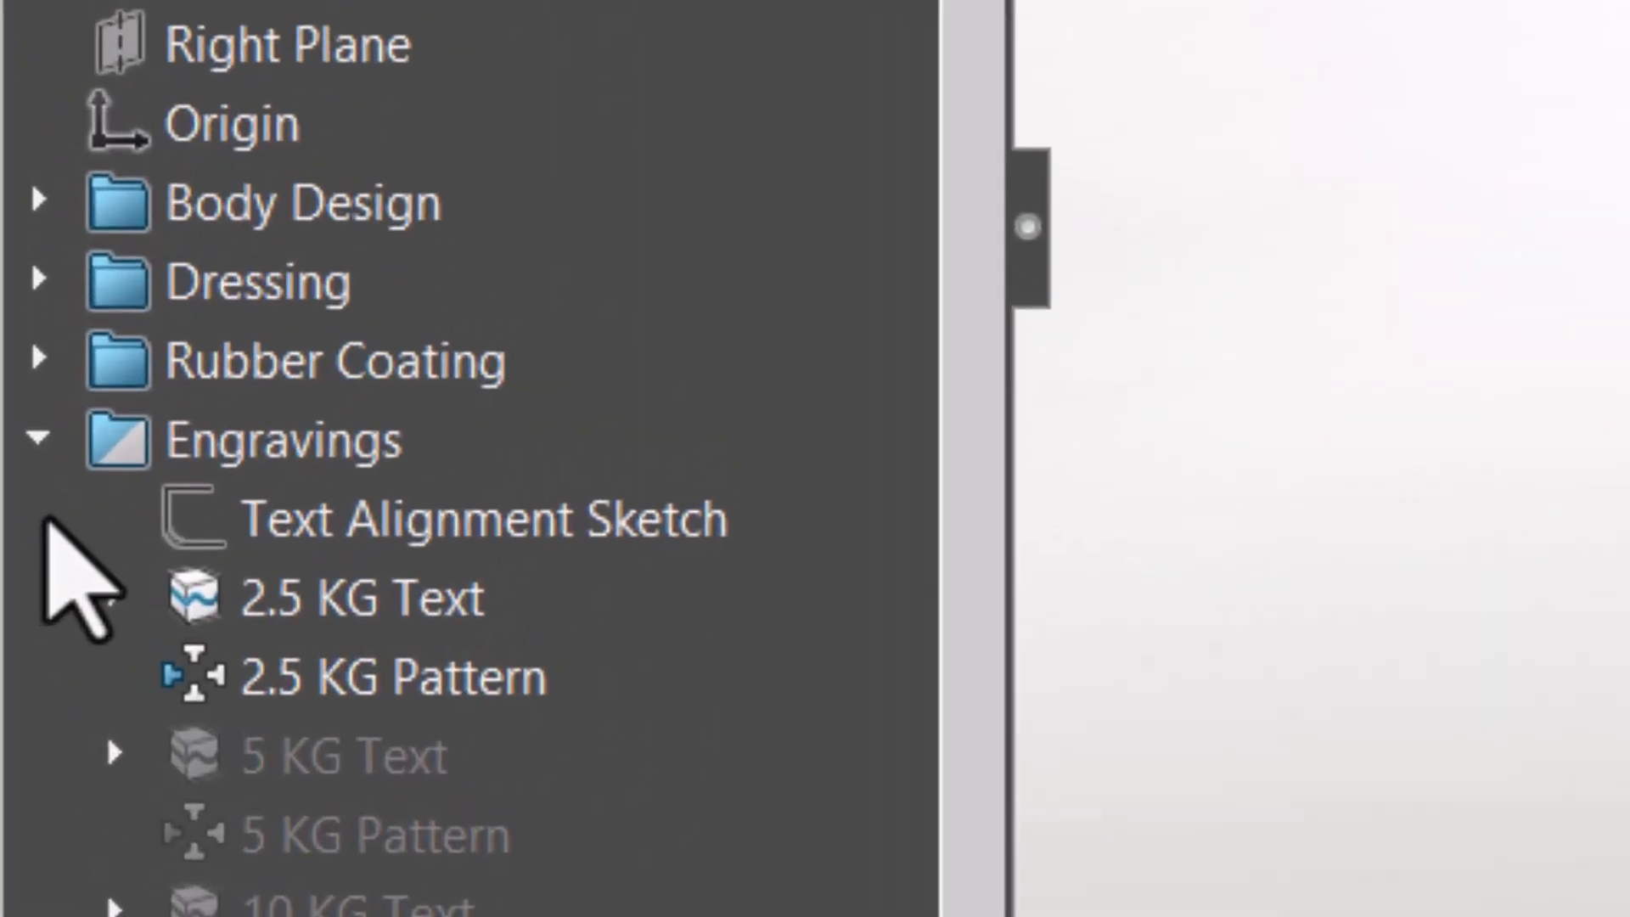
Suppress the 2.5 KG engraving text and pattern and unsuppress the 5 KG Text and Pattern
left_click(361, 596)
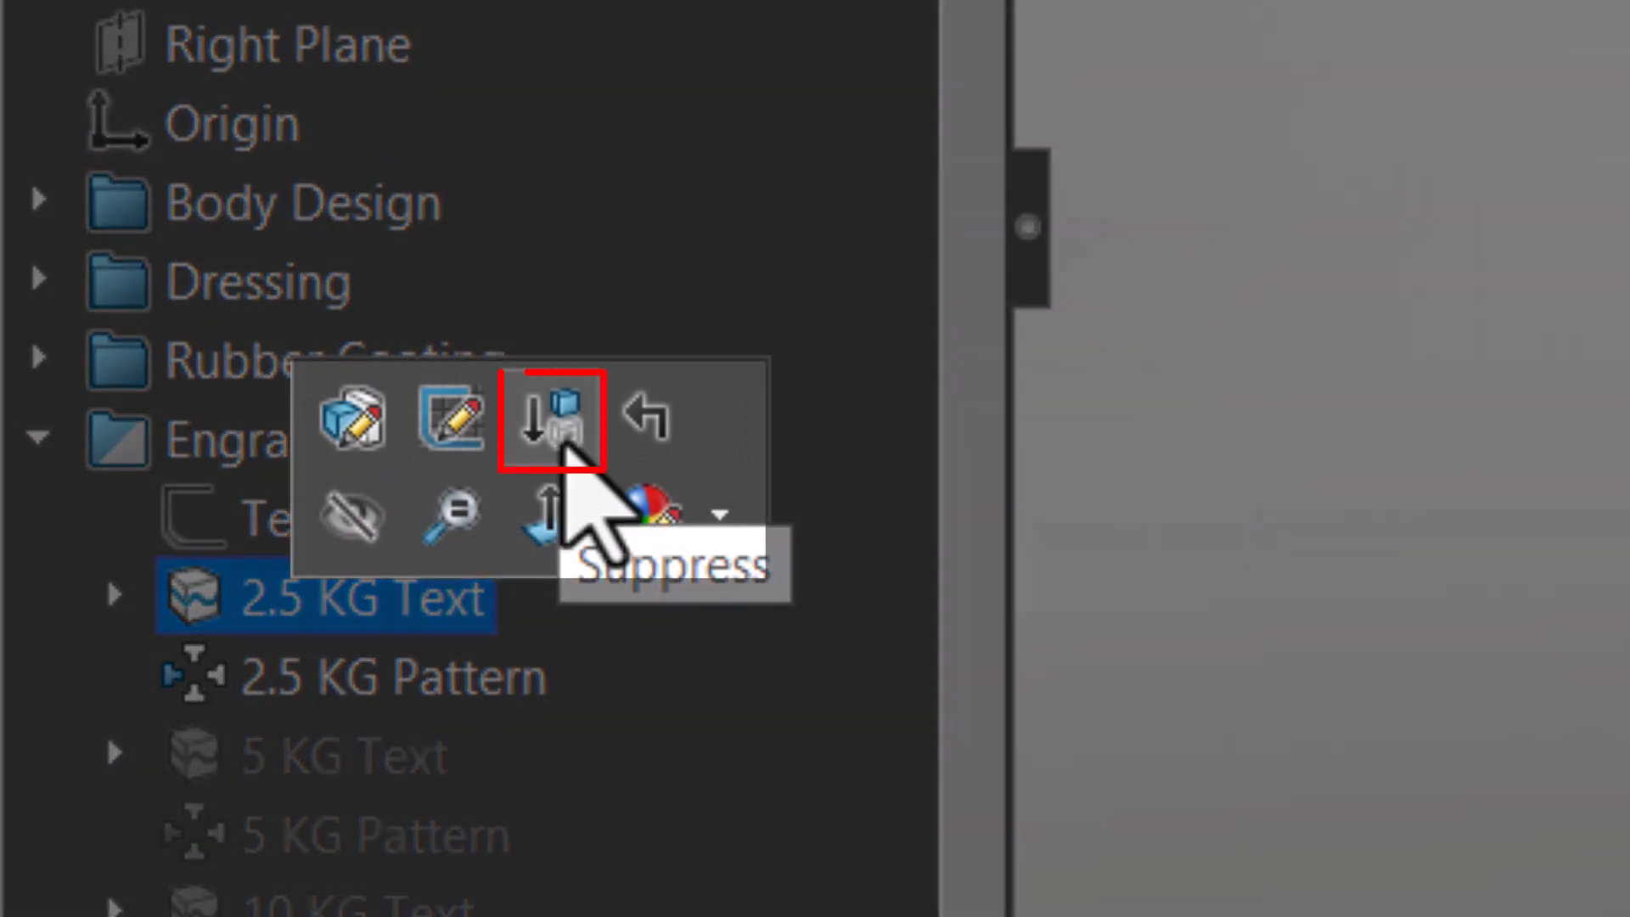
left_click(557, 415)
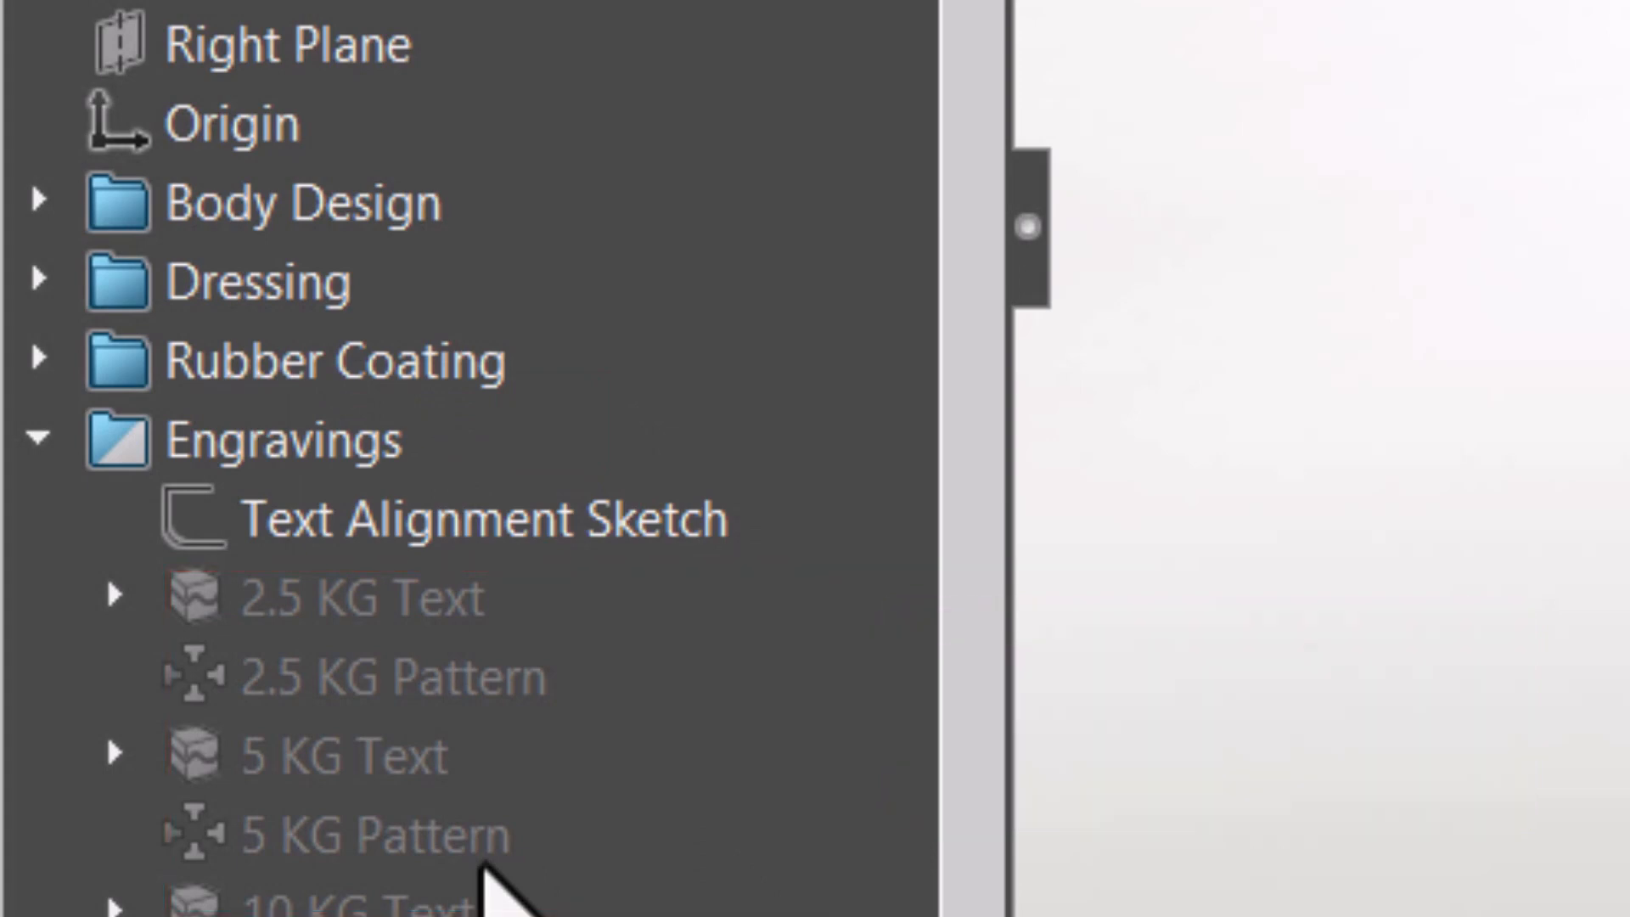
left_click(373, 831)
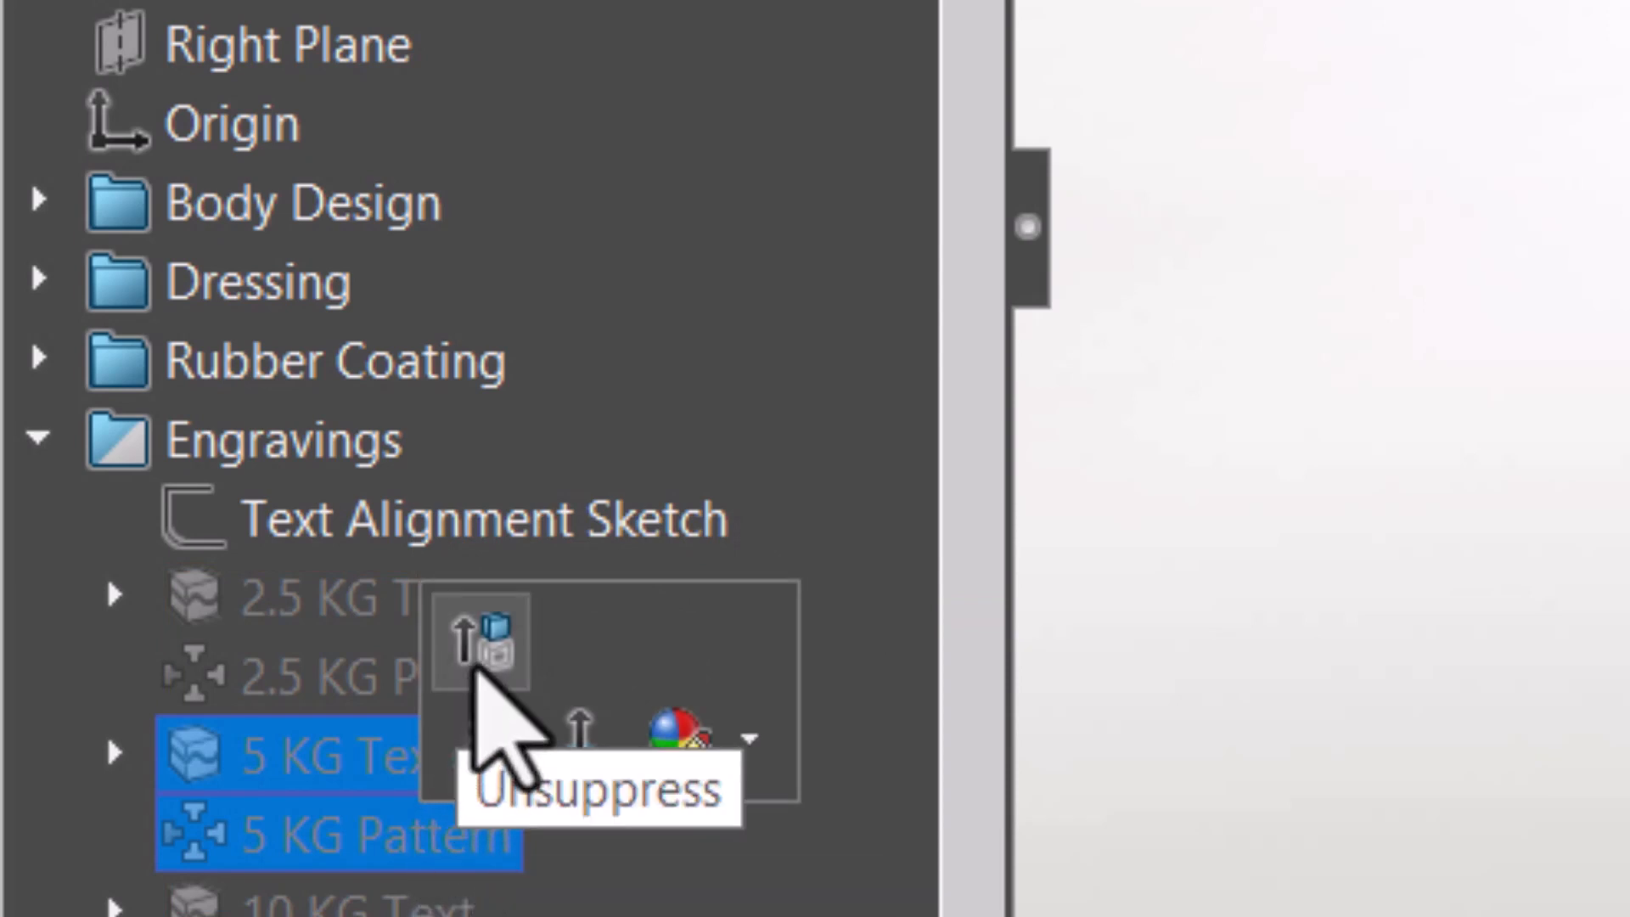
left_click(478, 640)
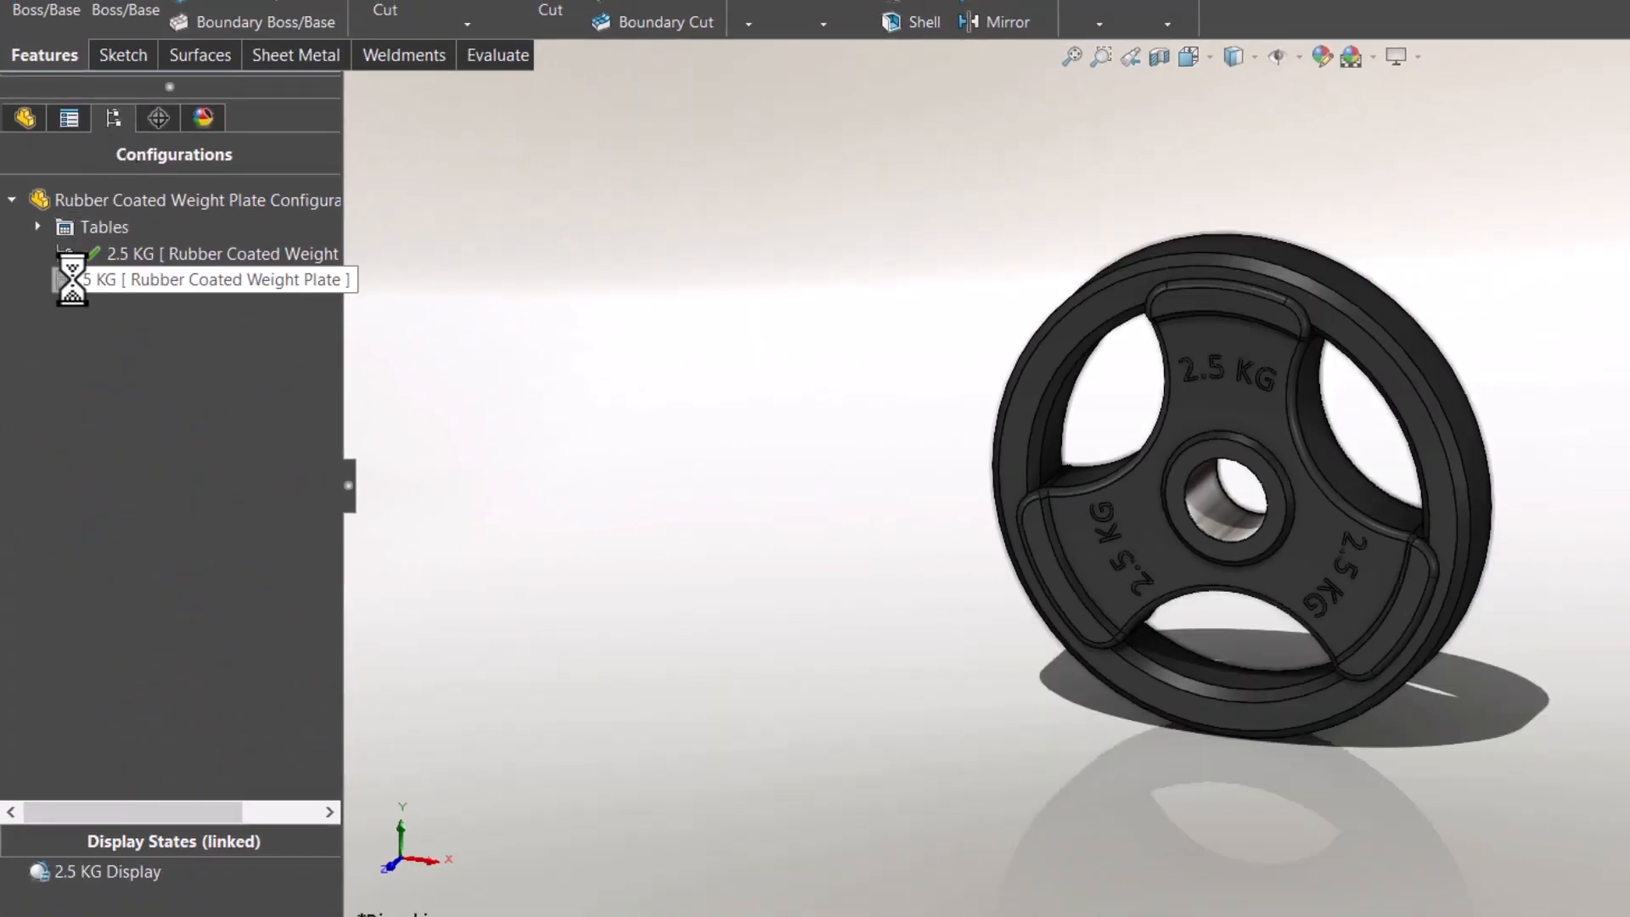
Activate 5 KG and review the outer diameter per configuration via Configure Dimension
double_click(206, 278)
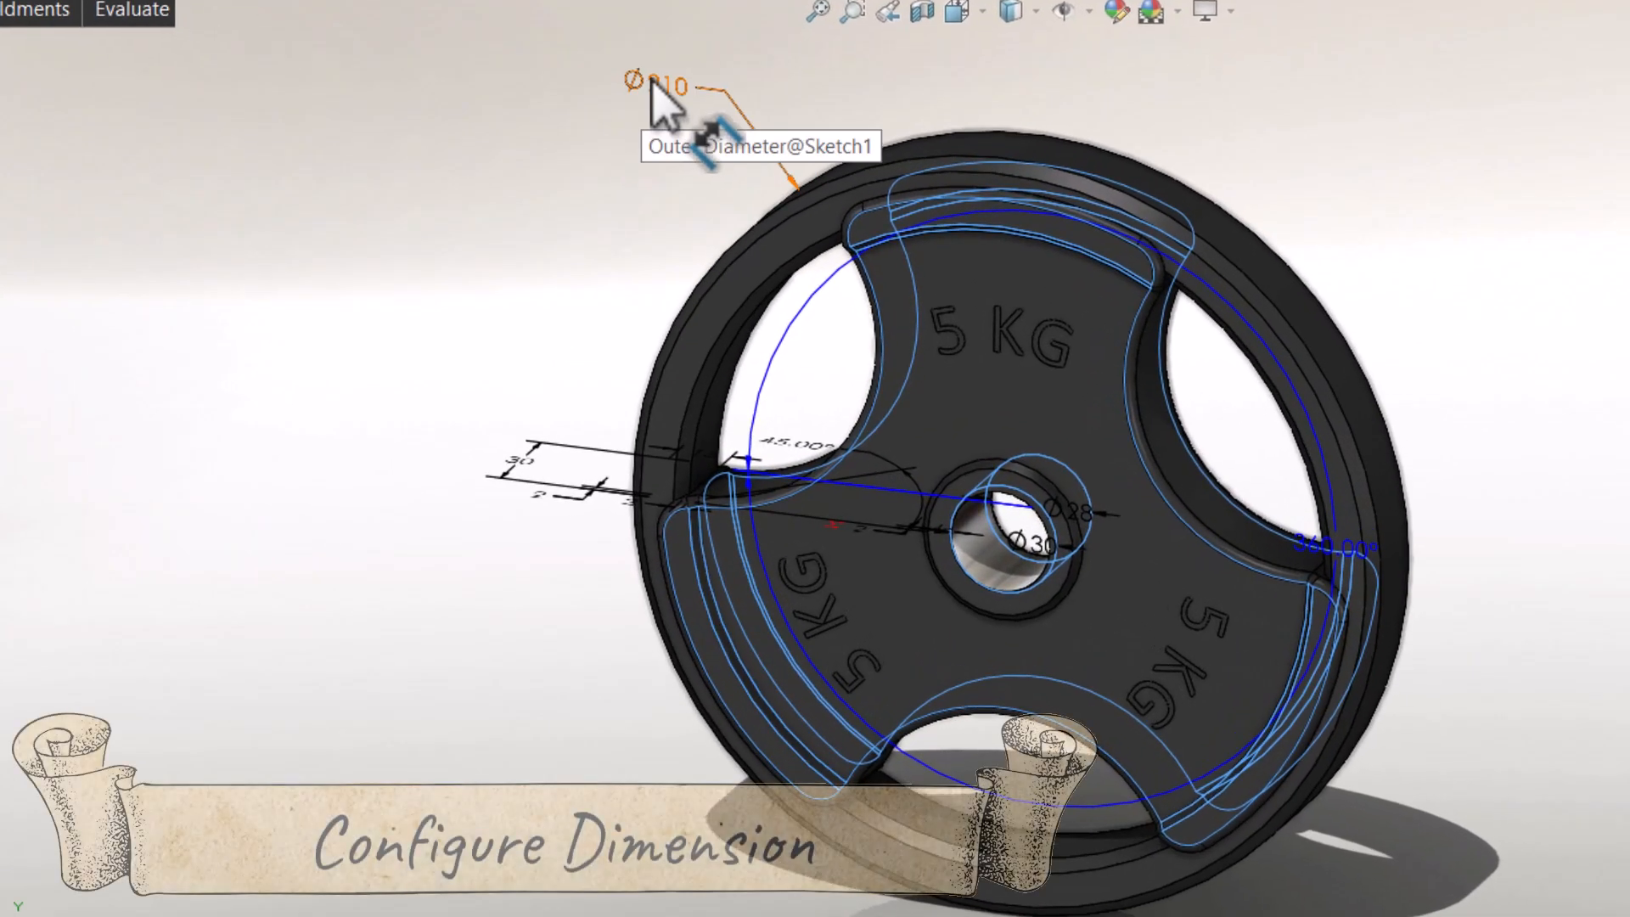
right_click(650, 98)
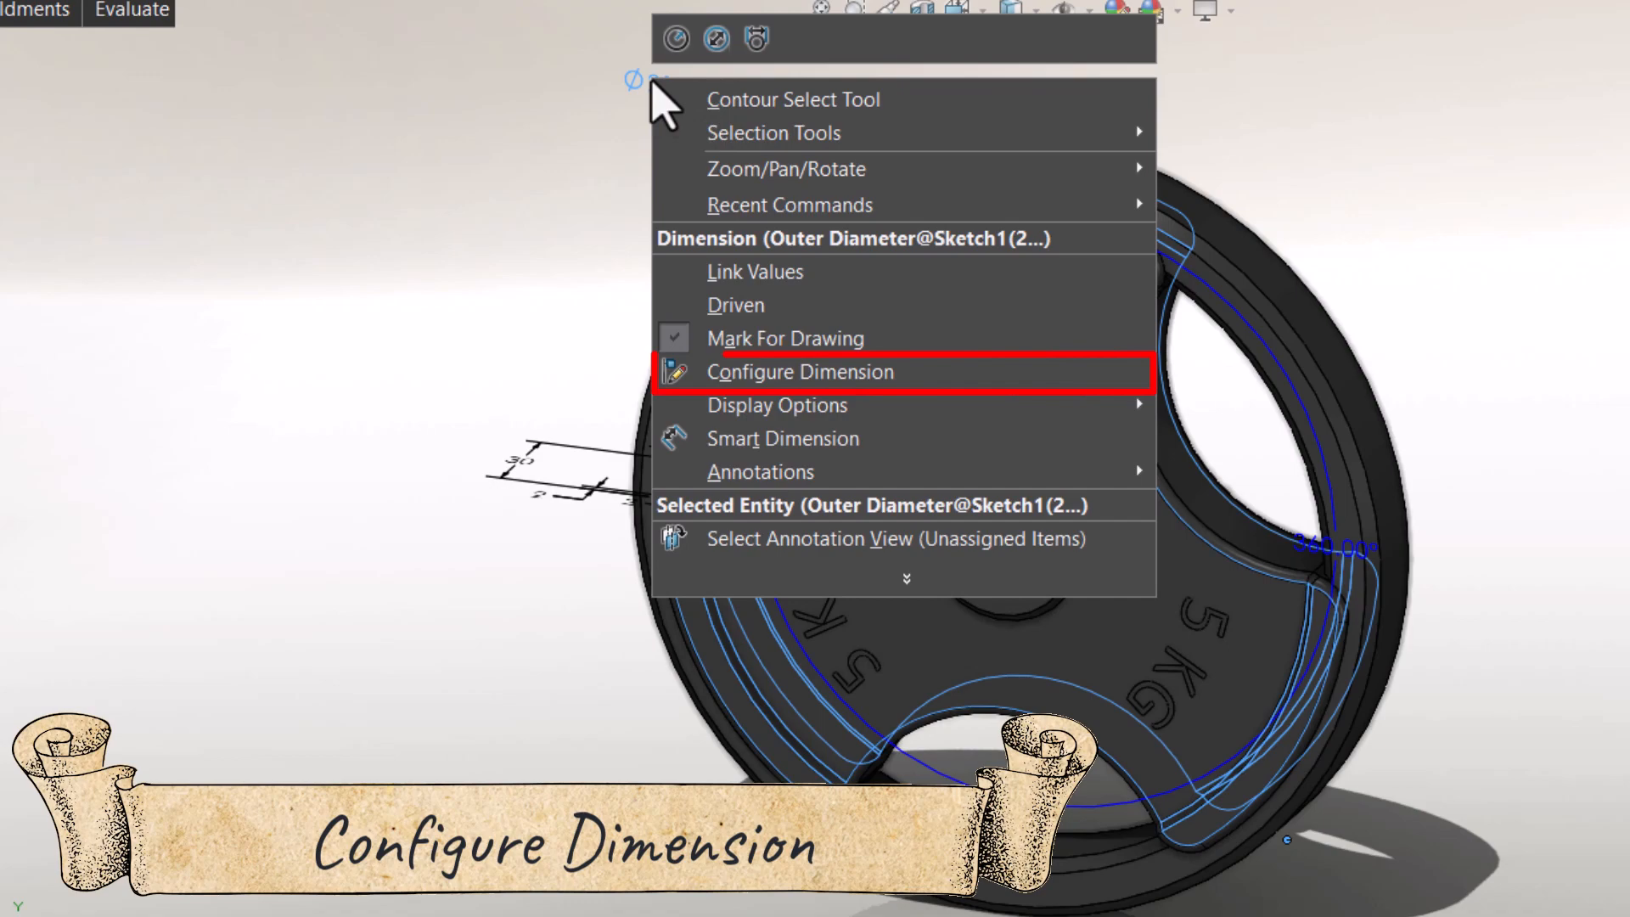
mouse_move(799, 372)
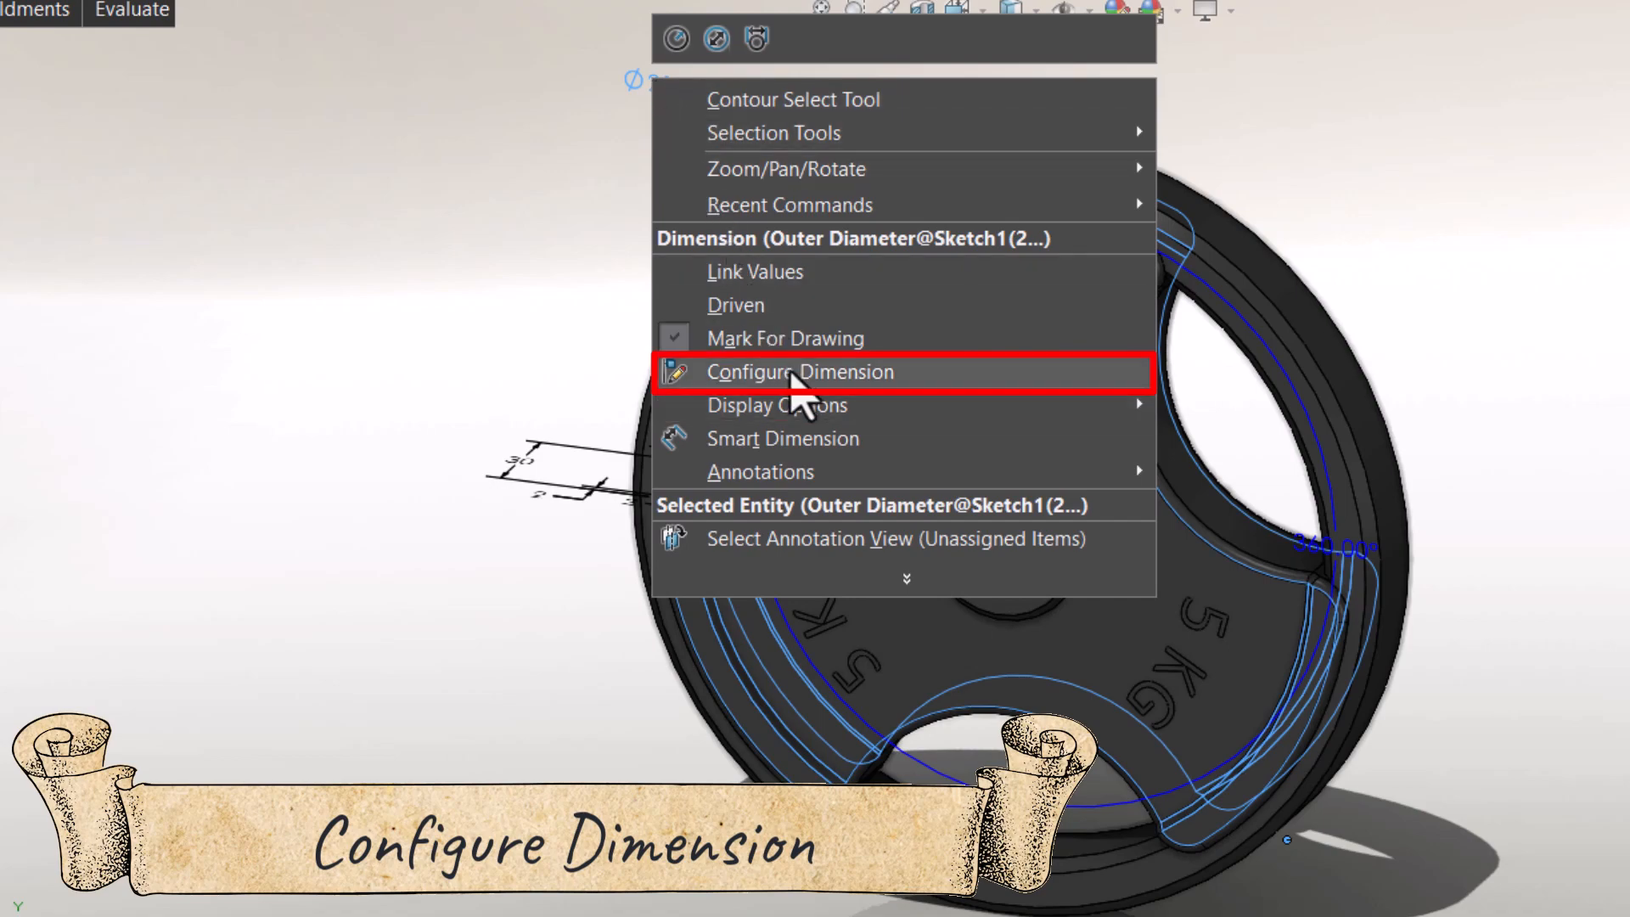
left_click(798, 372)
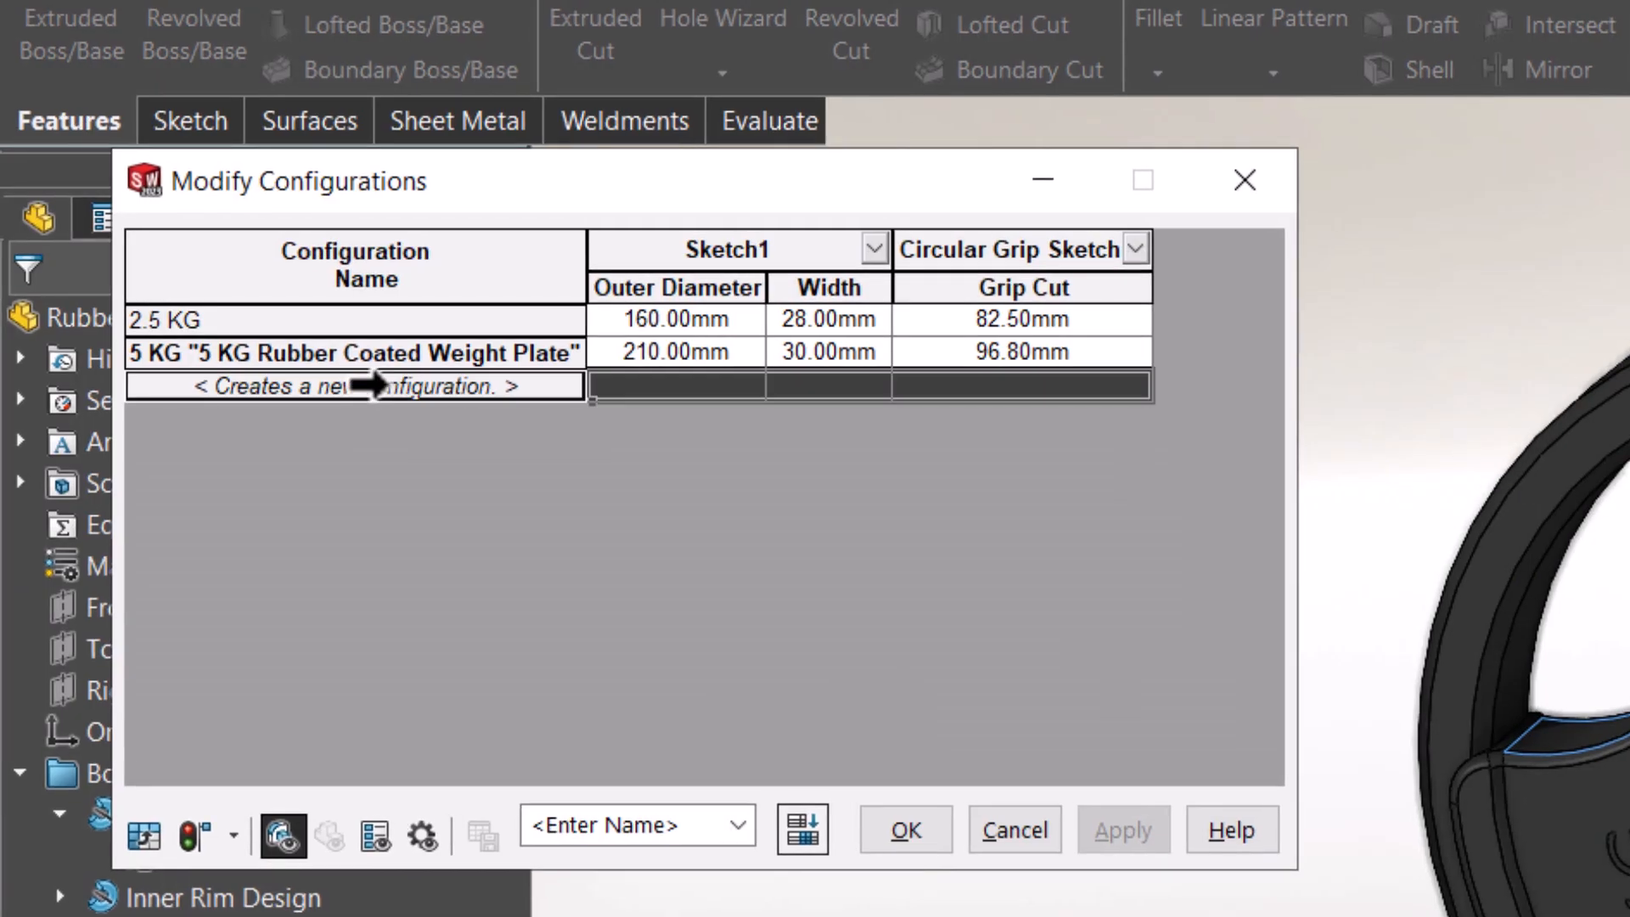
type("10")
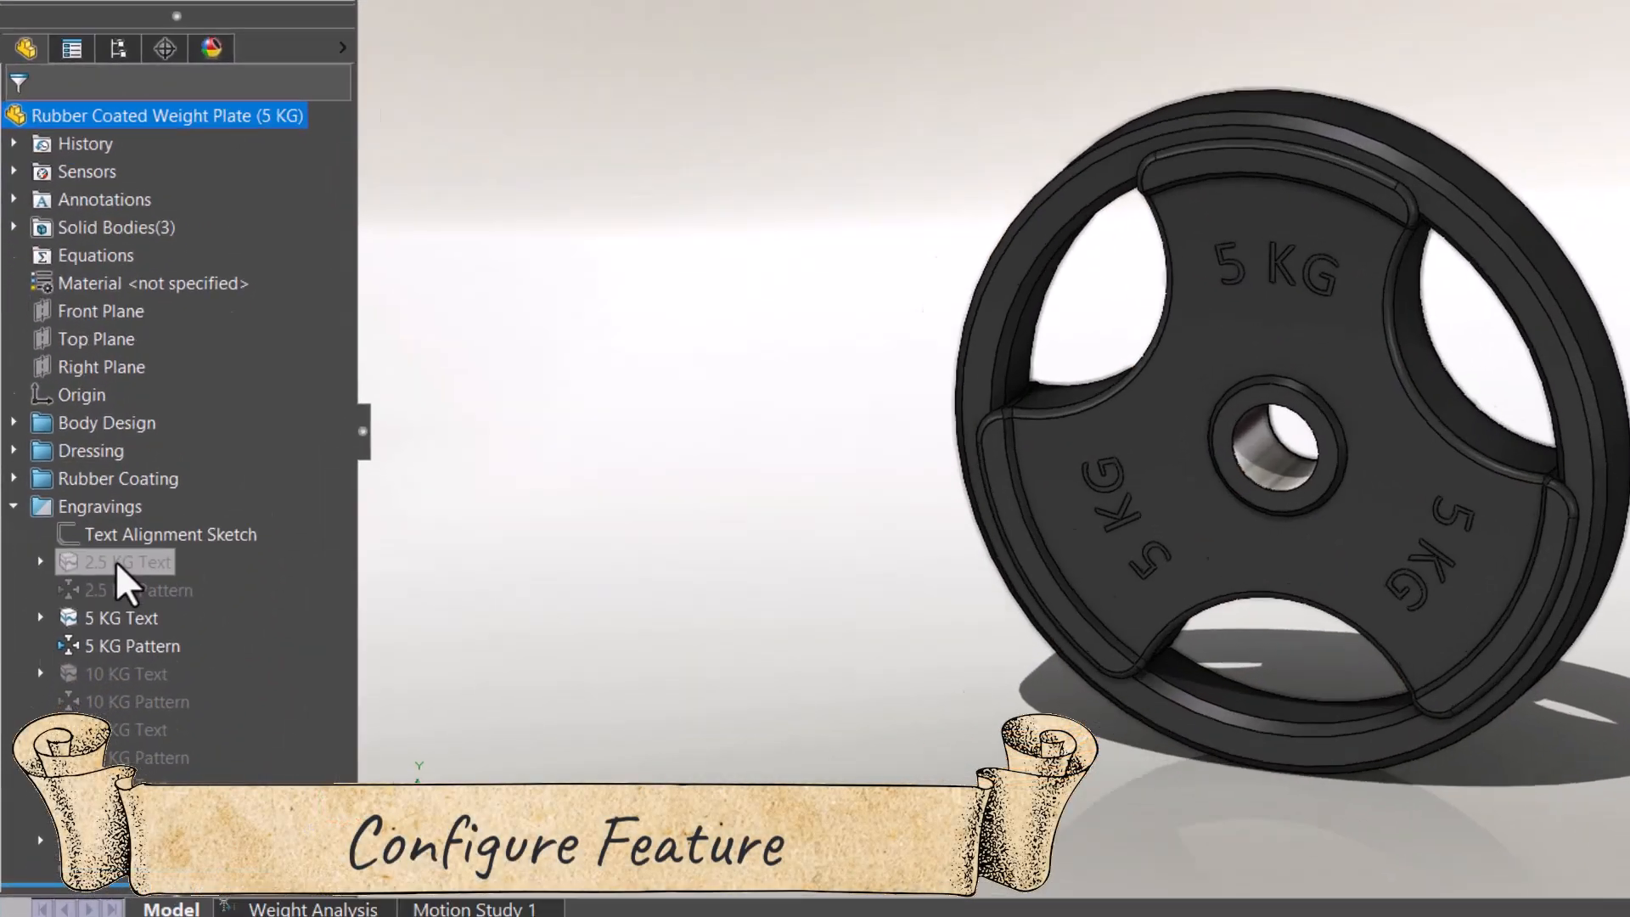
Set per-configuration suppression so each weight shows only its own engraving text and pattern
right_click(124, 562)
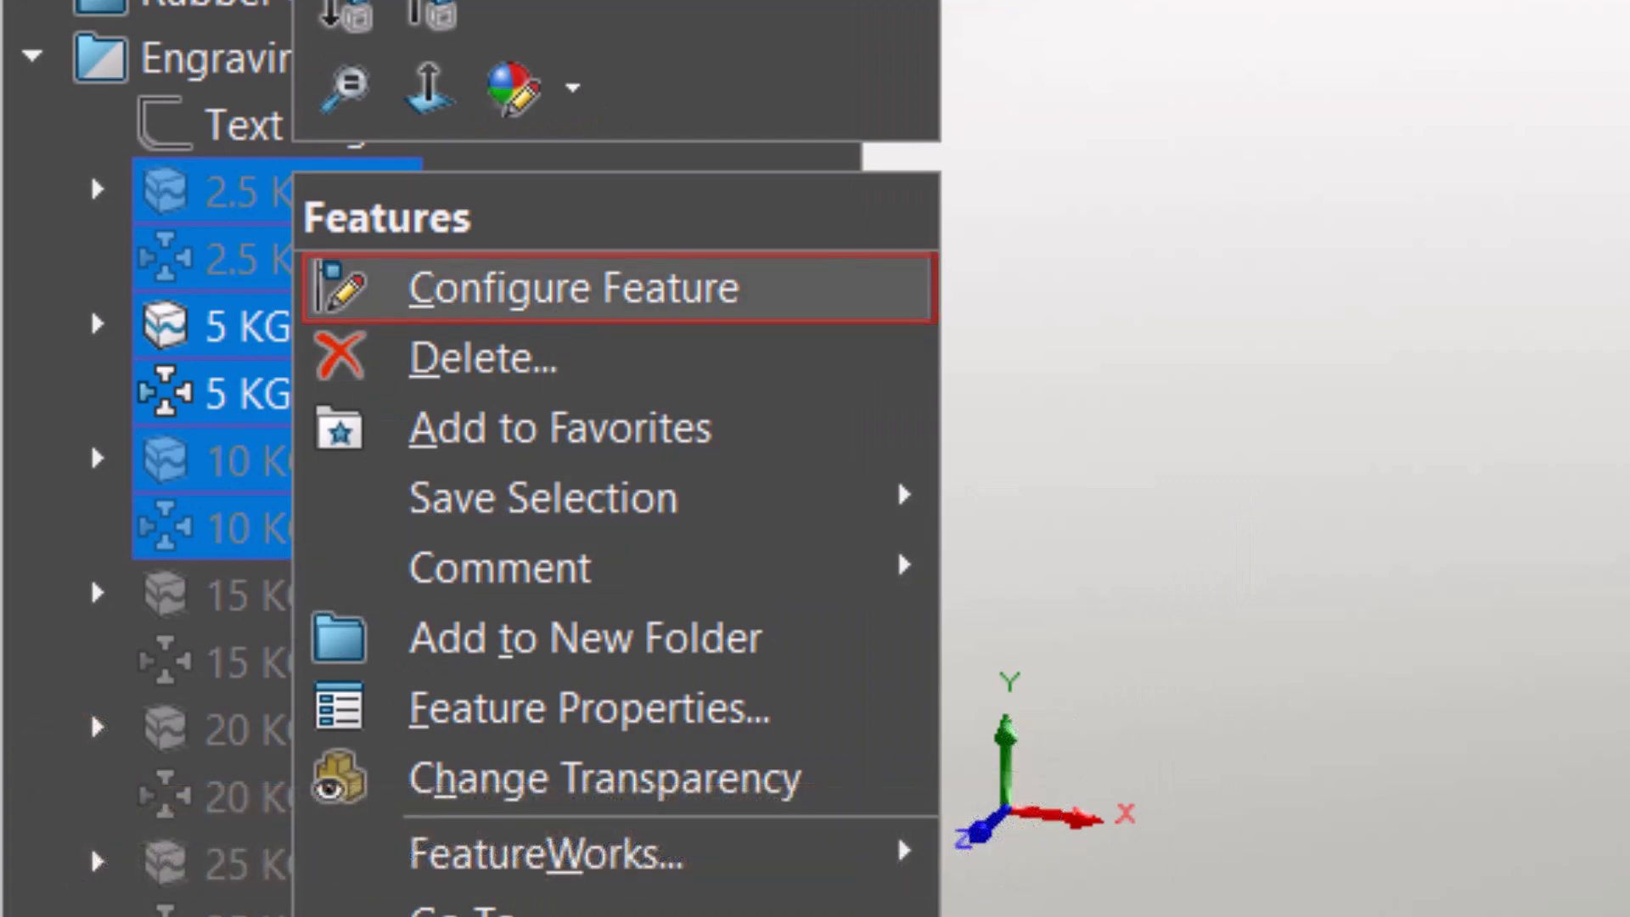
left_click(577, 289)
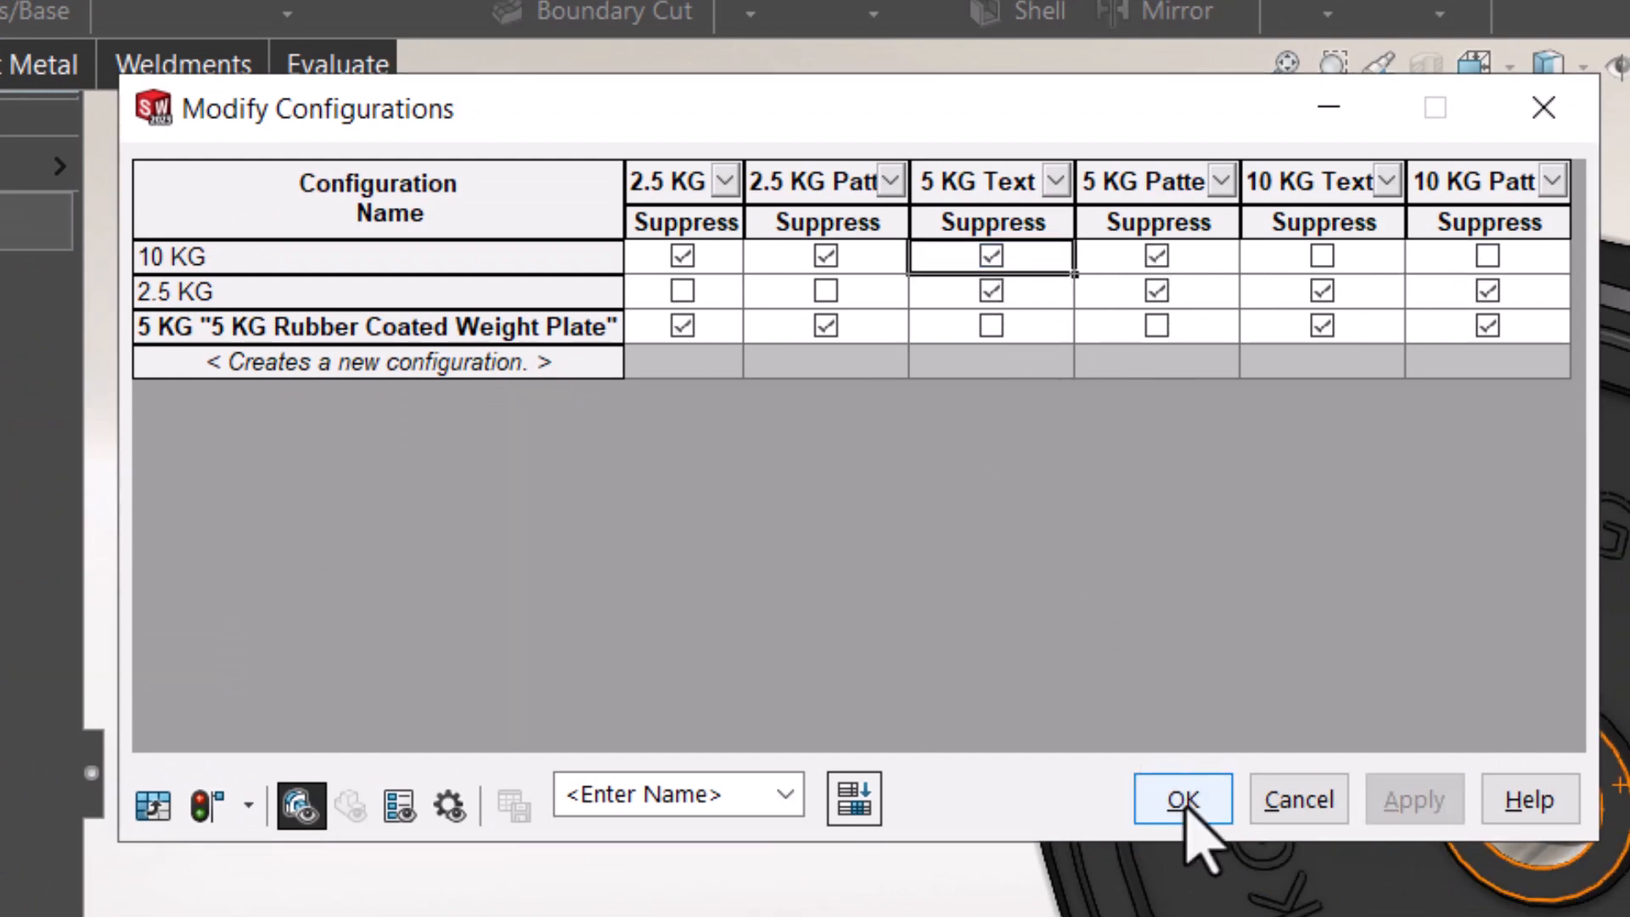
left_click(1181, 800)
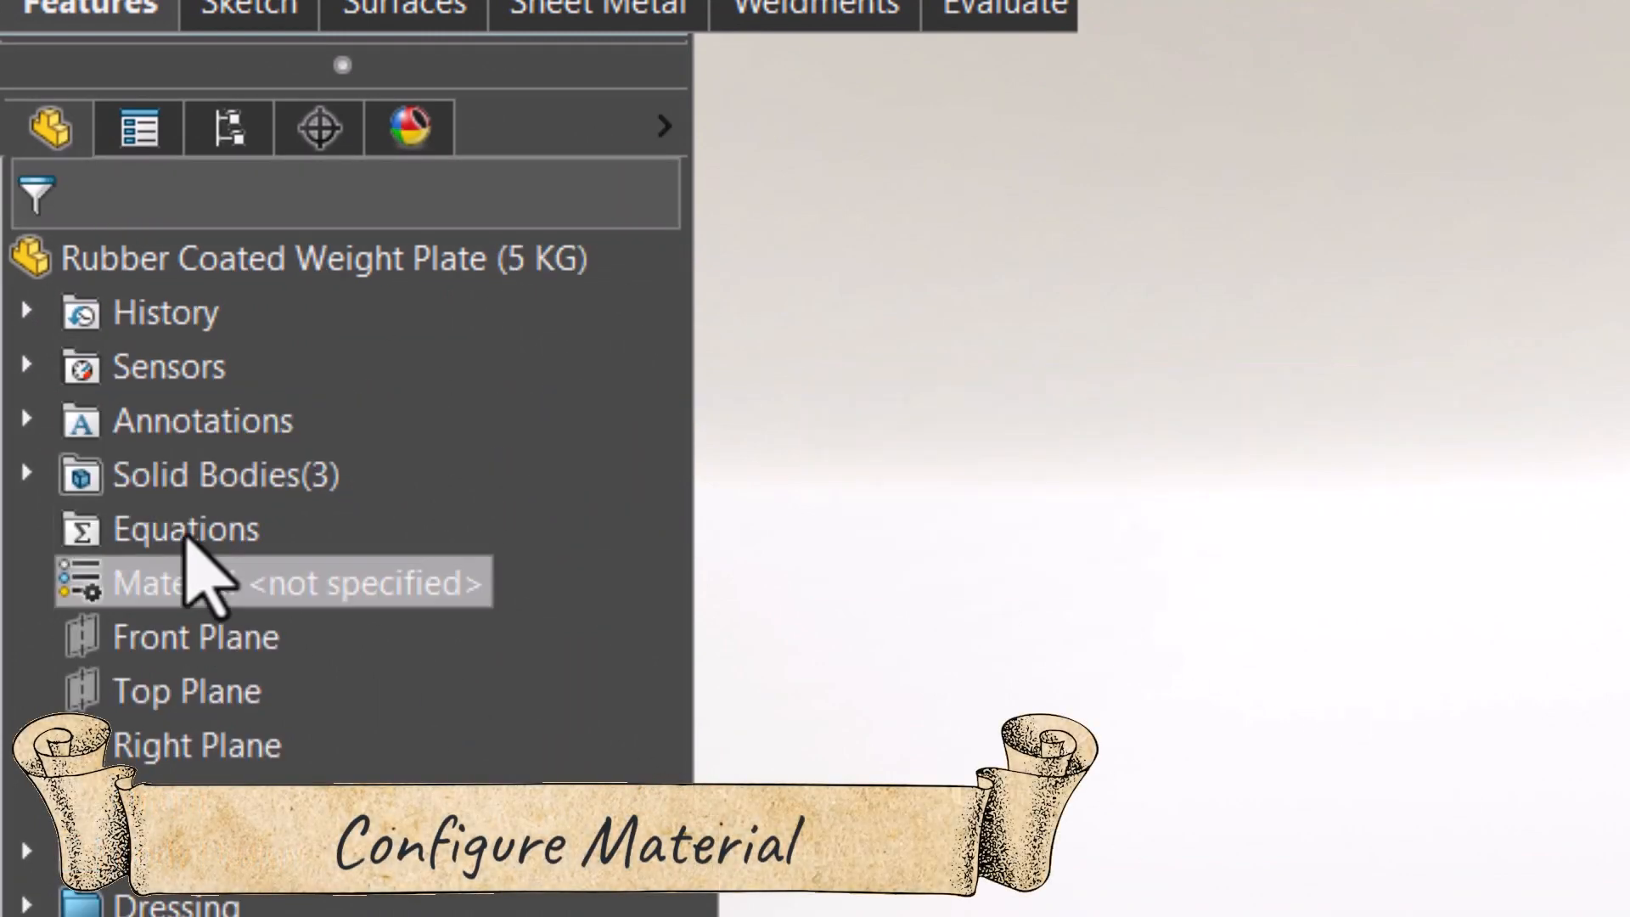
Assign Chrome Stainless Steel material to the Inner Rim solid body
left_click(29, 473)
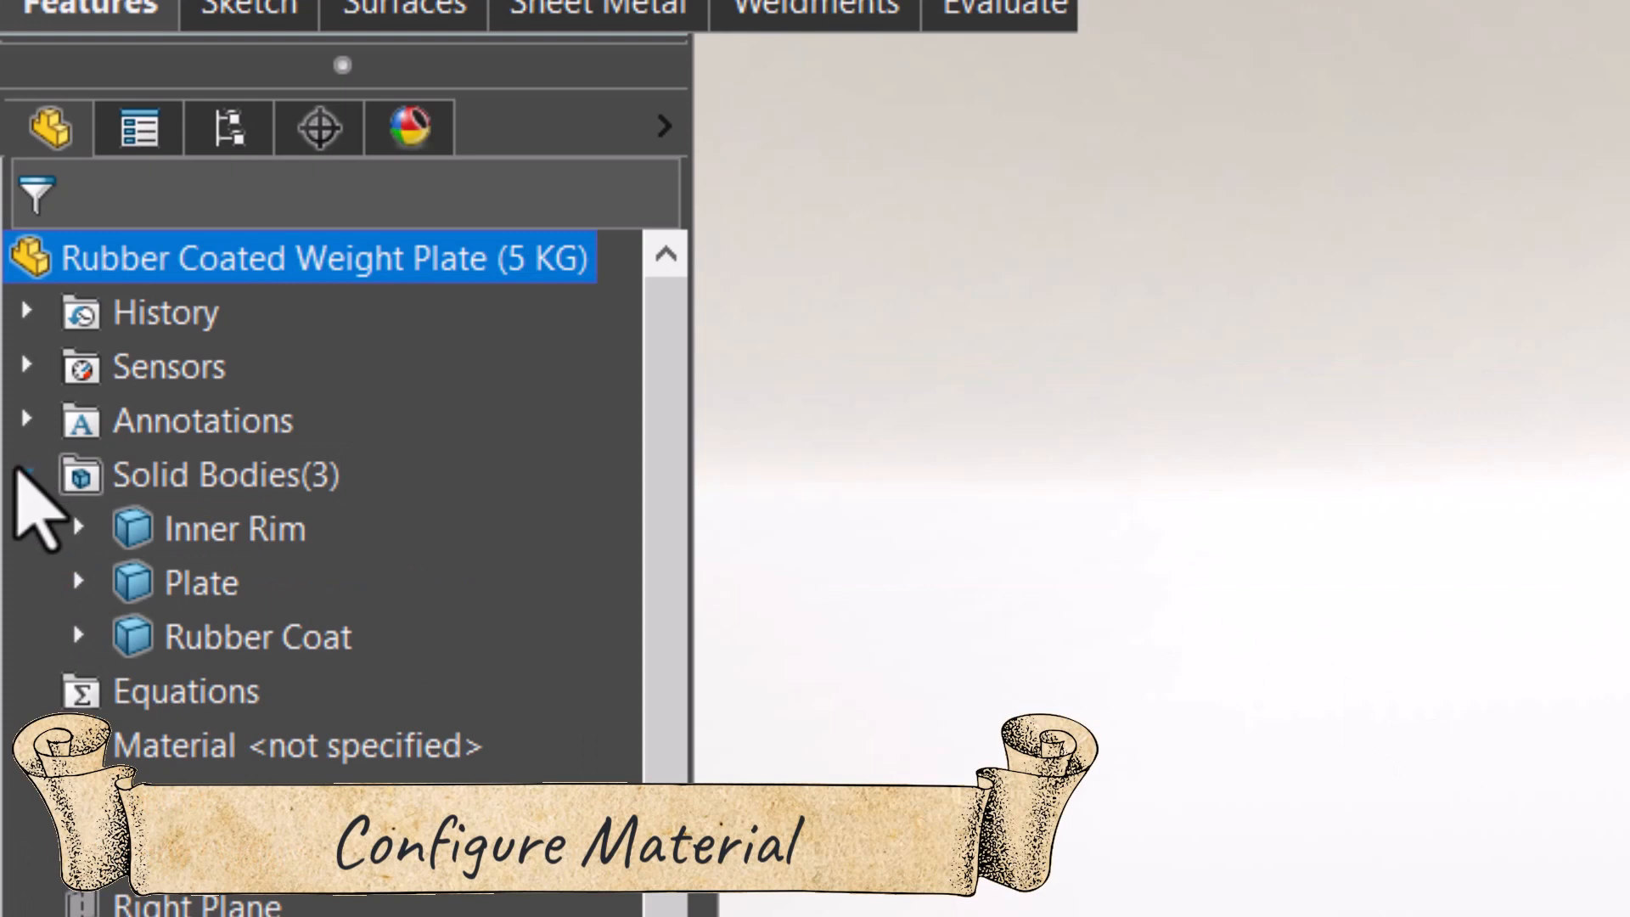
right_click(234, 528)
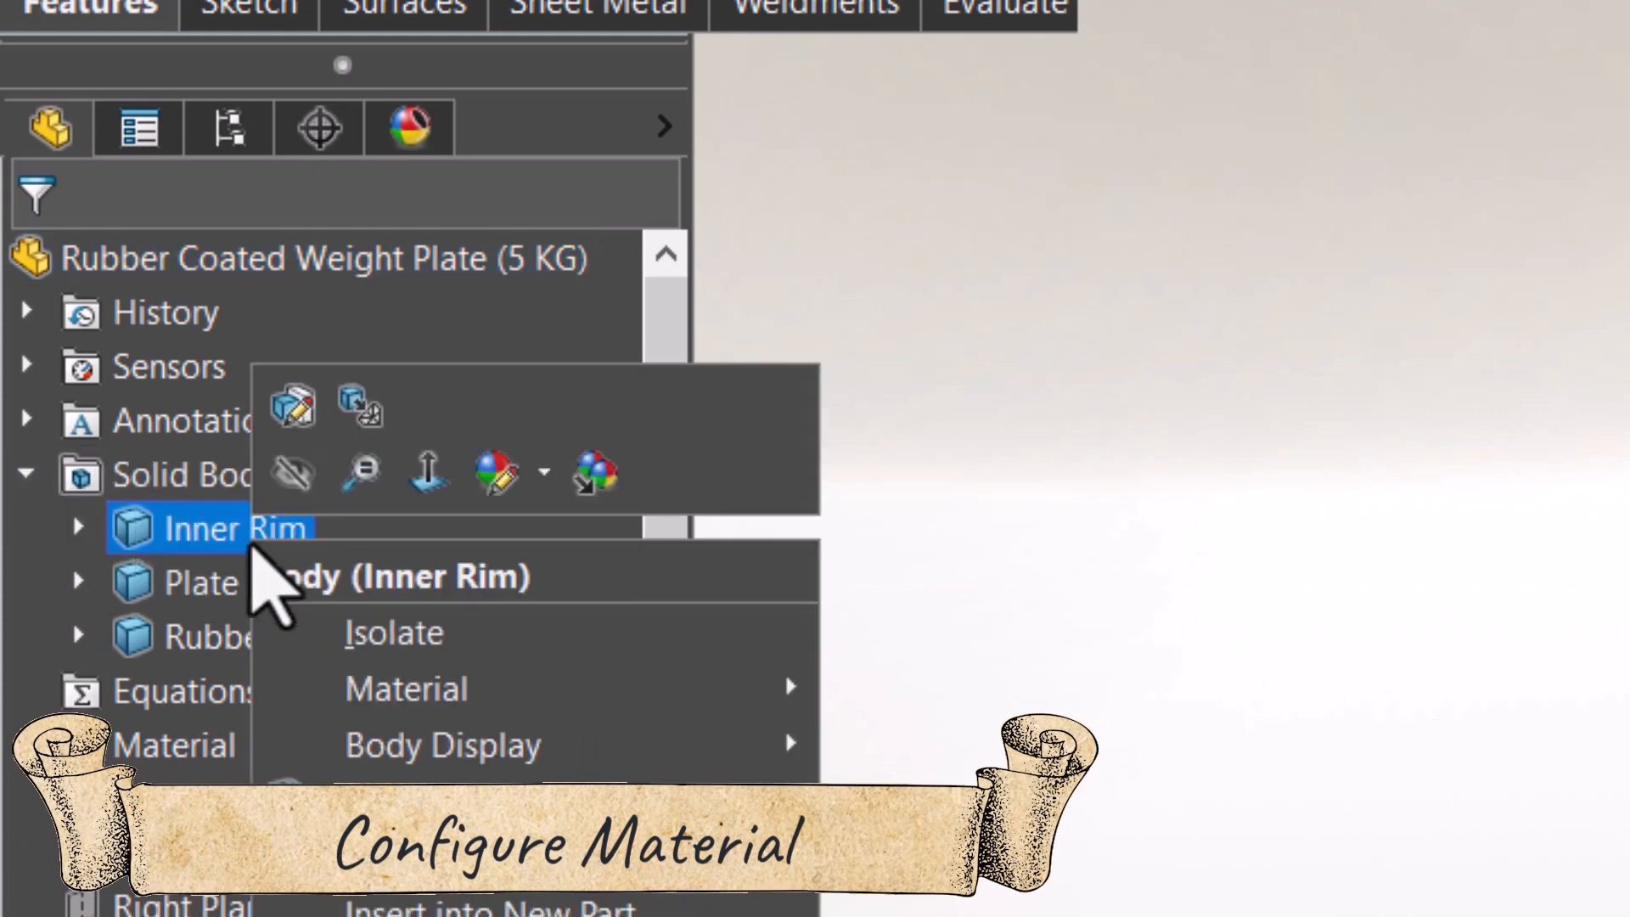
mouse_move(406, 688)
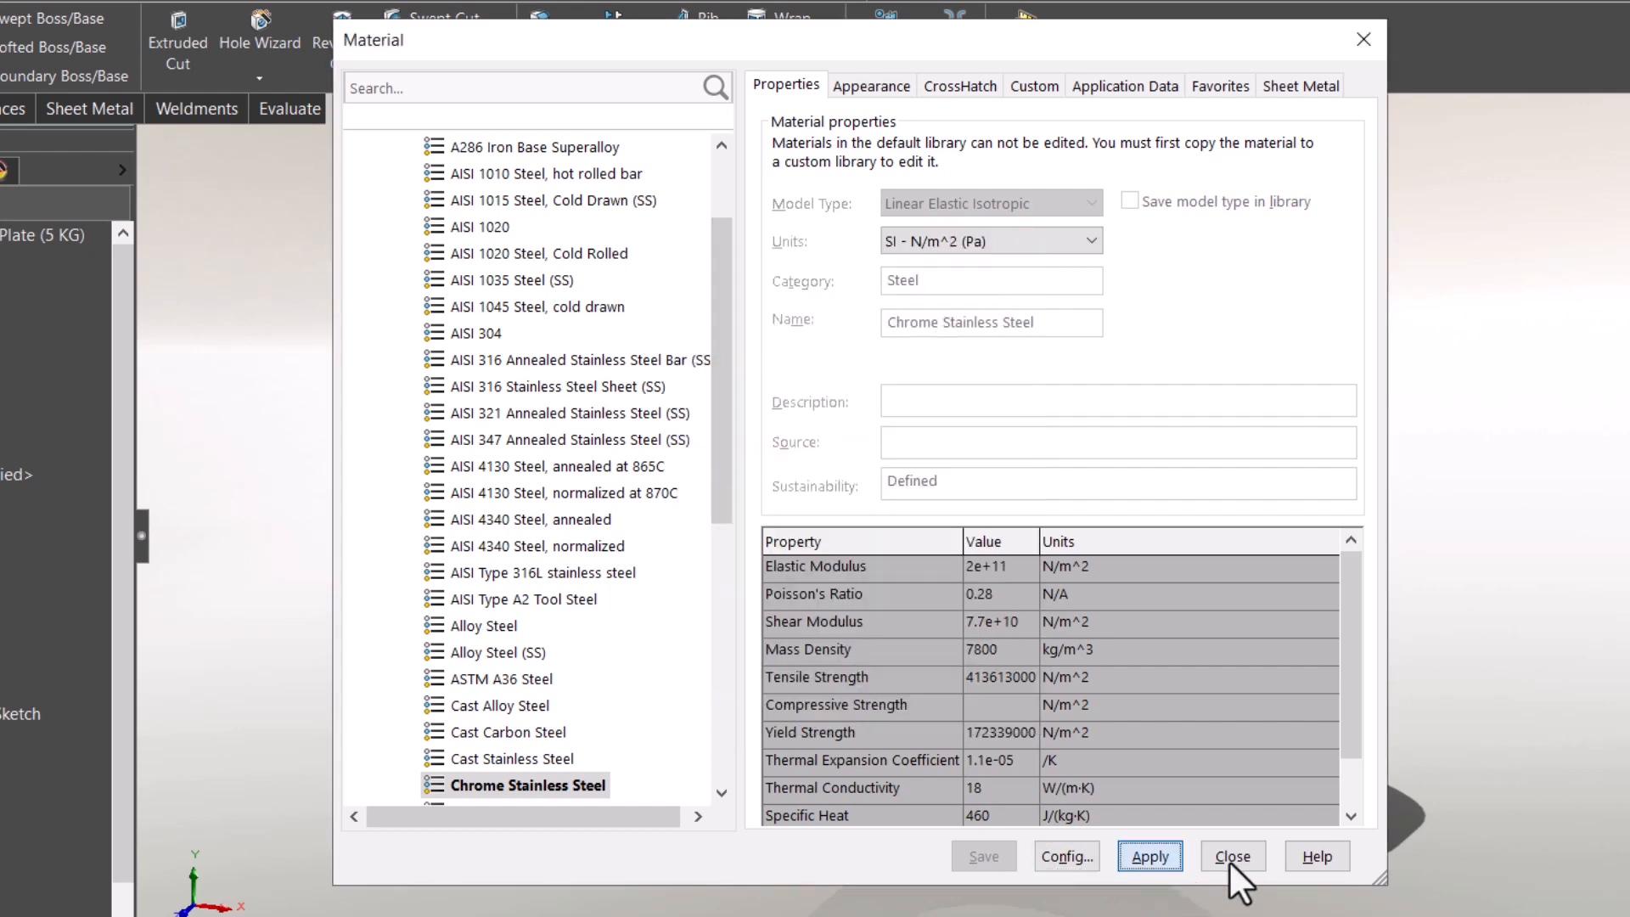
left_click(1231, 856)
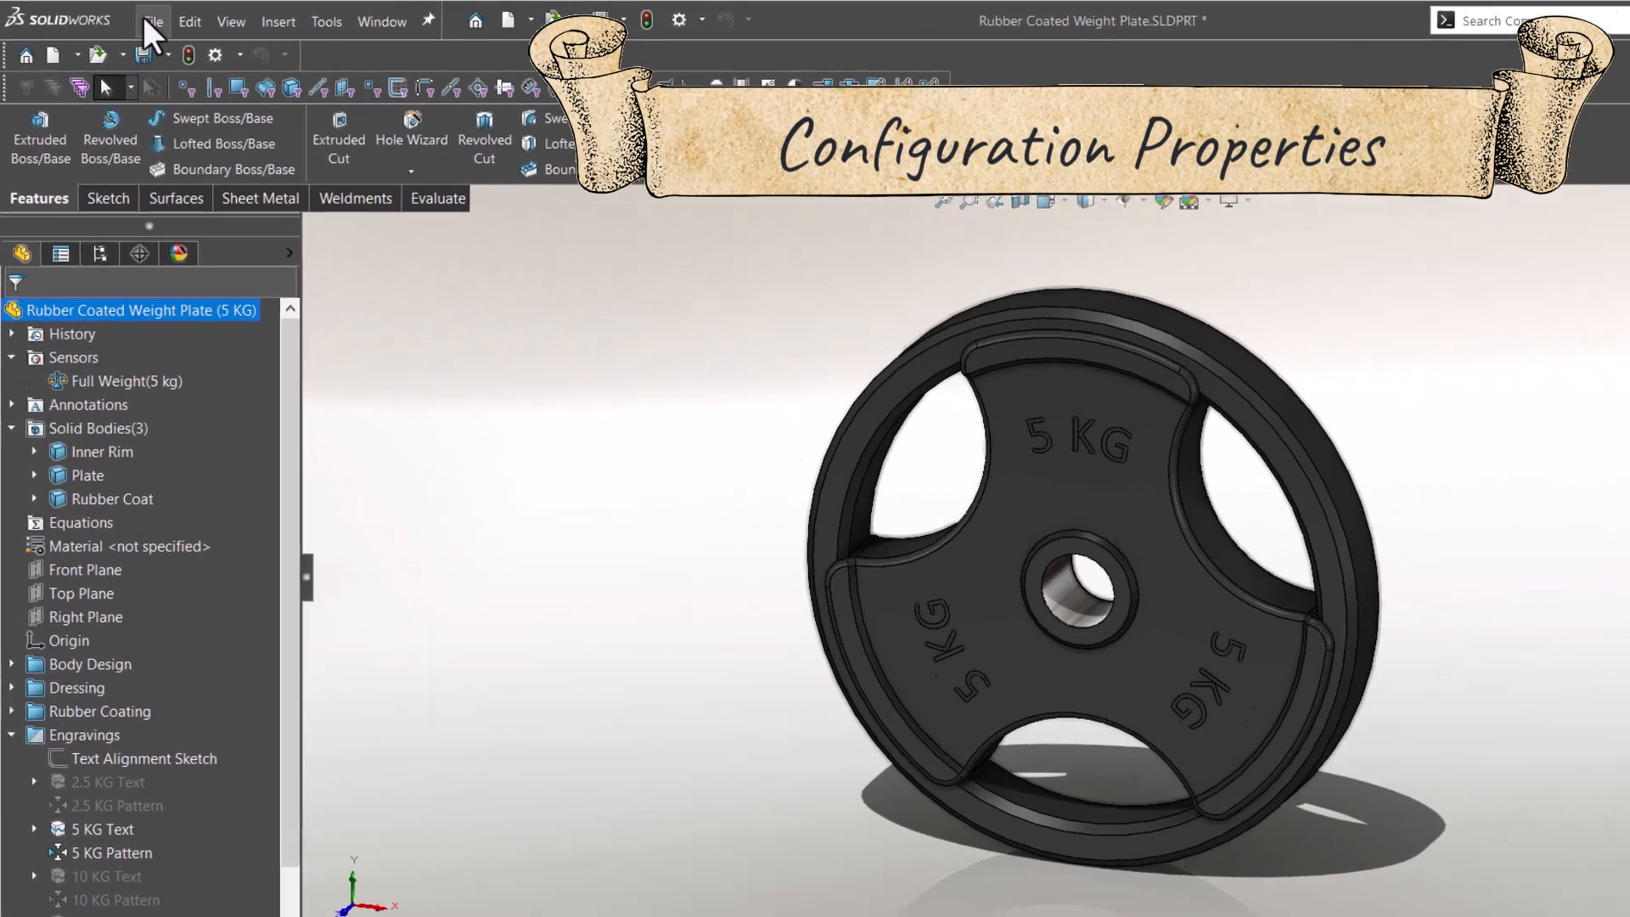
left_click(152, 21)
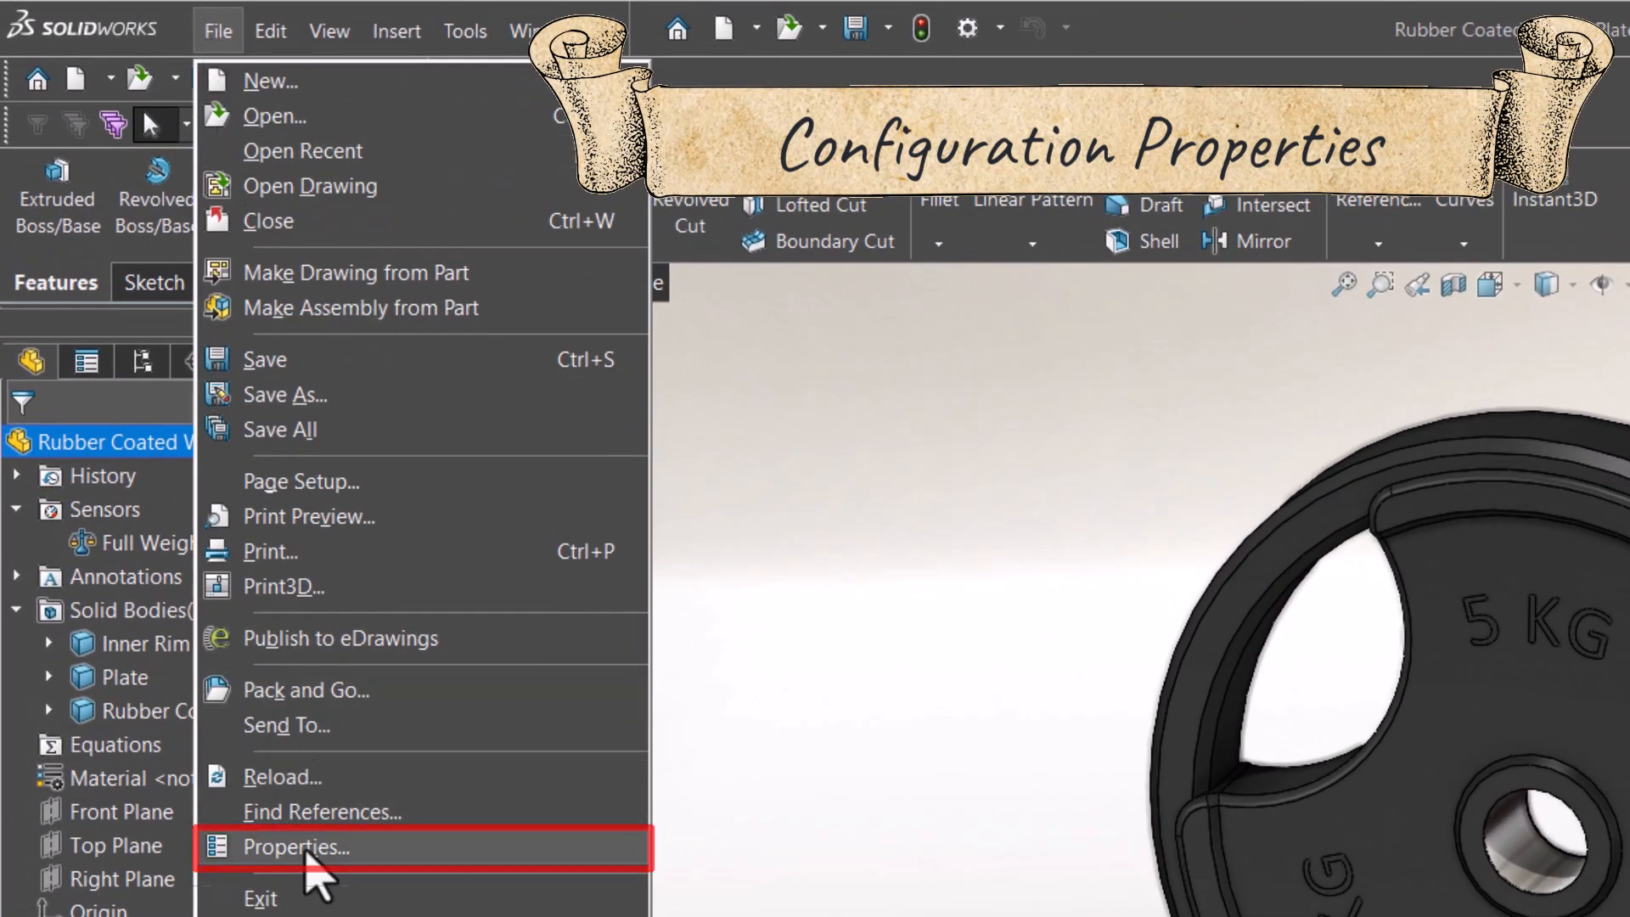
left_click(296, 845)
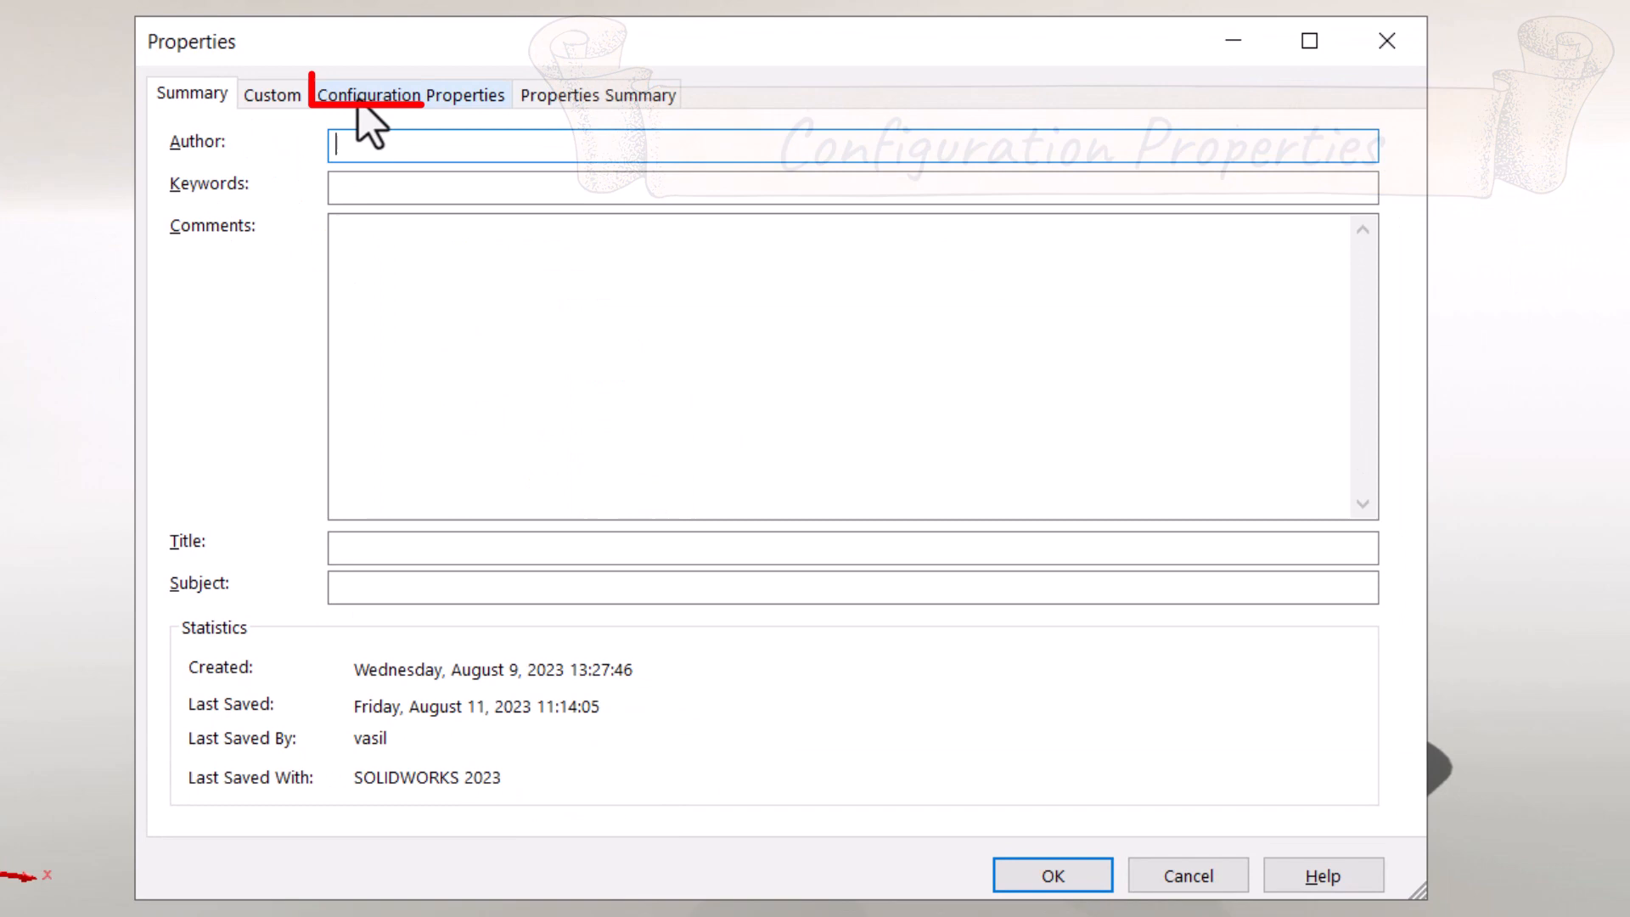
left_click(409, 95)
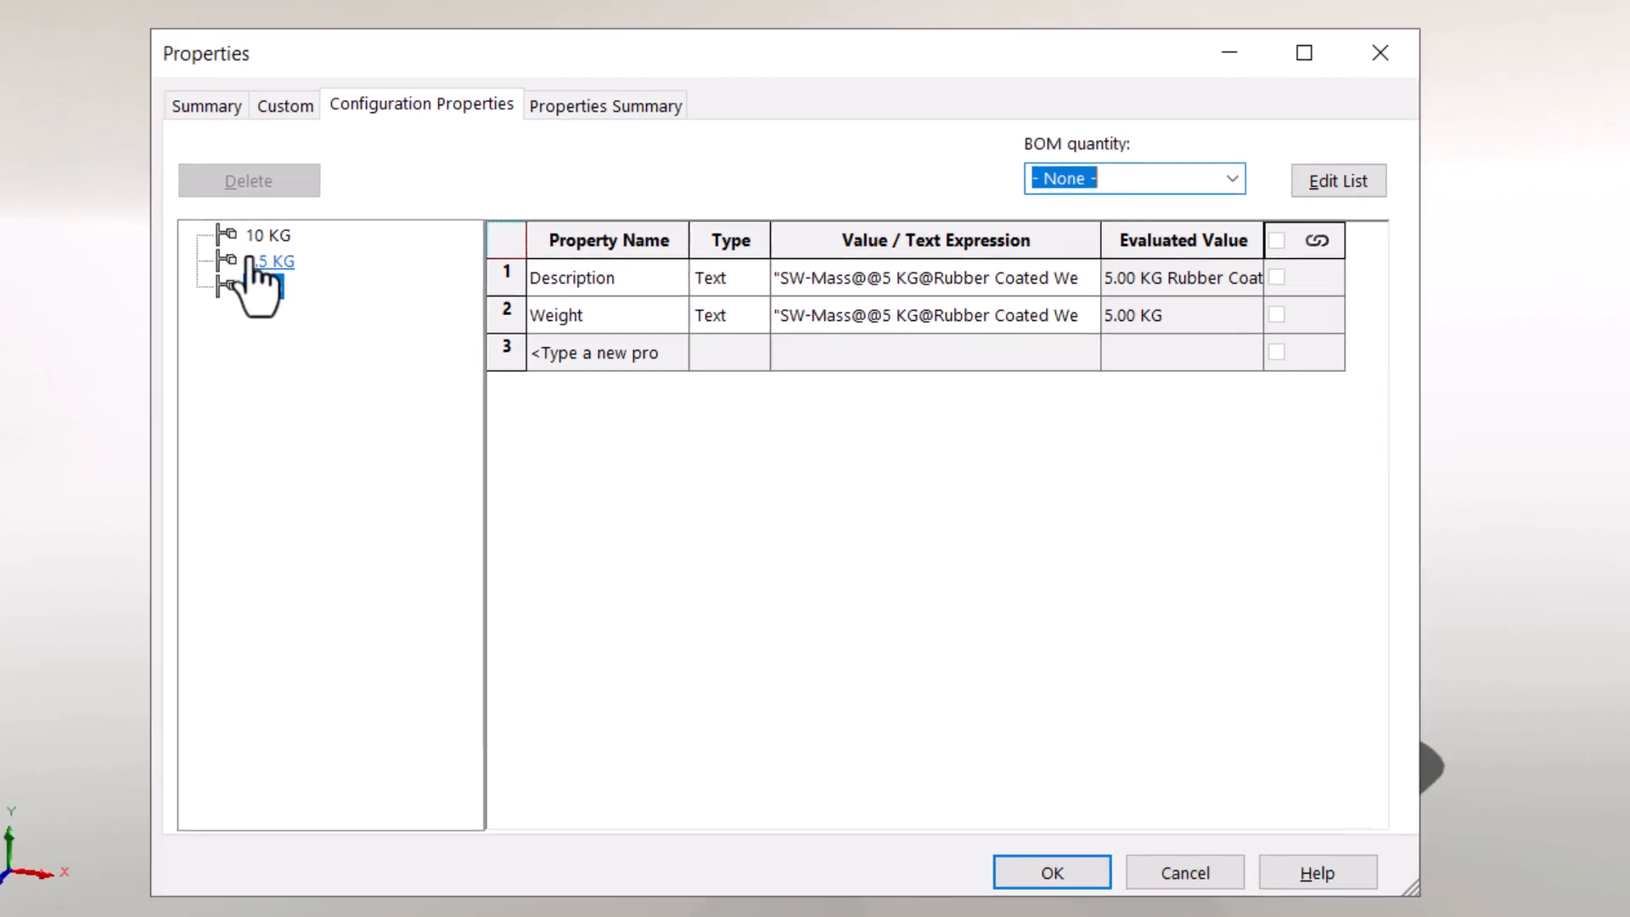
left_click(1049, 873)
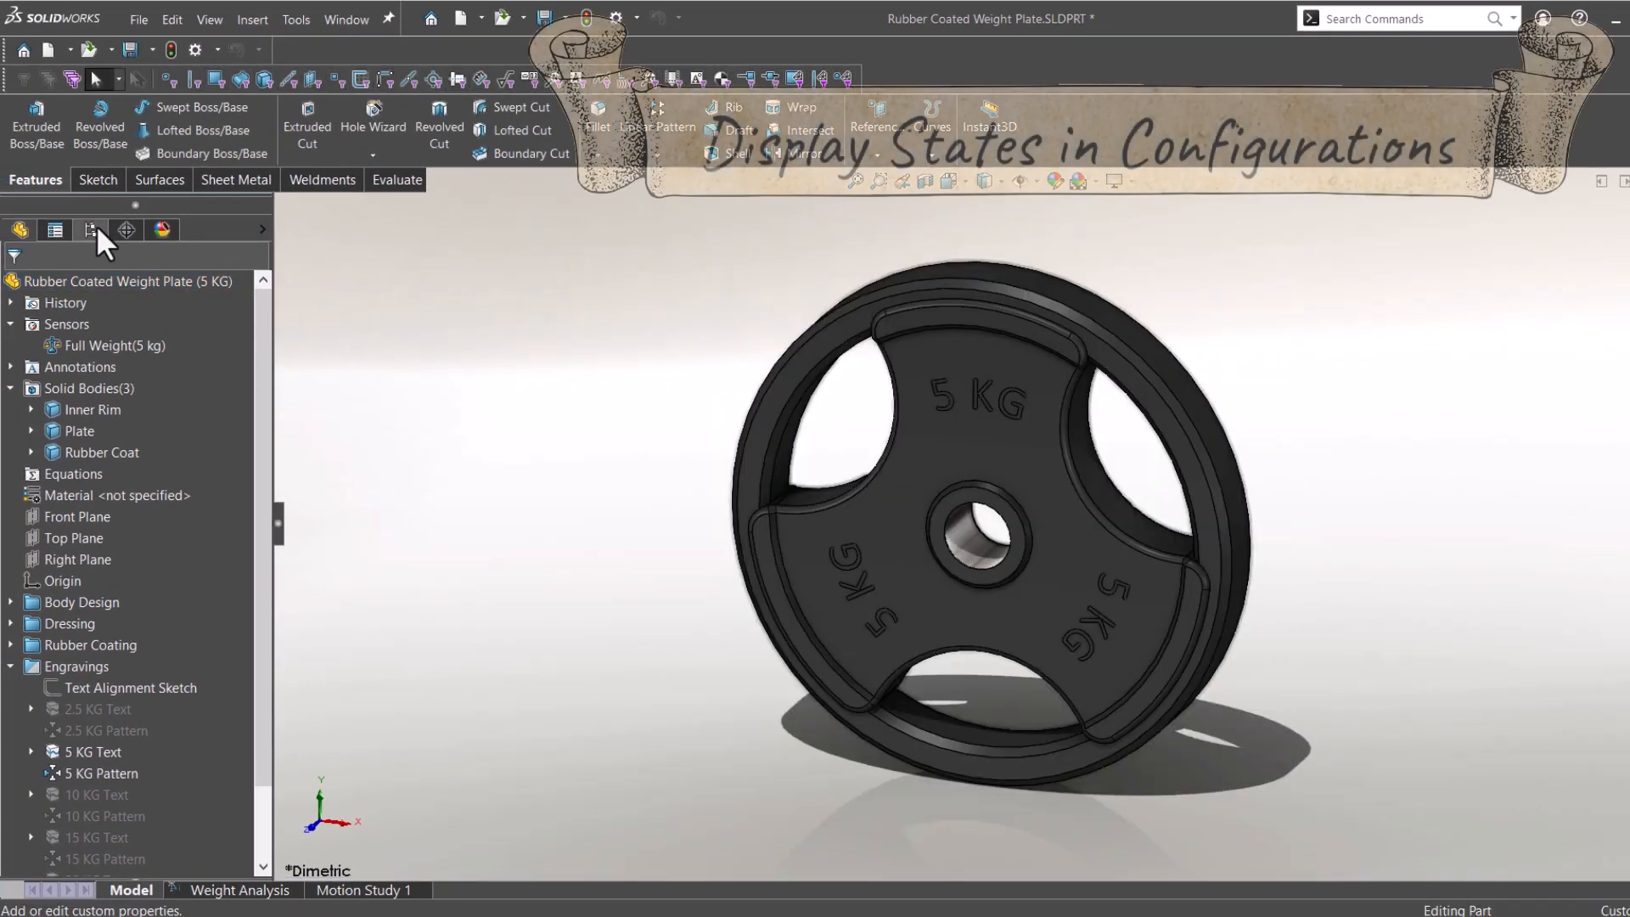
Keep the 2.5 KG Display state linked to its configuration in its properties
left_click(90, 229)
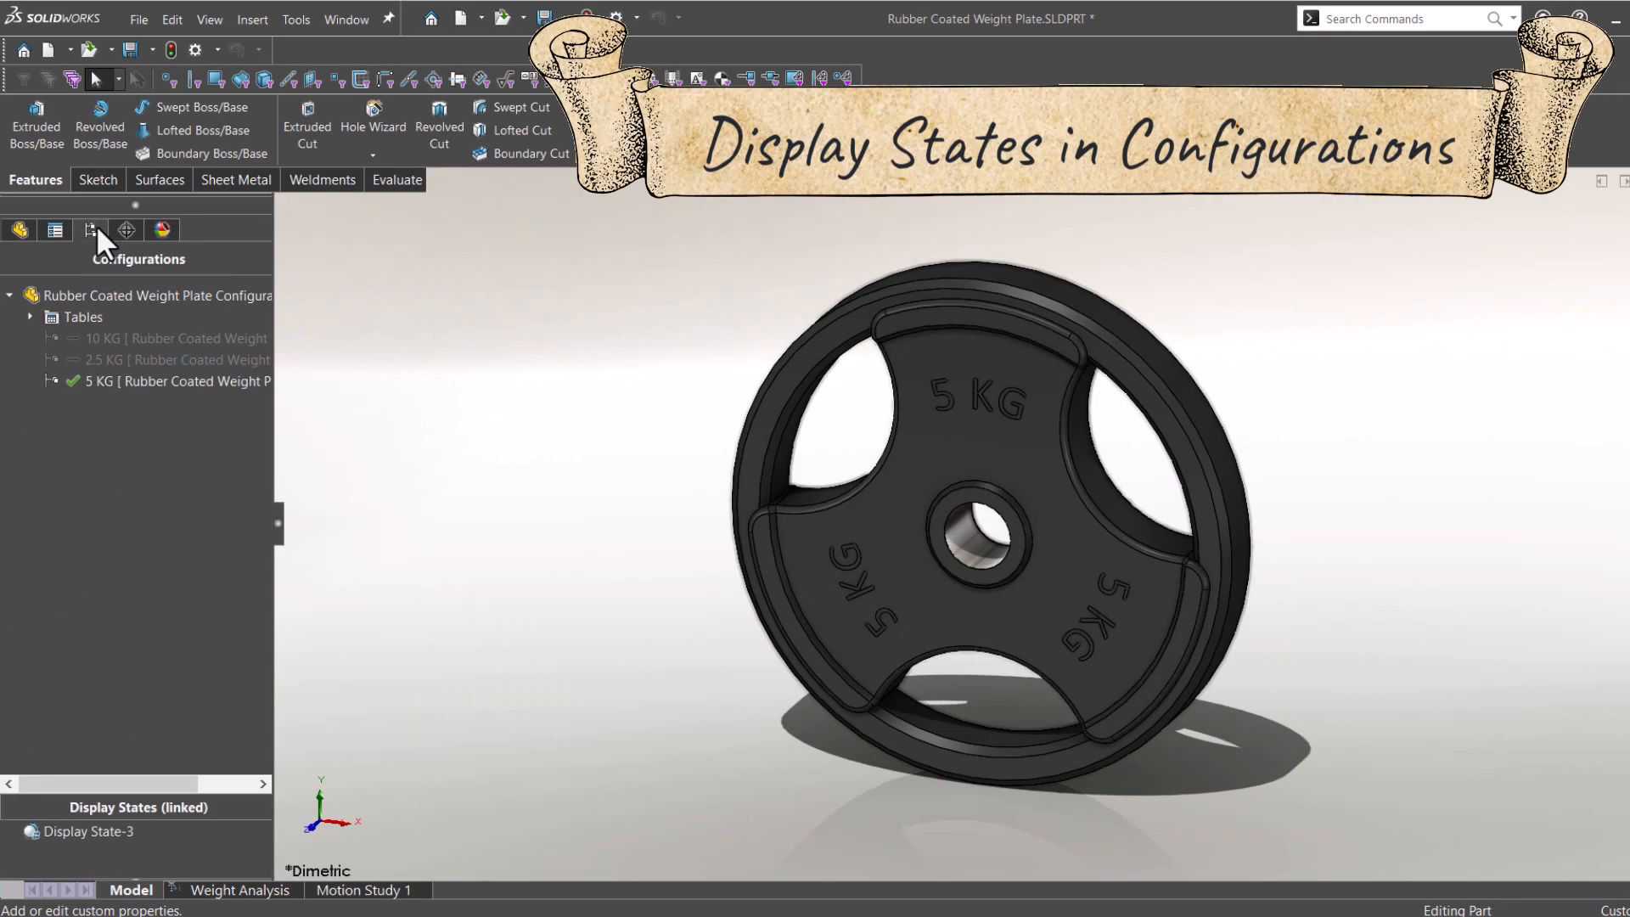
right_click(136, 830)
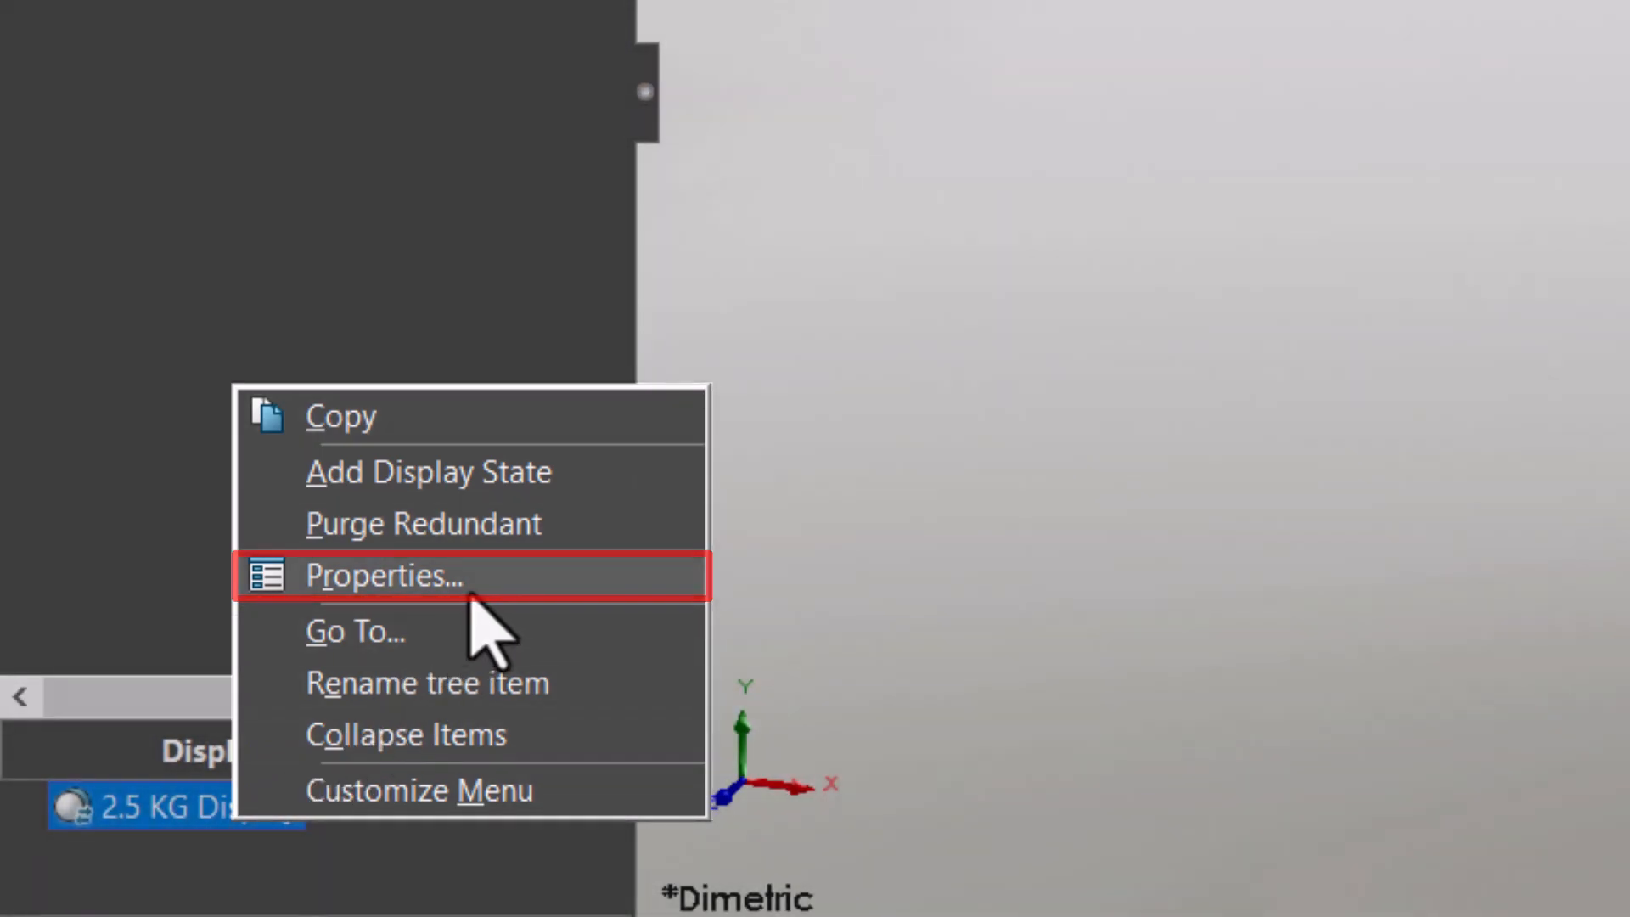
left_click(385, 575)
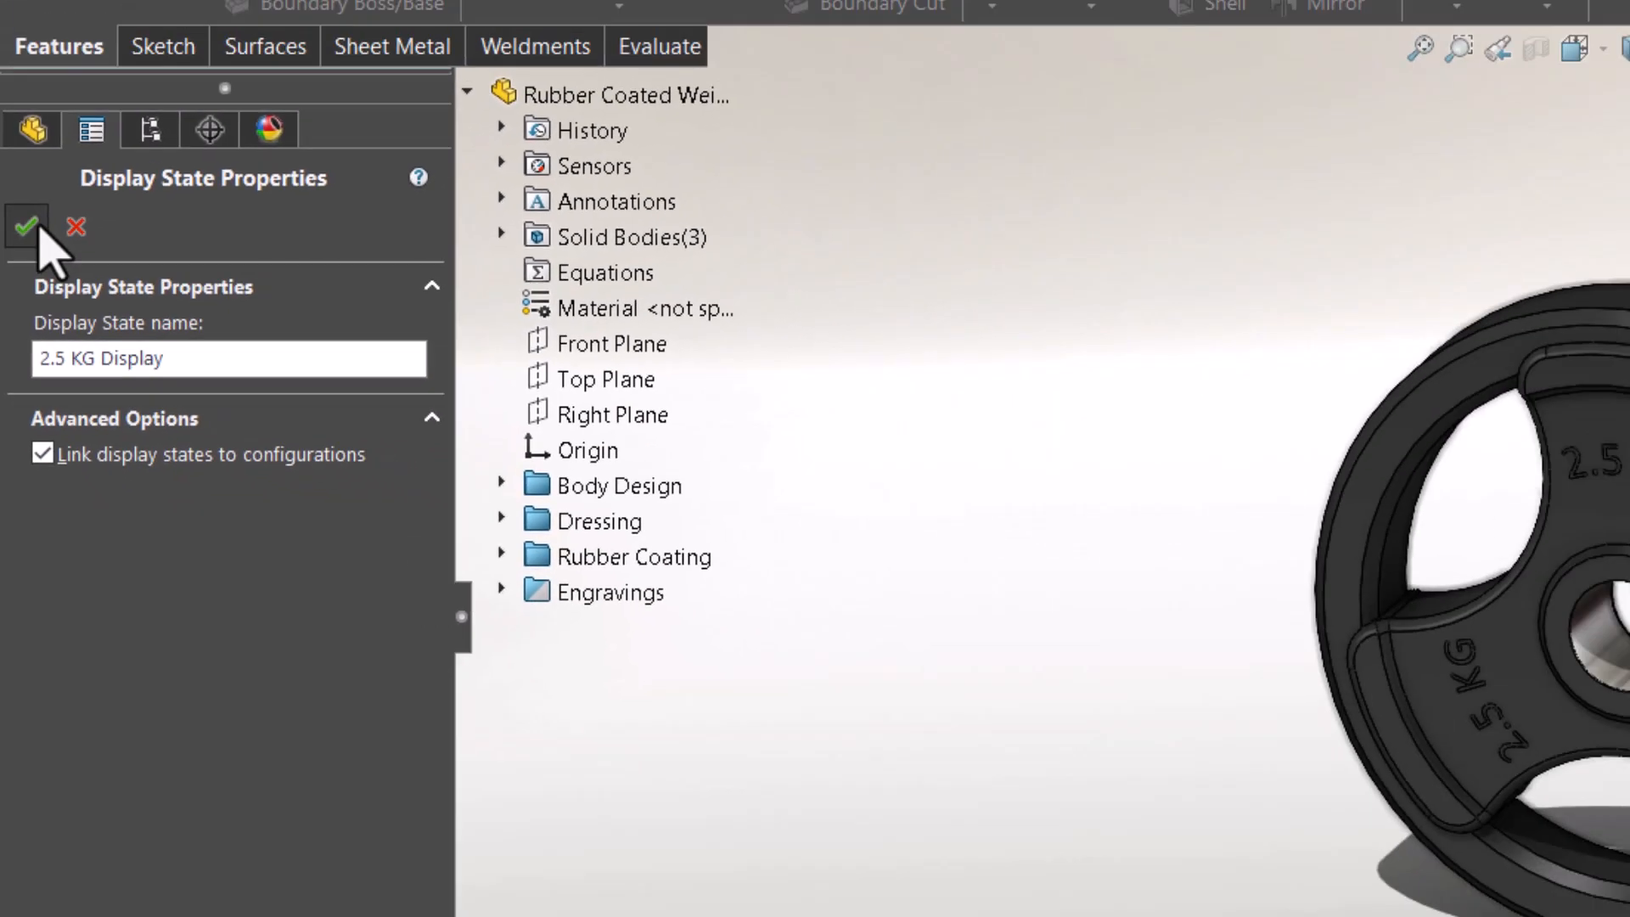
left_click(25, 226)
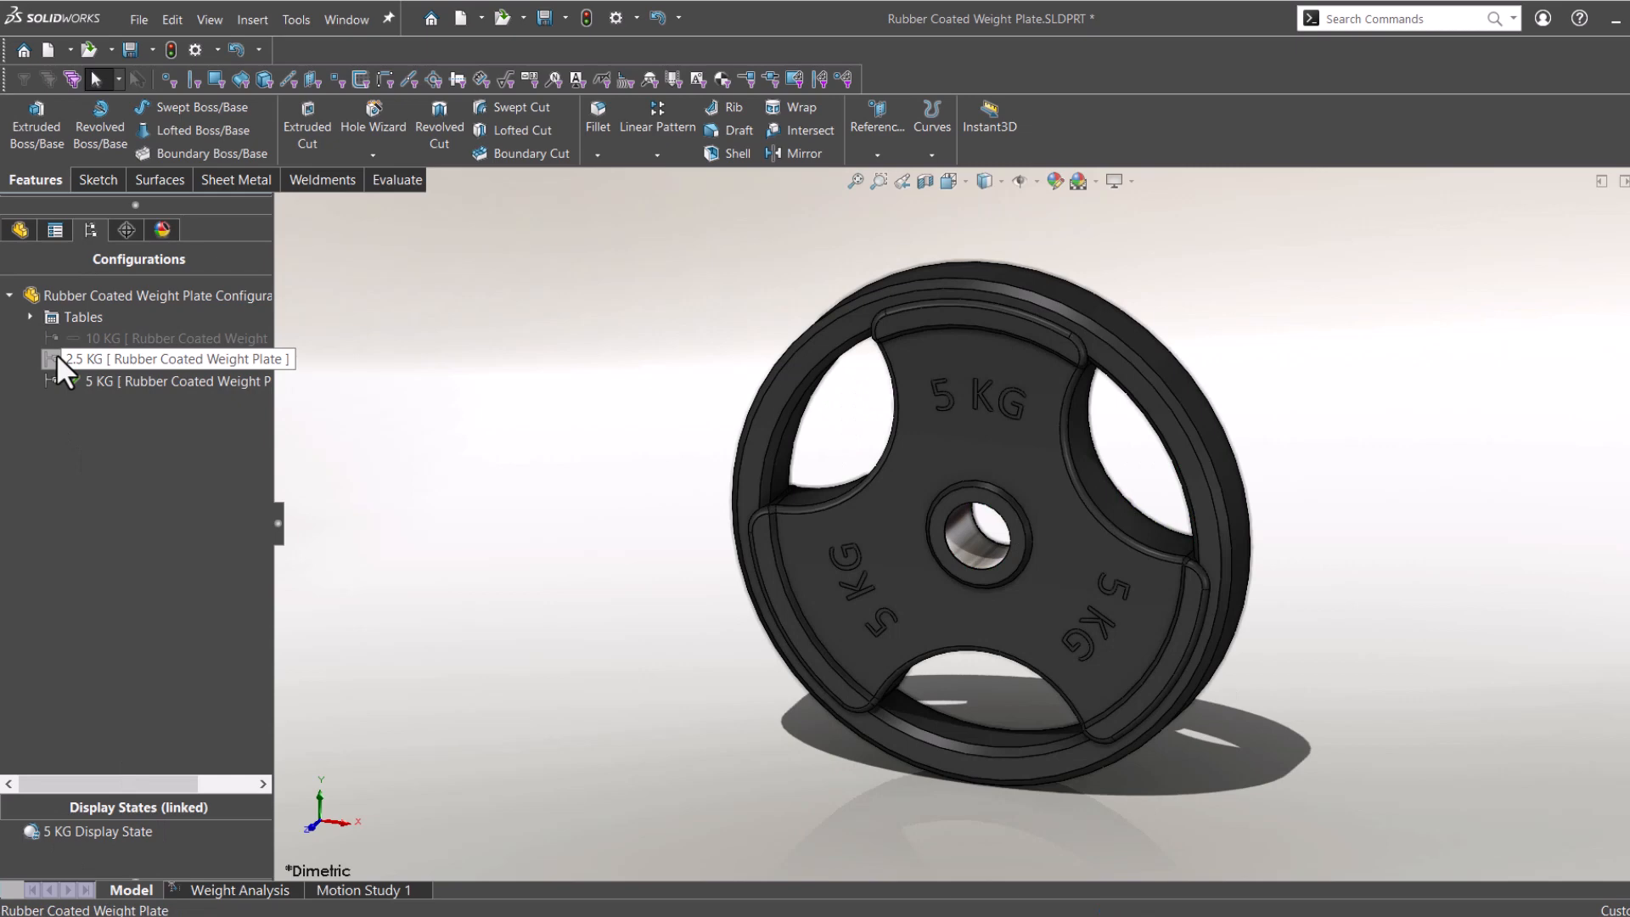
Activate 2.5 KG and unsuppress the 15 KG Pattern for the 15 KG row in the configuration table
double_click(171, 359)
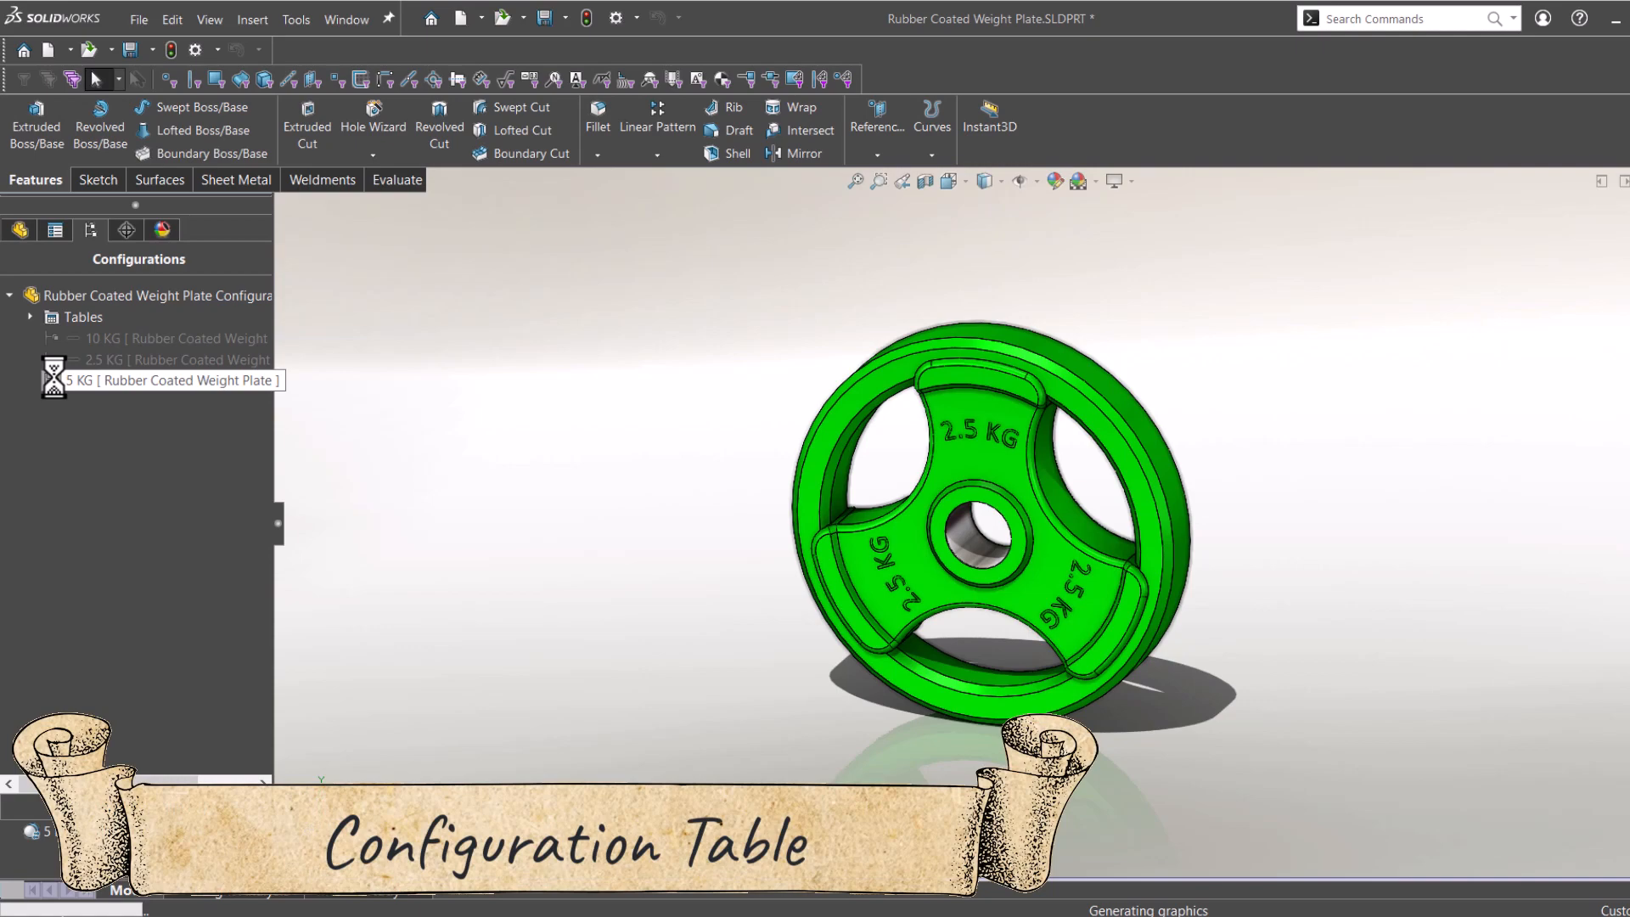
right_click(202, 326)
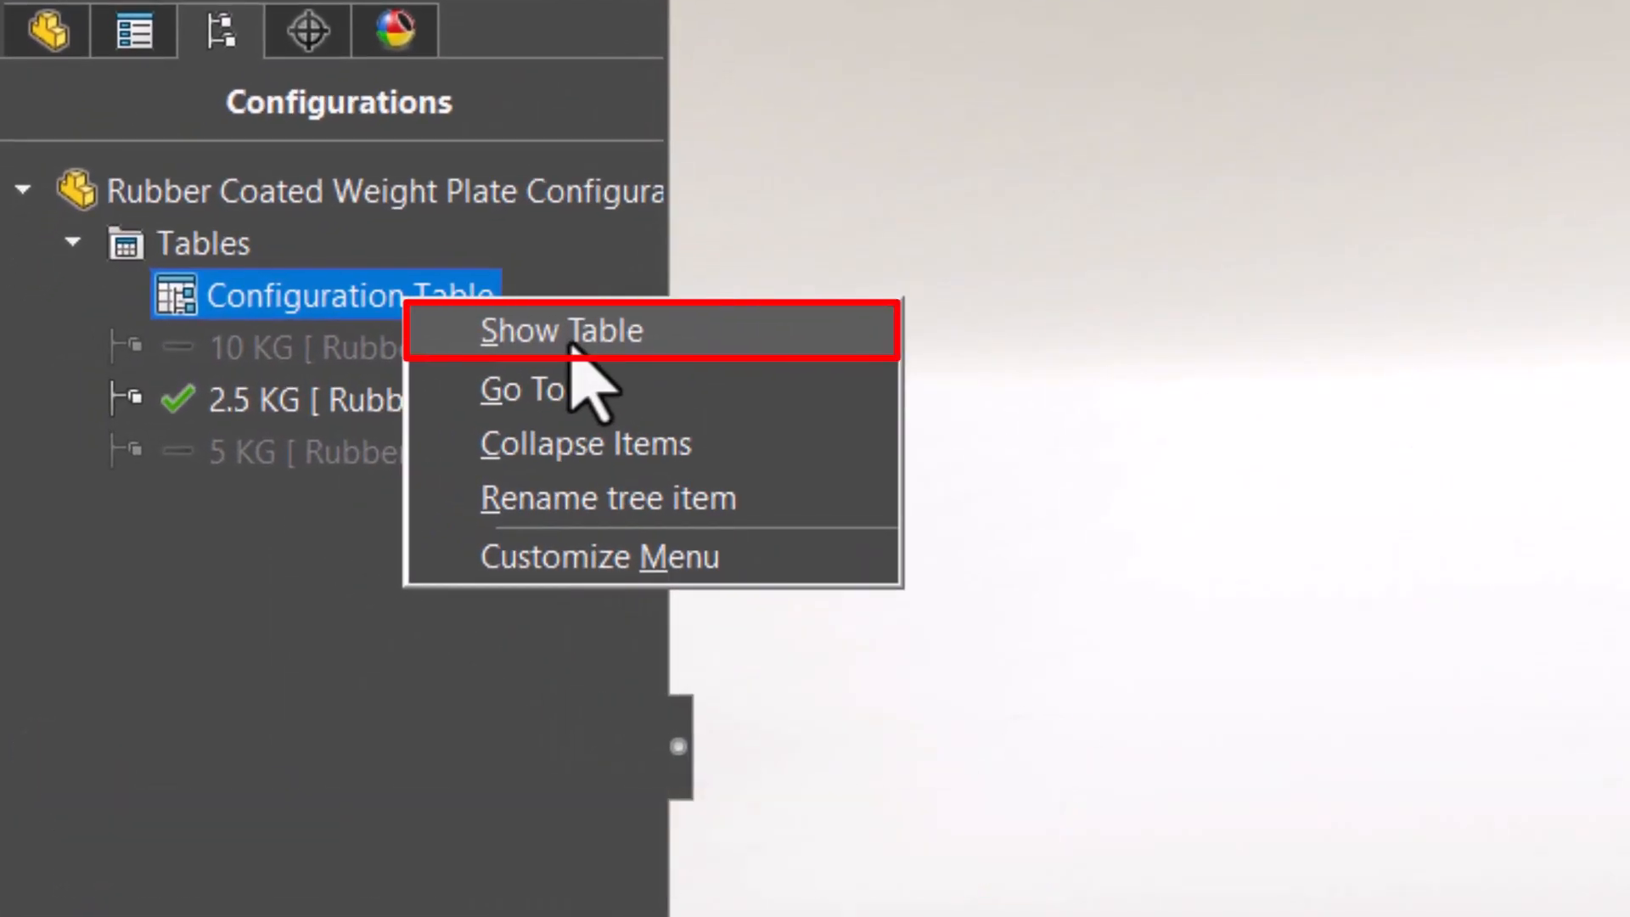
left_click(562, 331)
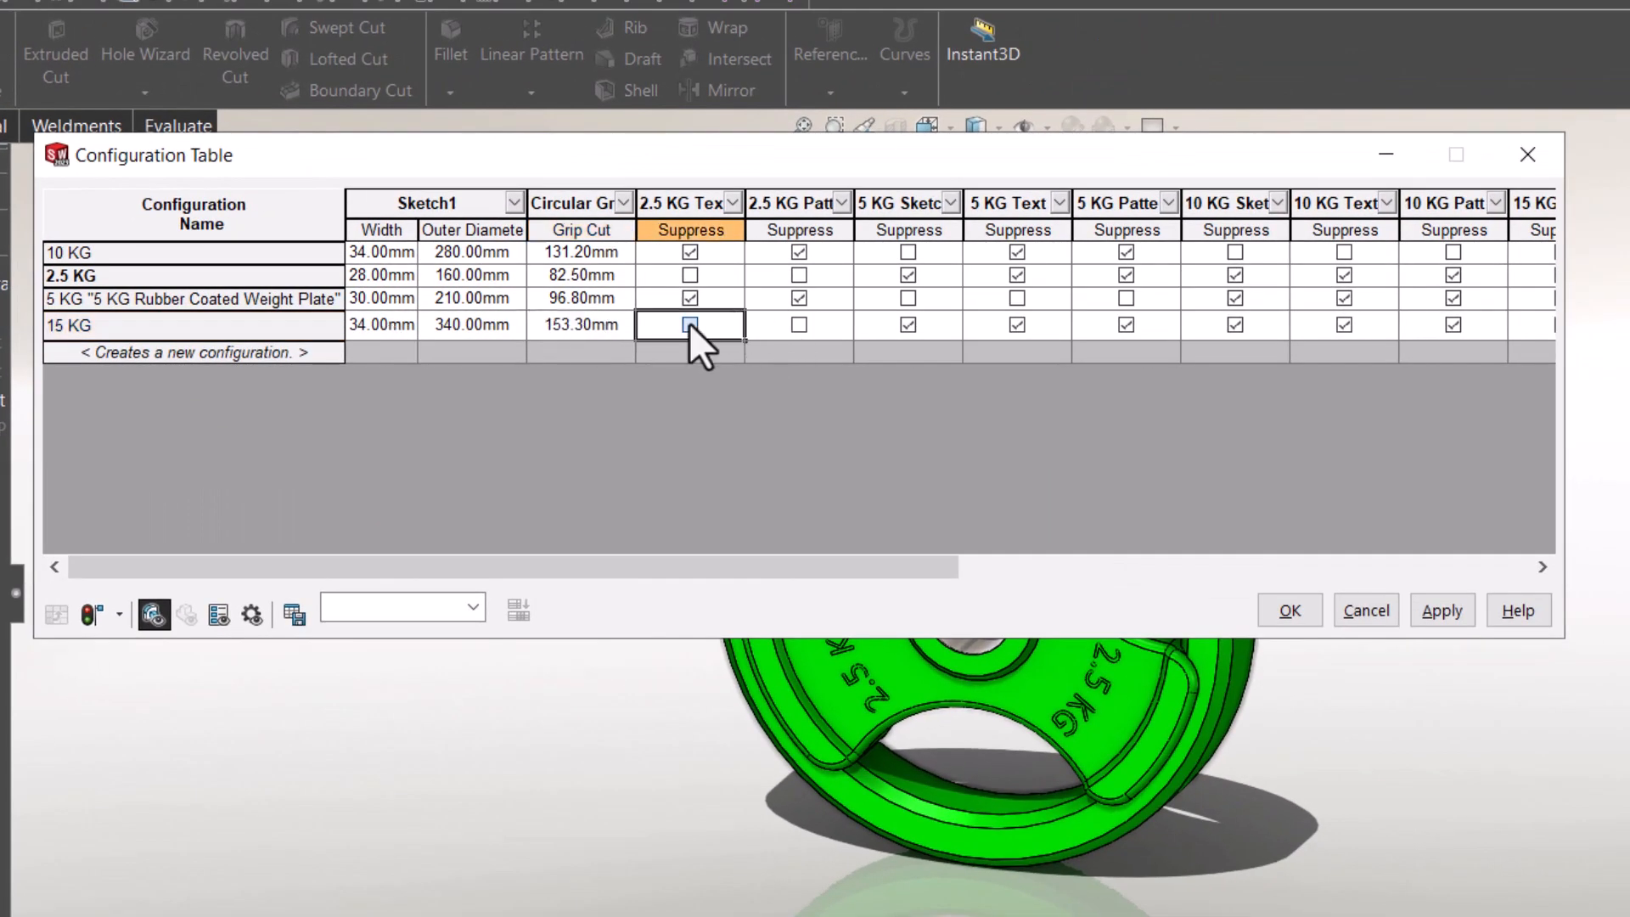
scroll("right", 3)
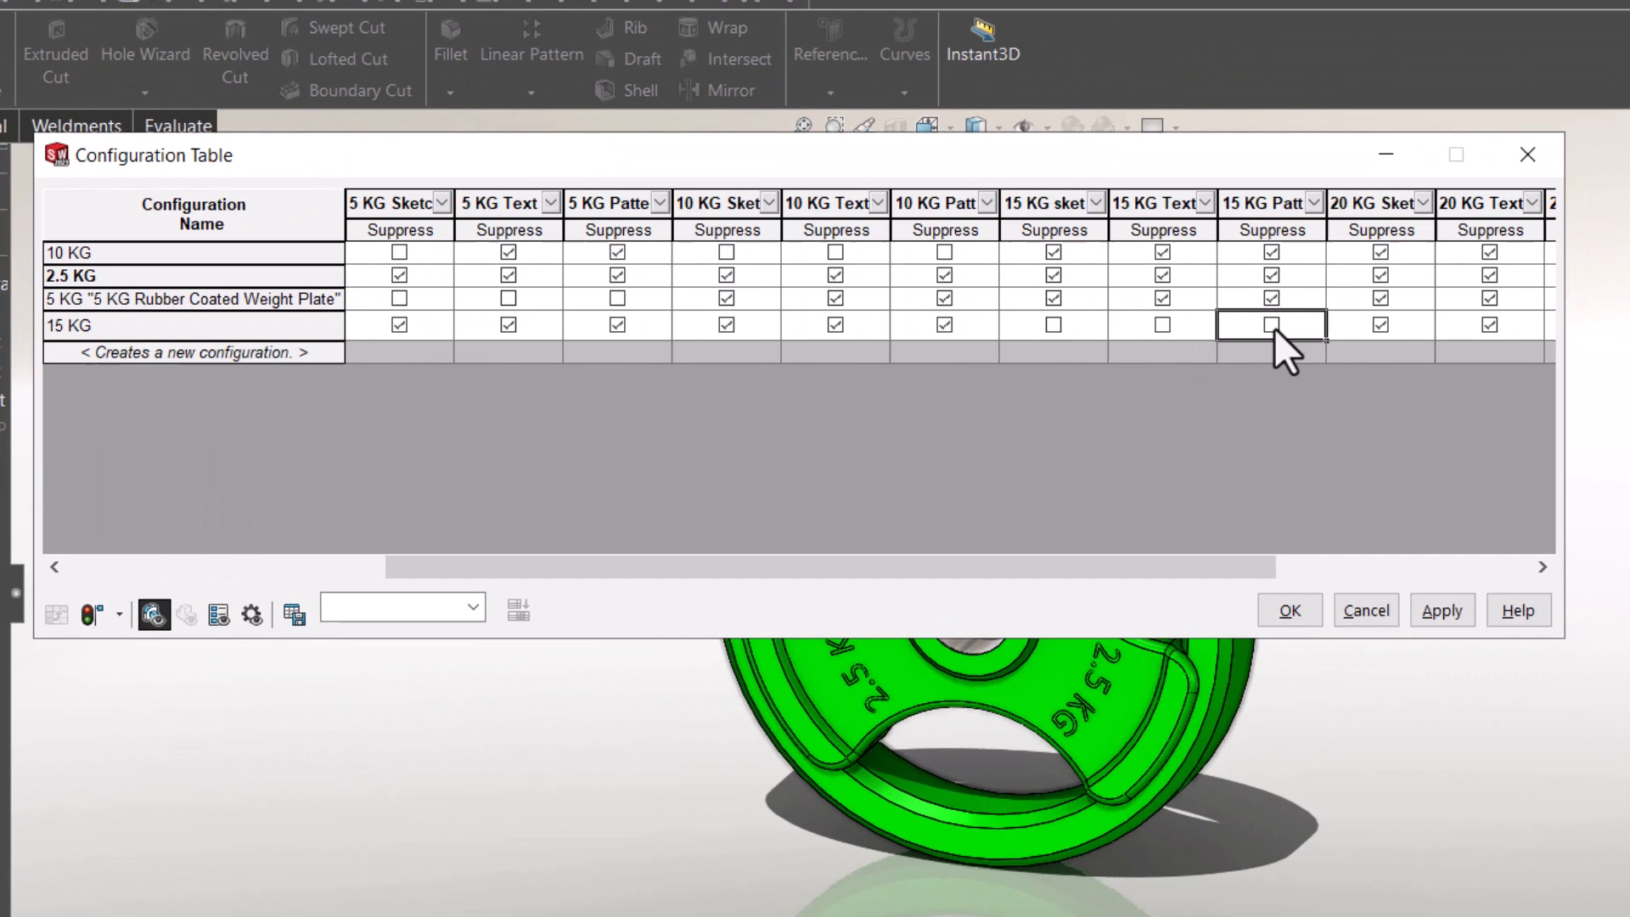
left_click(1287, 610)
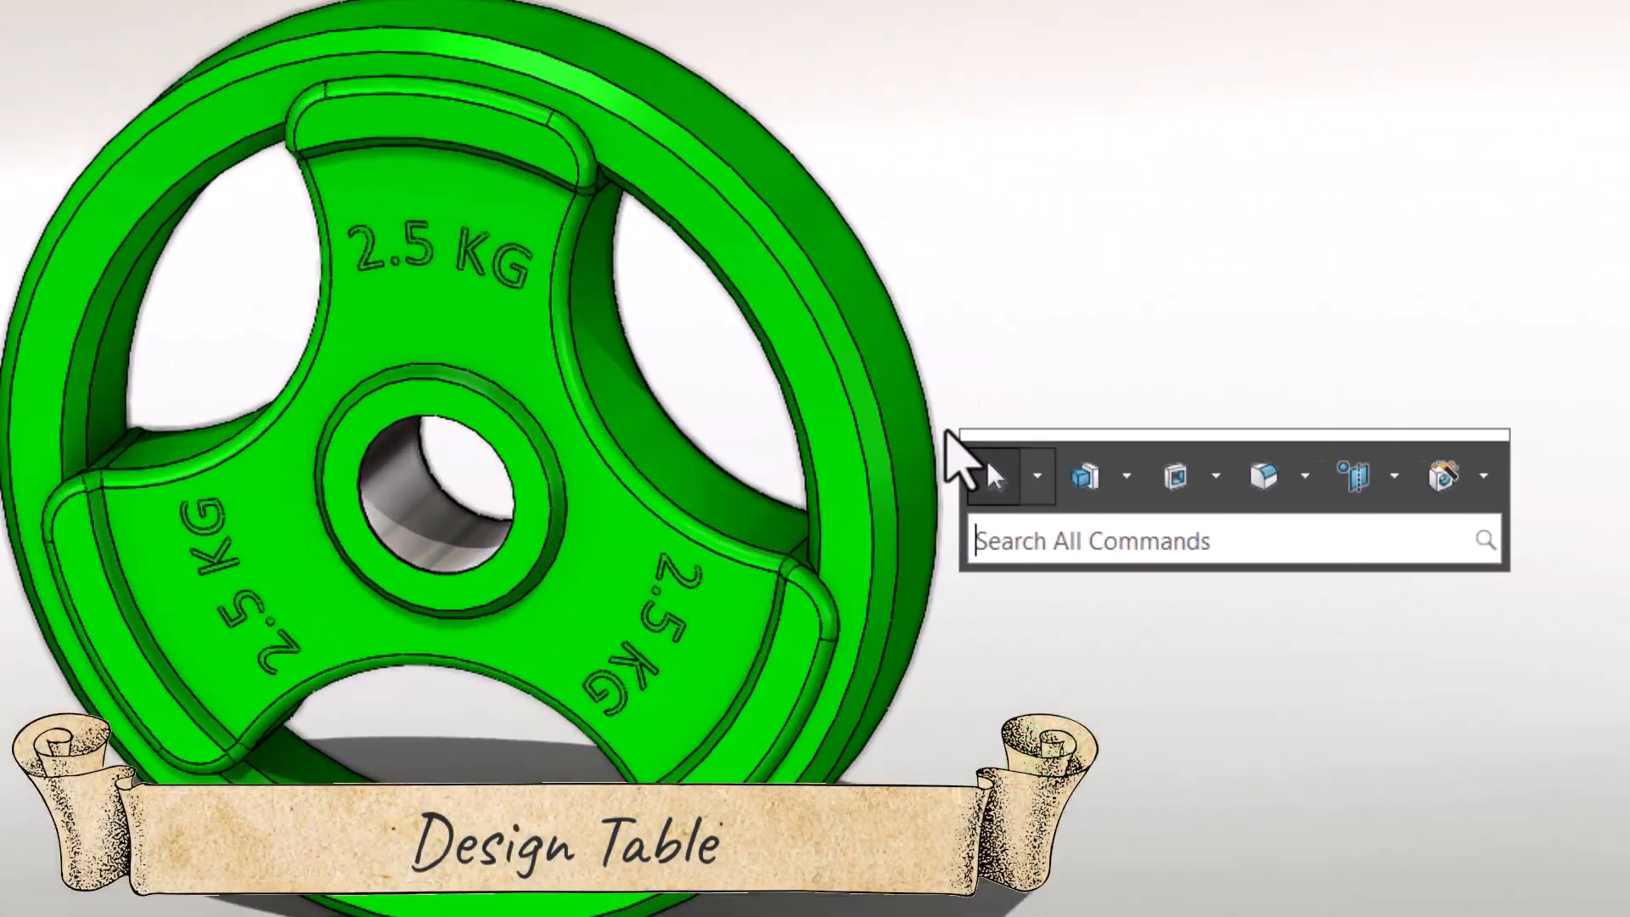
Insert an Excel design table into the weight plate part
type("design")
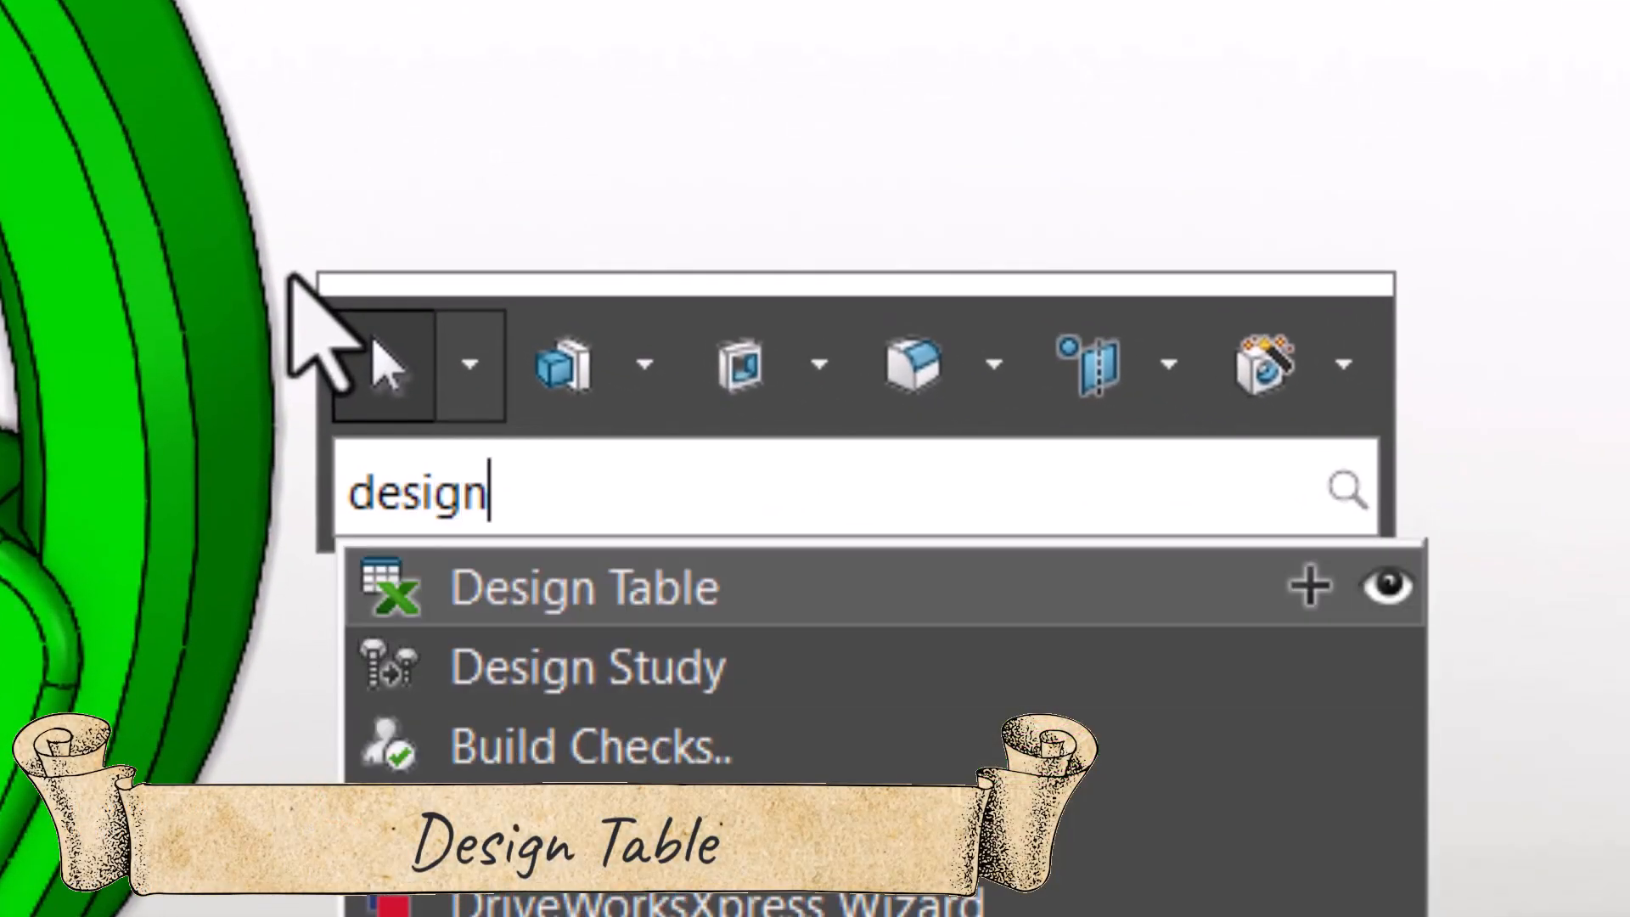
left_click(584, 587)
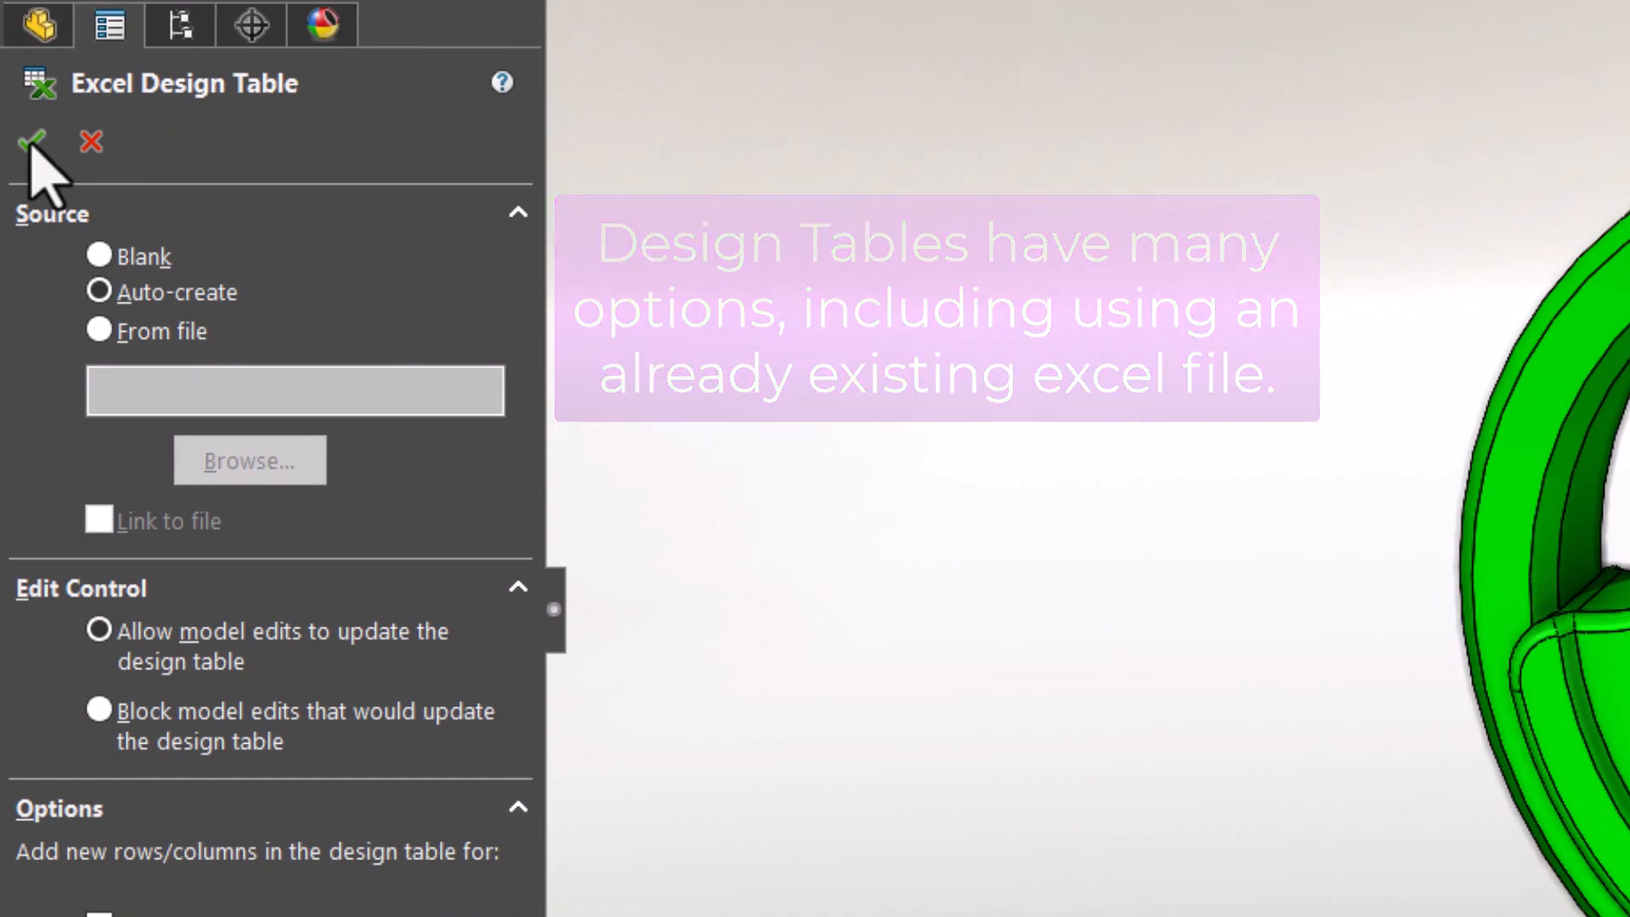
left_click(31, 141)
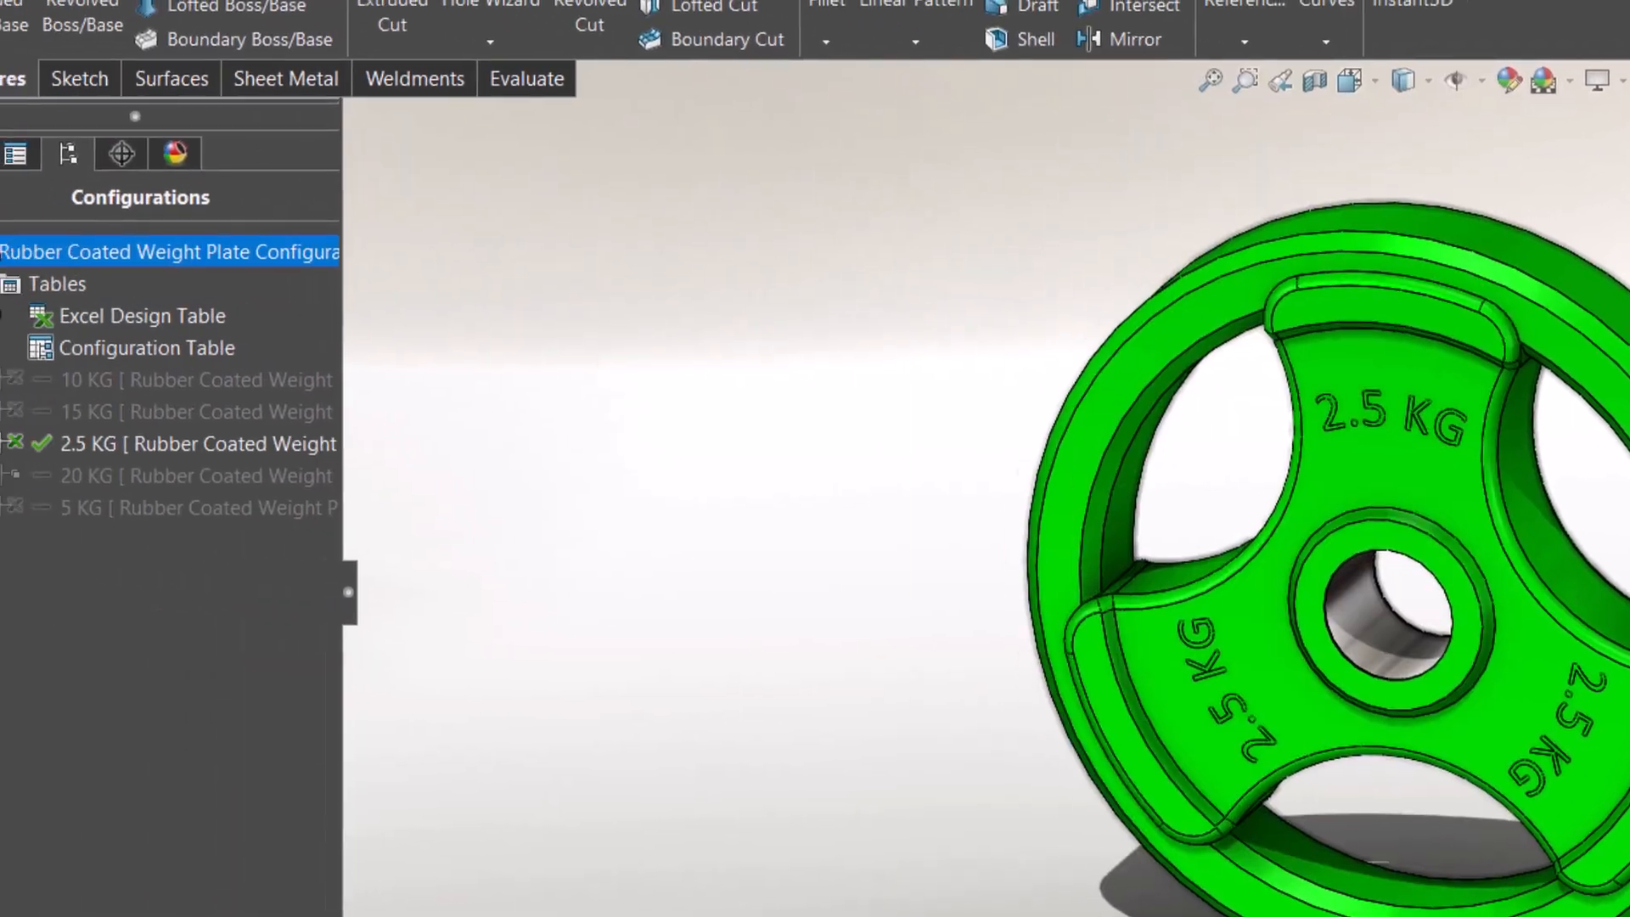
Open the Excel Design Table for editing in a new window
right_click(143, 315)
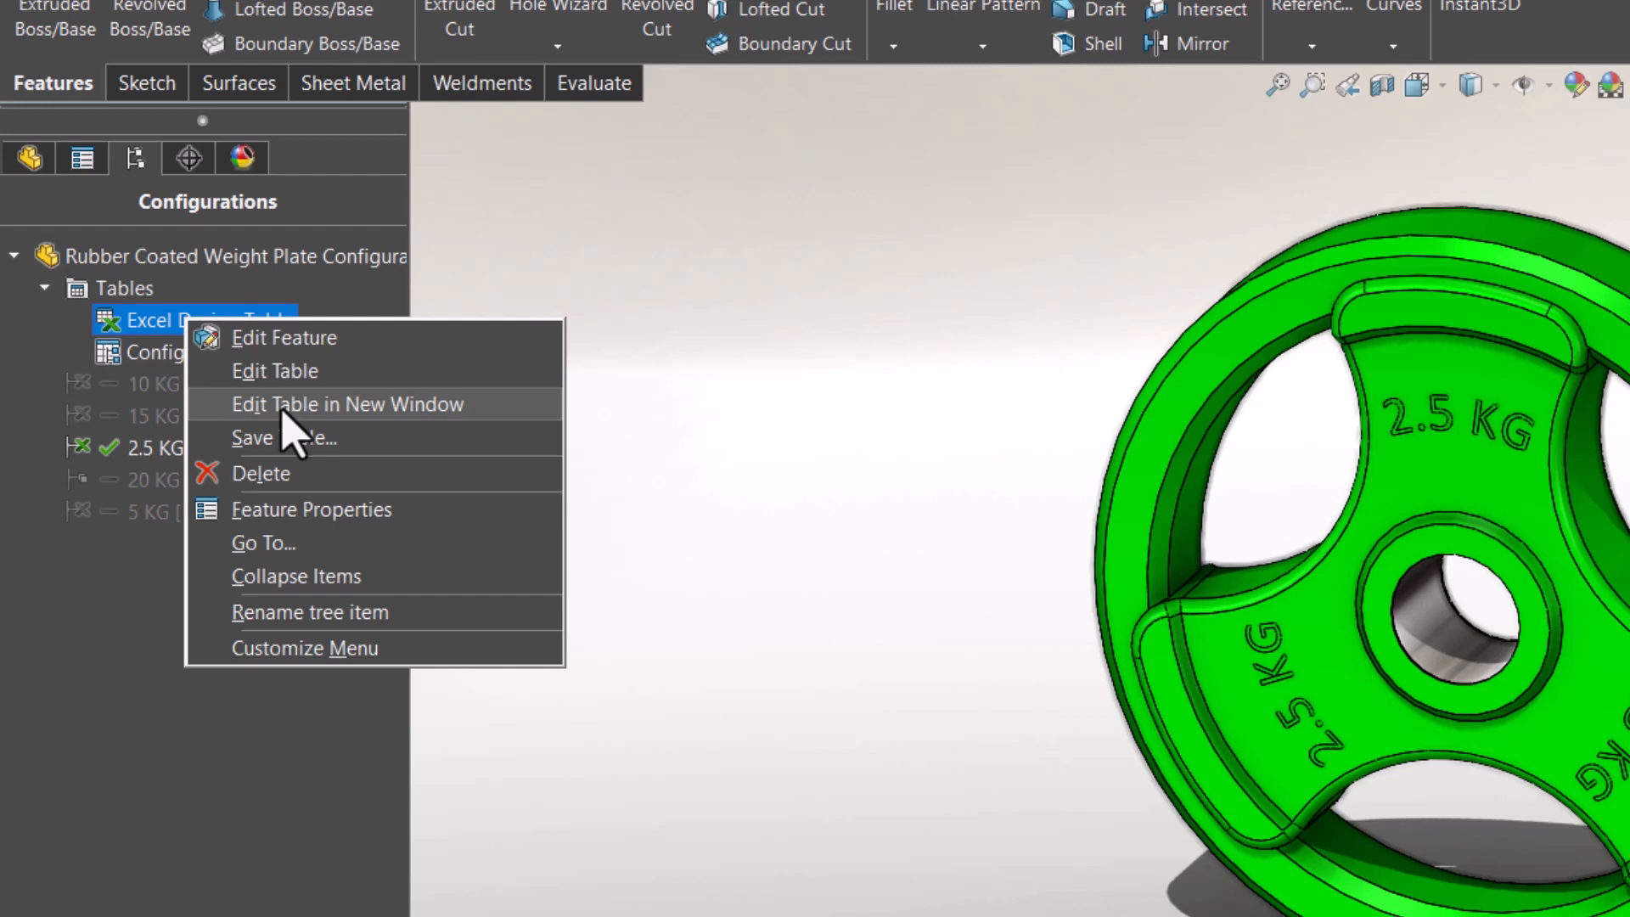
mouse_move(346, 404)
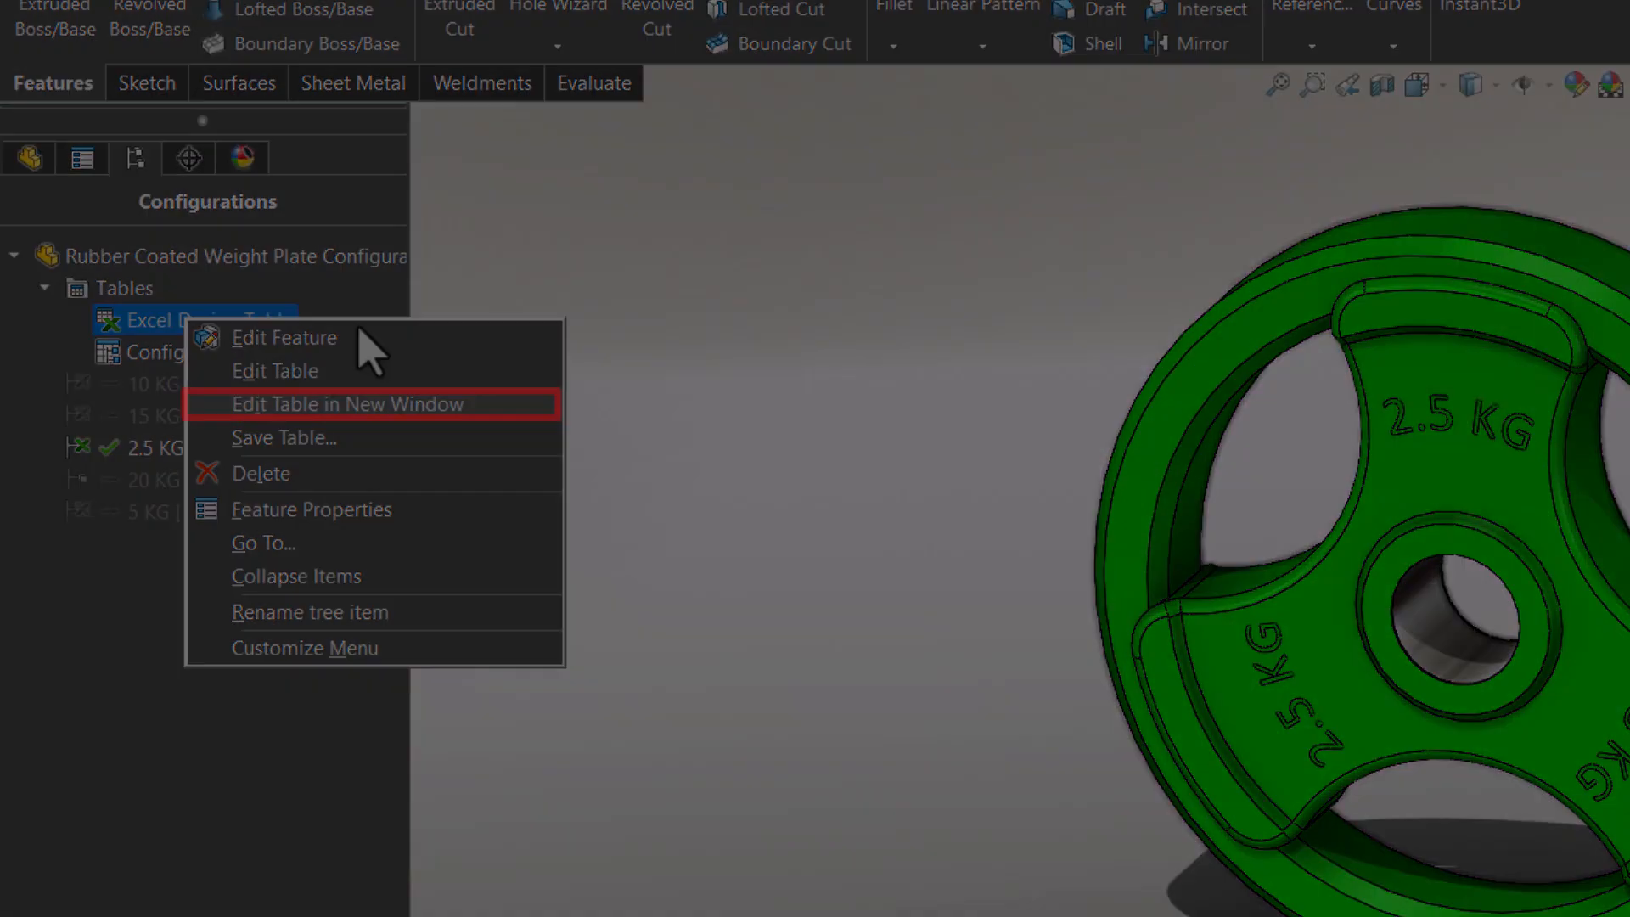
left_click(346, 404)
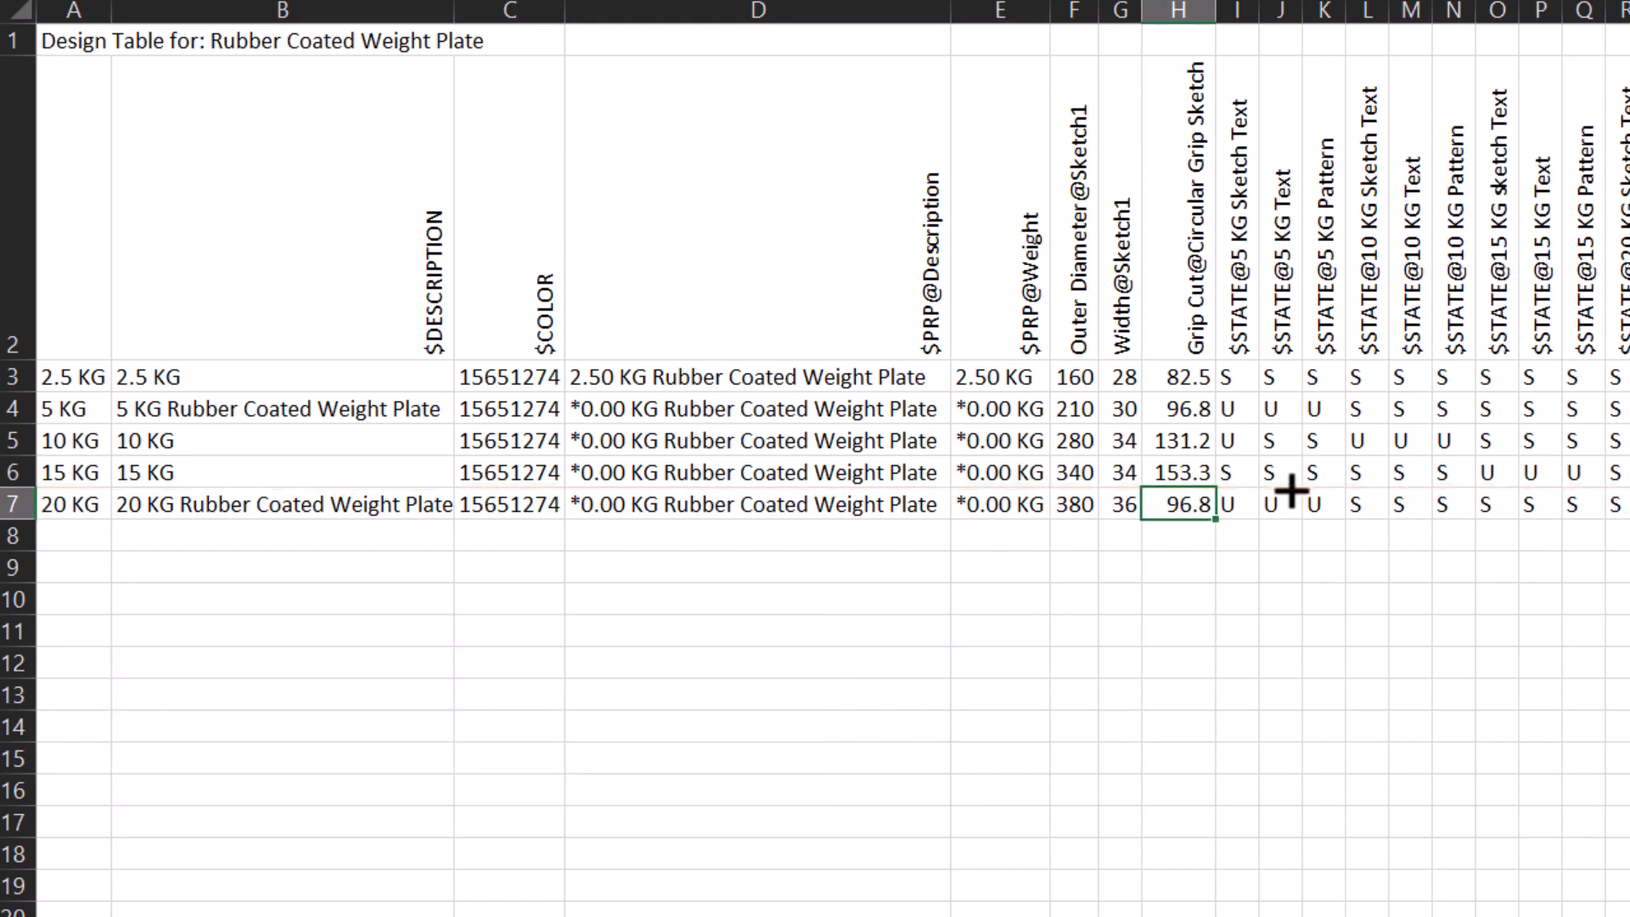
Enter 169.9 grip cut for the 20 KG row and mark its pattern feature suppressed
type("169")
left_click(1238, 502)
type("S")
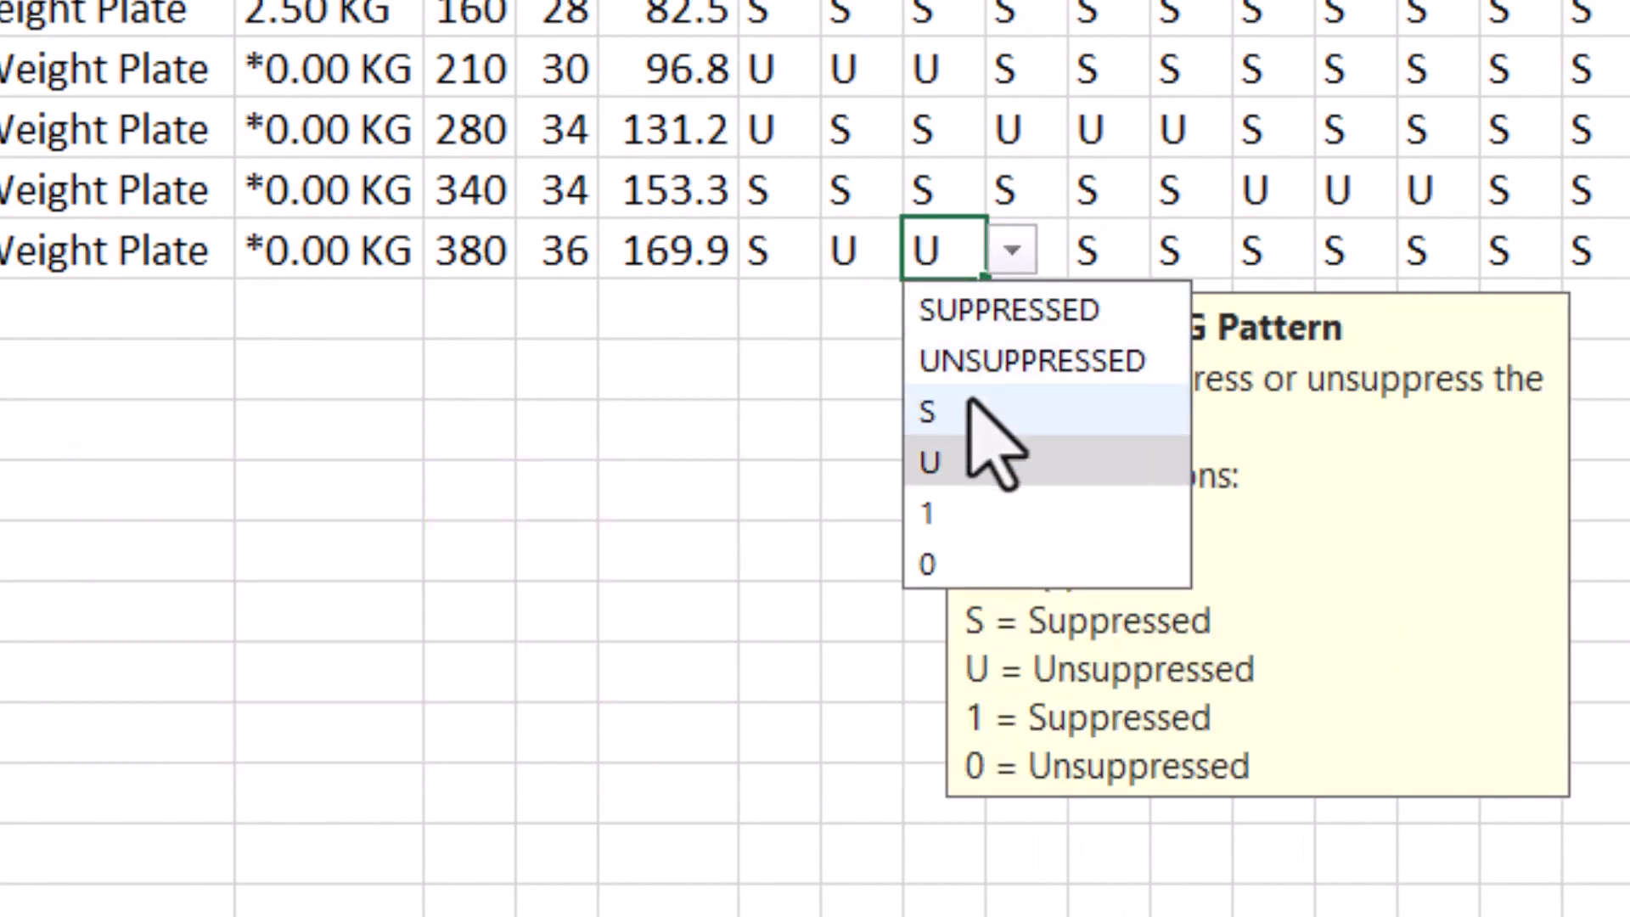
left_click(926, 410)
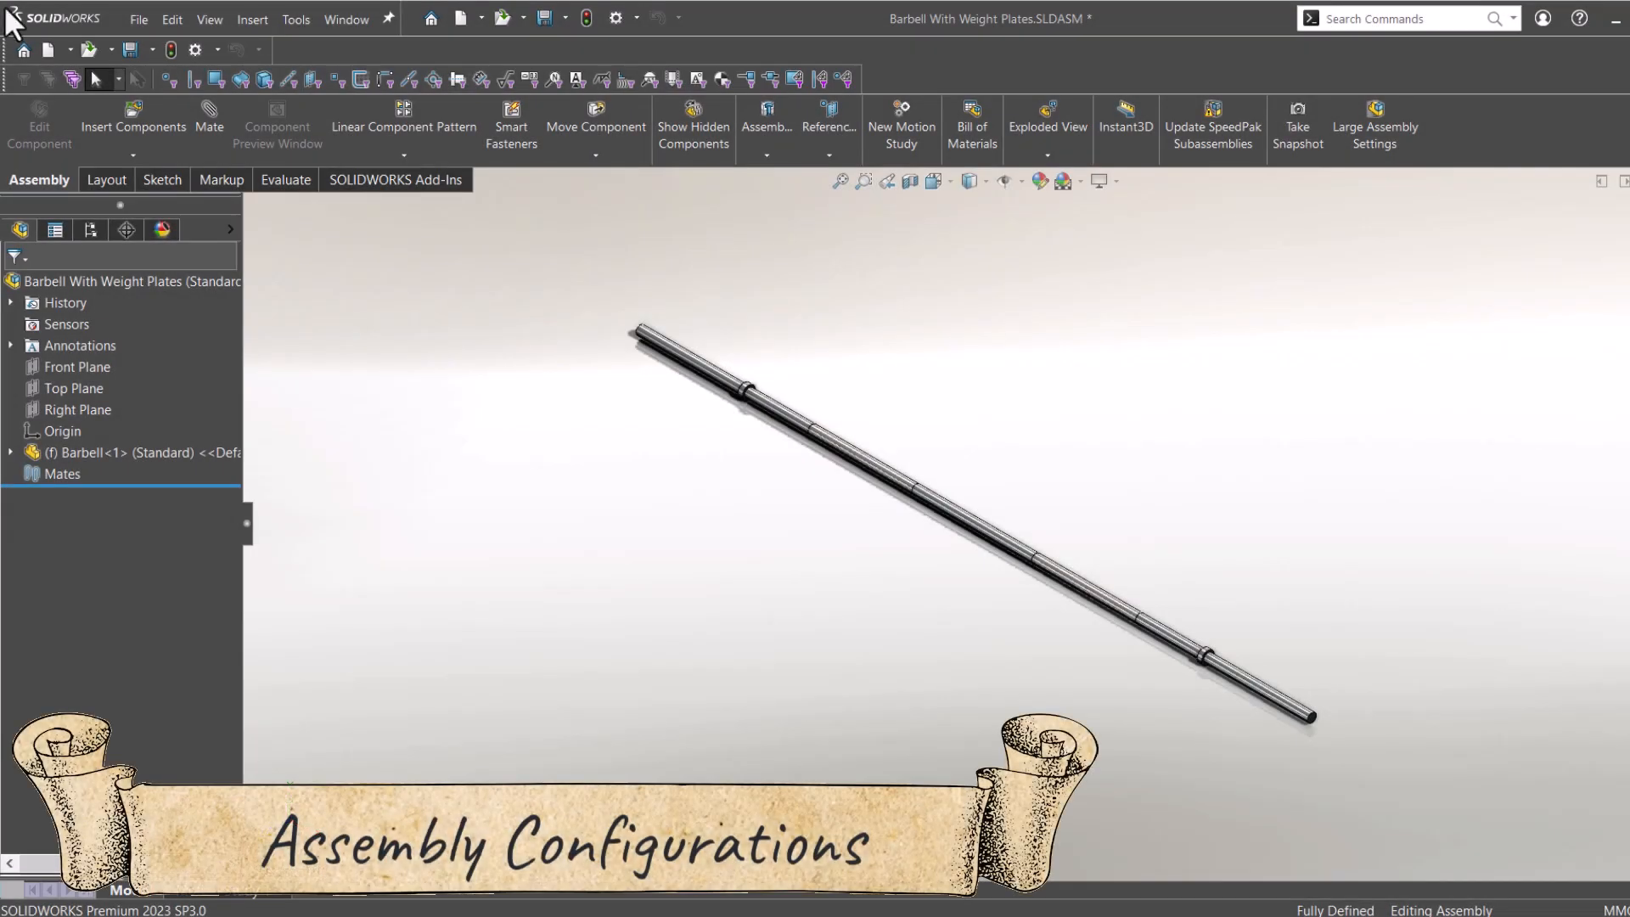
Insert two Rubber Coated Weight Plate components onto the barbell using the 10 KG configuration
left_click(132, 153)
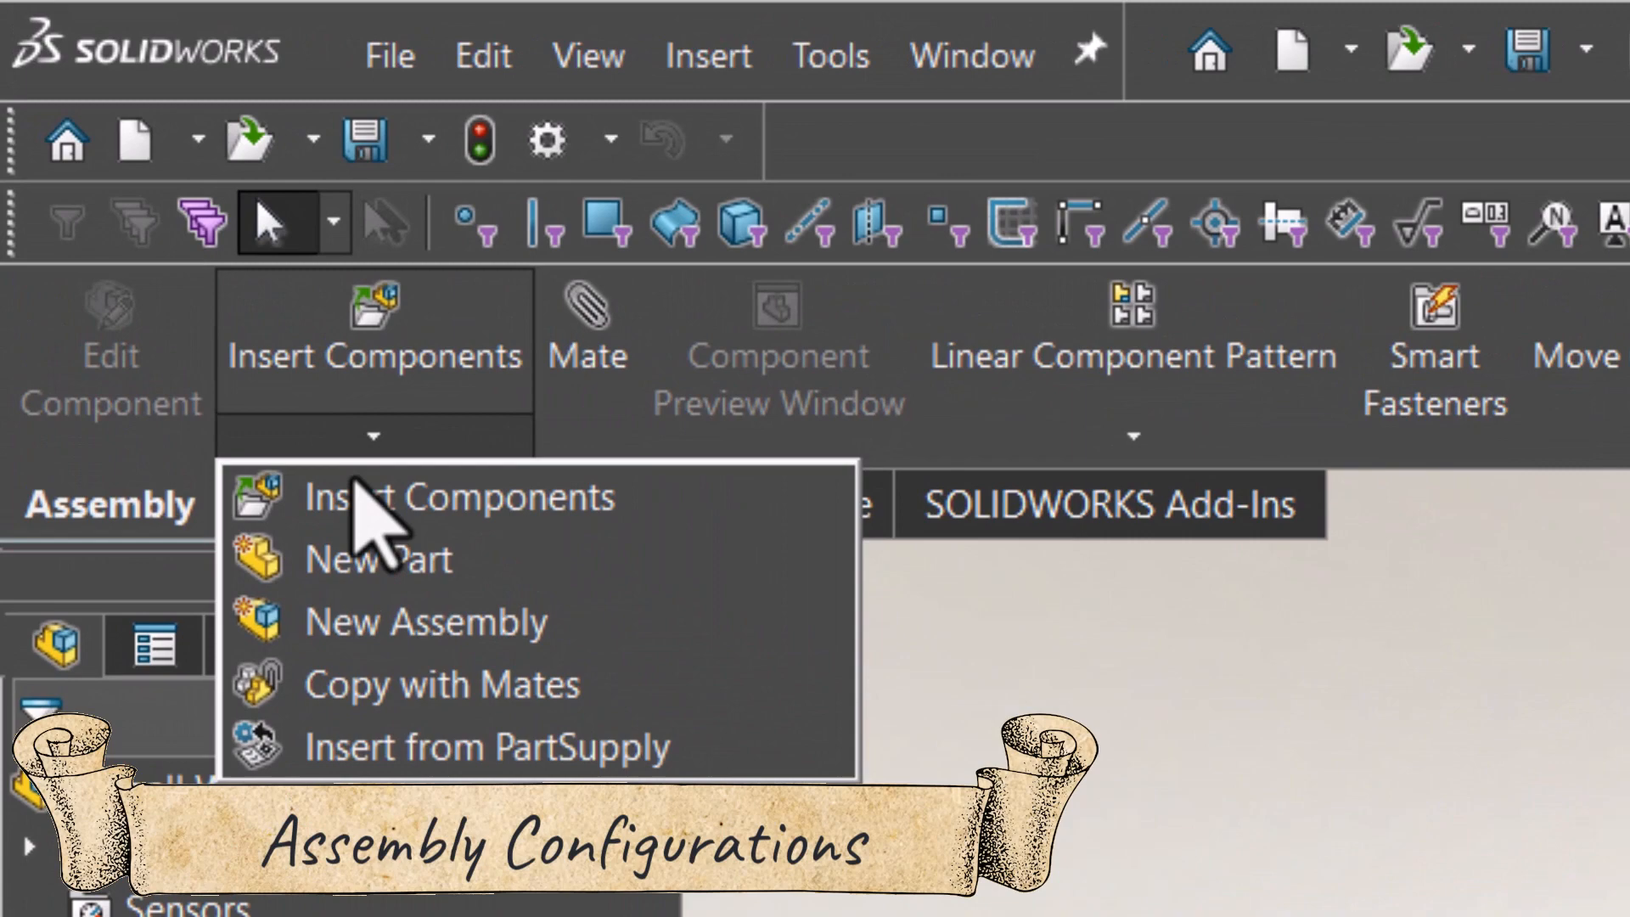
left_click(456, 498)
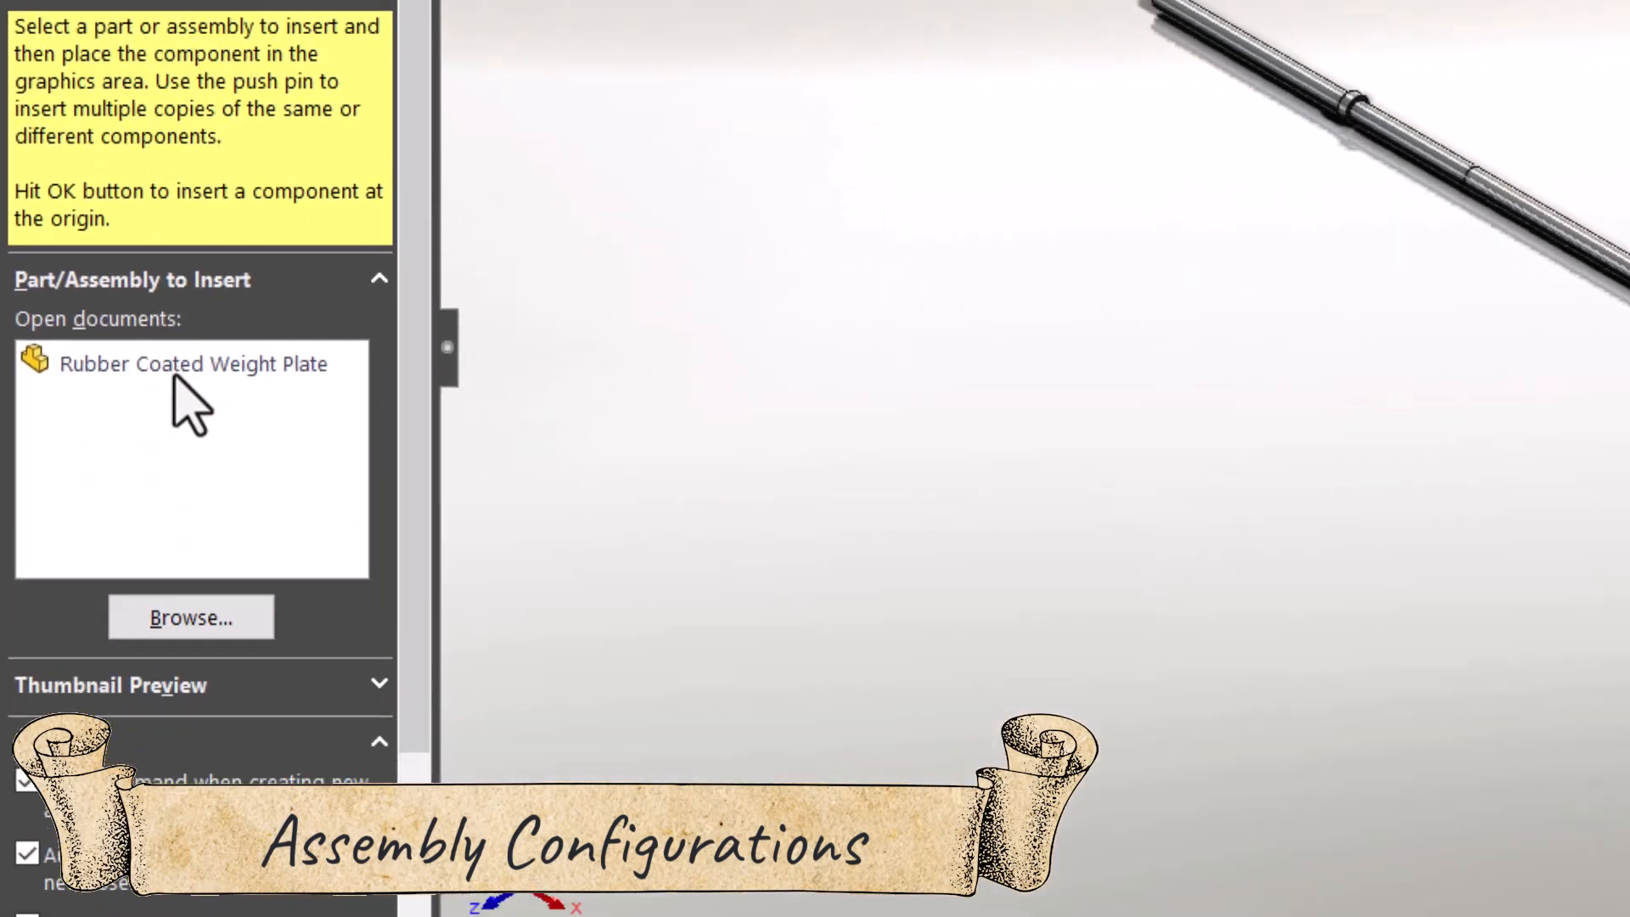
left_click(193, 363)
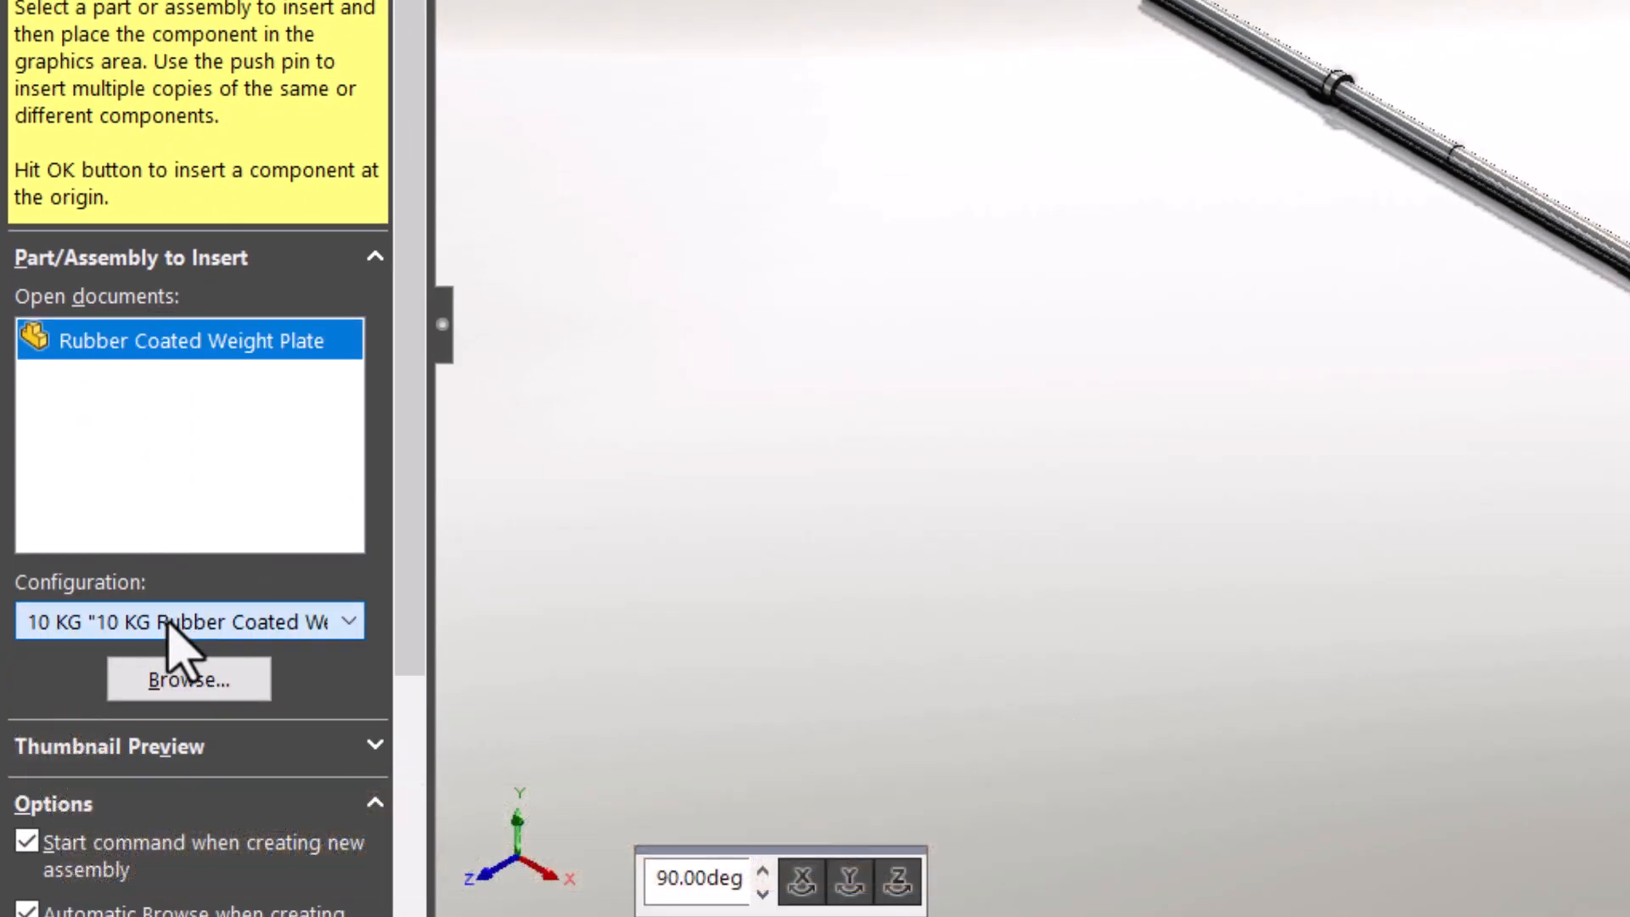
left_click(188, 621)
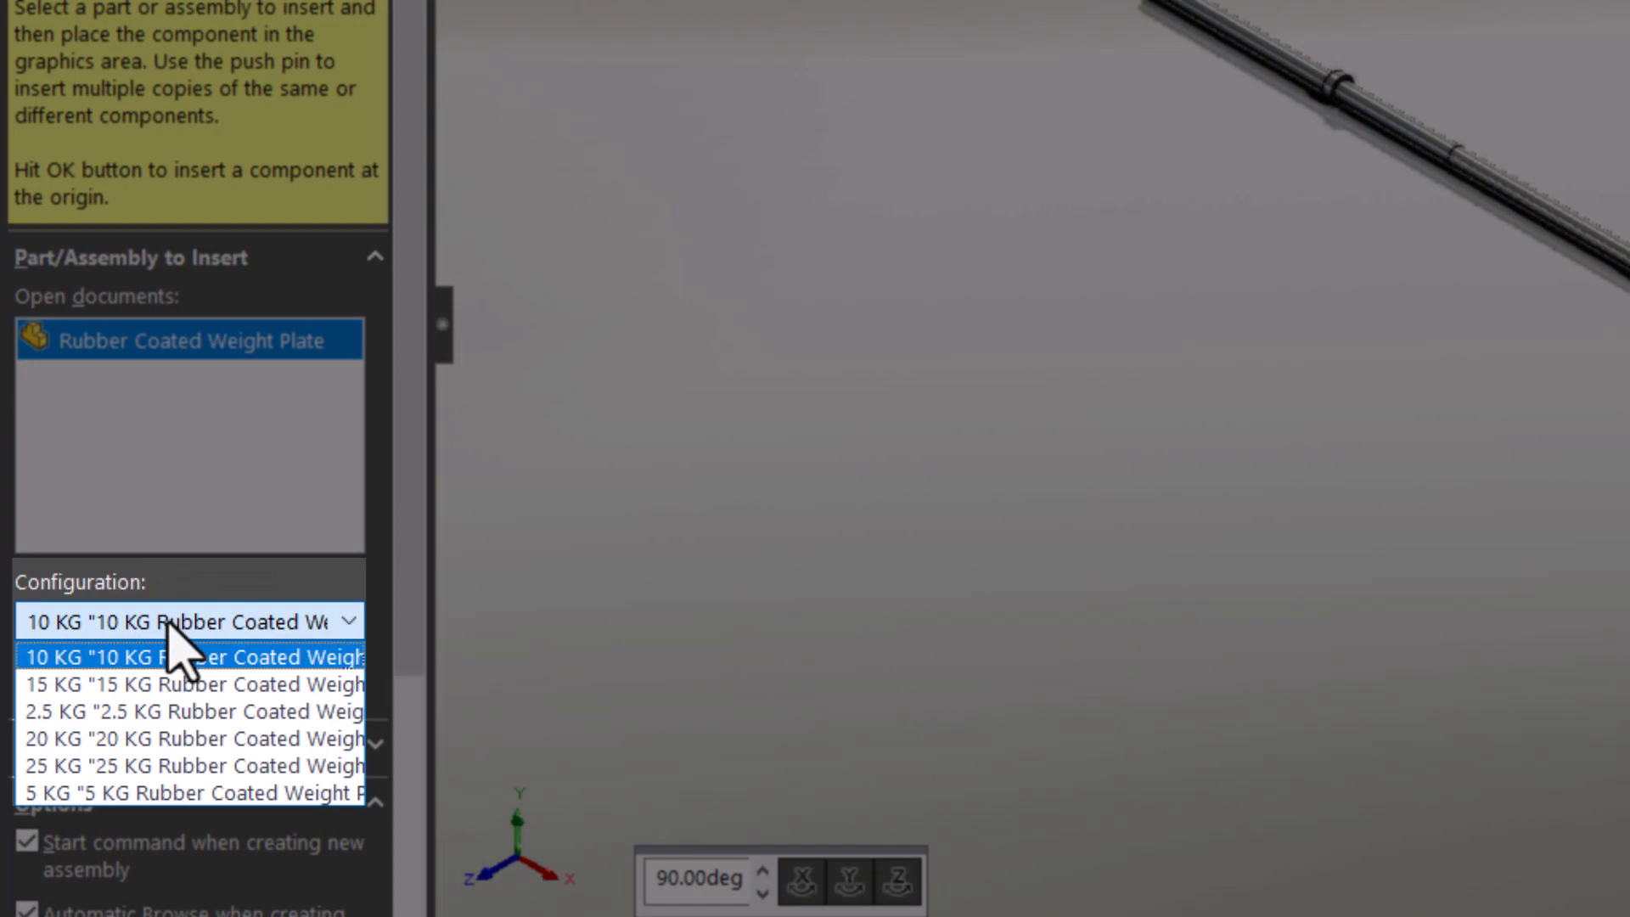
left_click(187, 657)
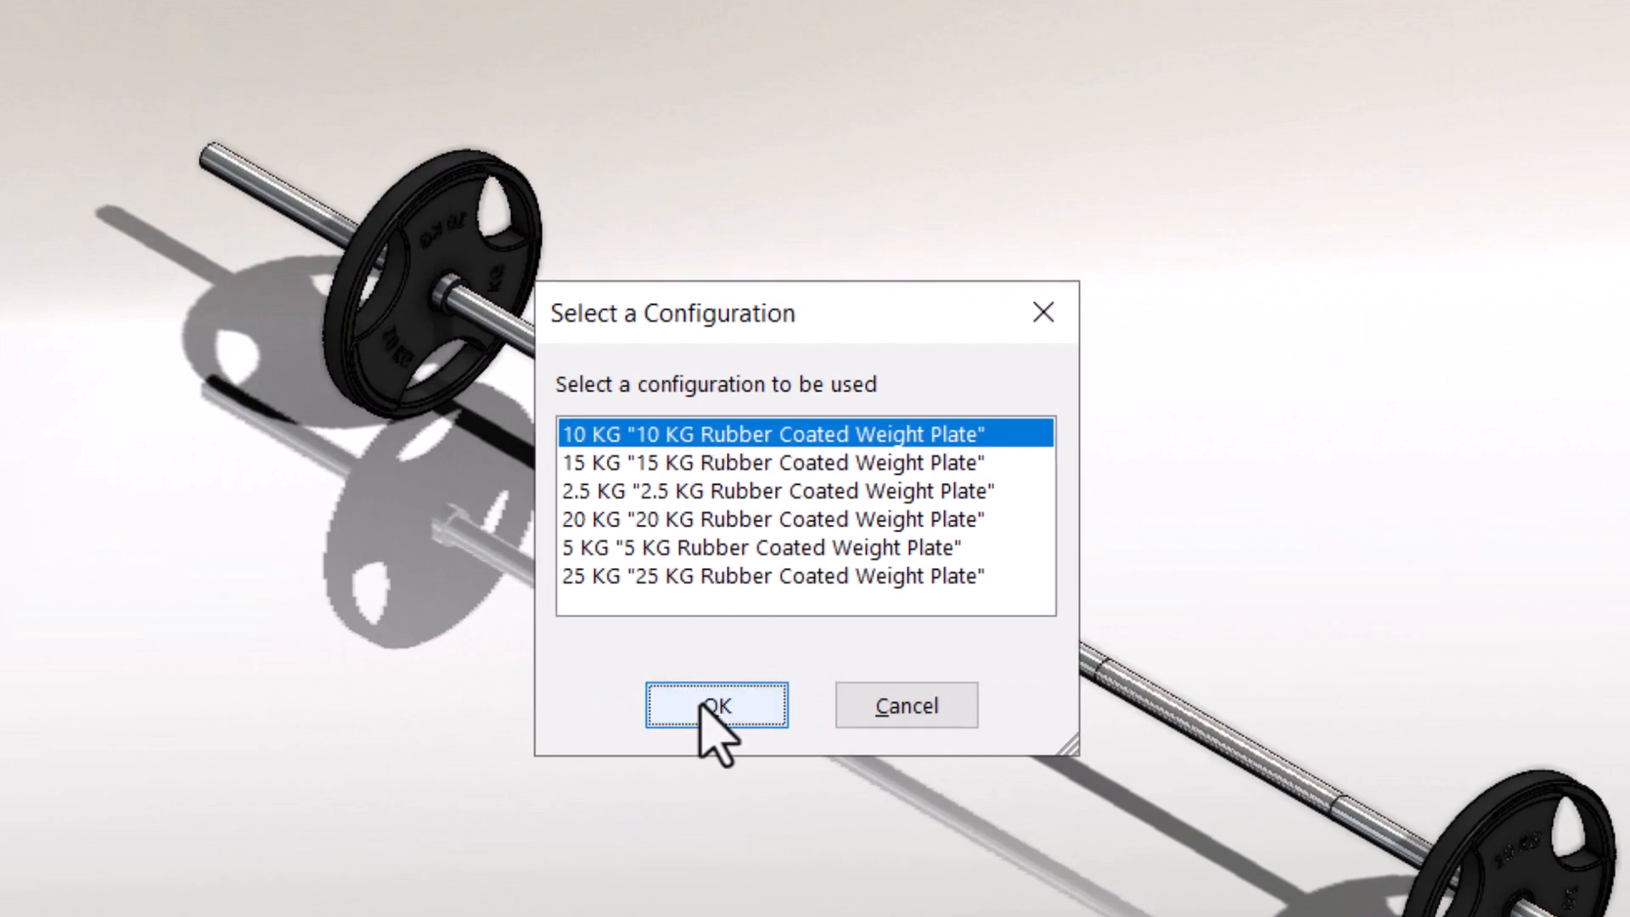
left_click(714, 704)
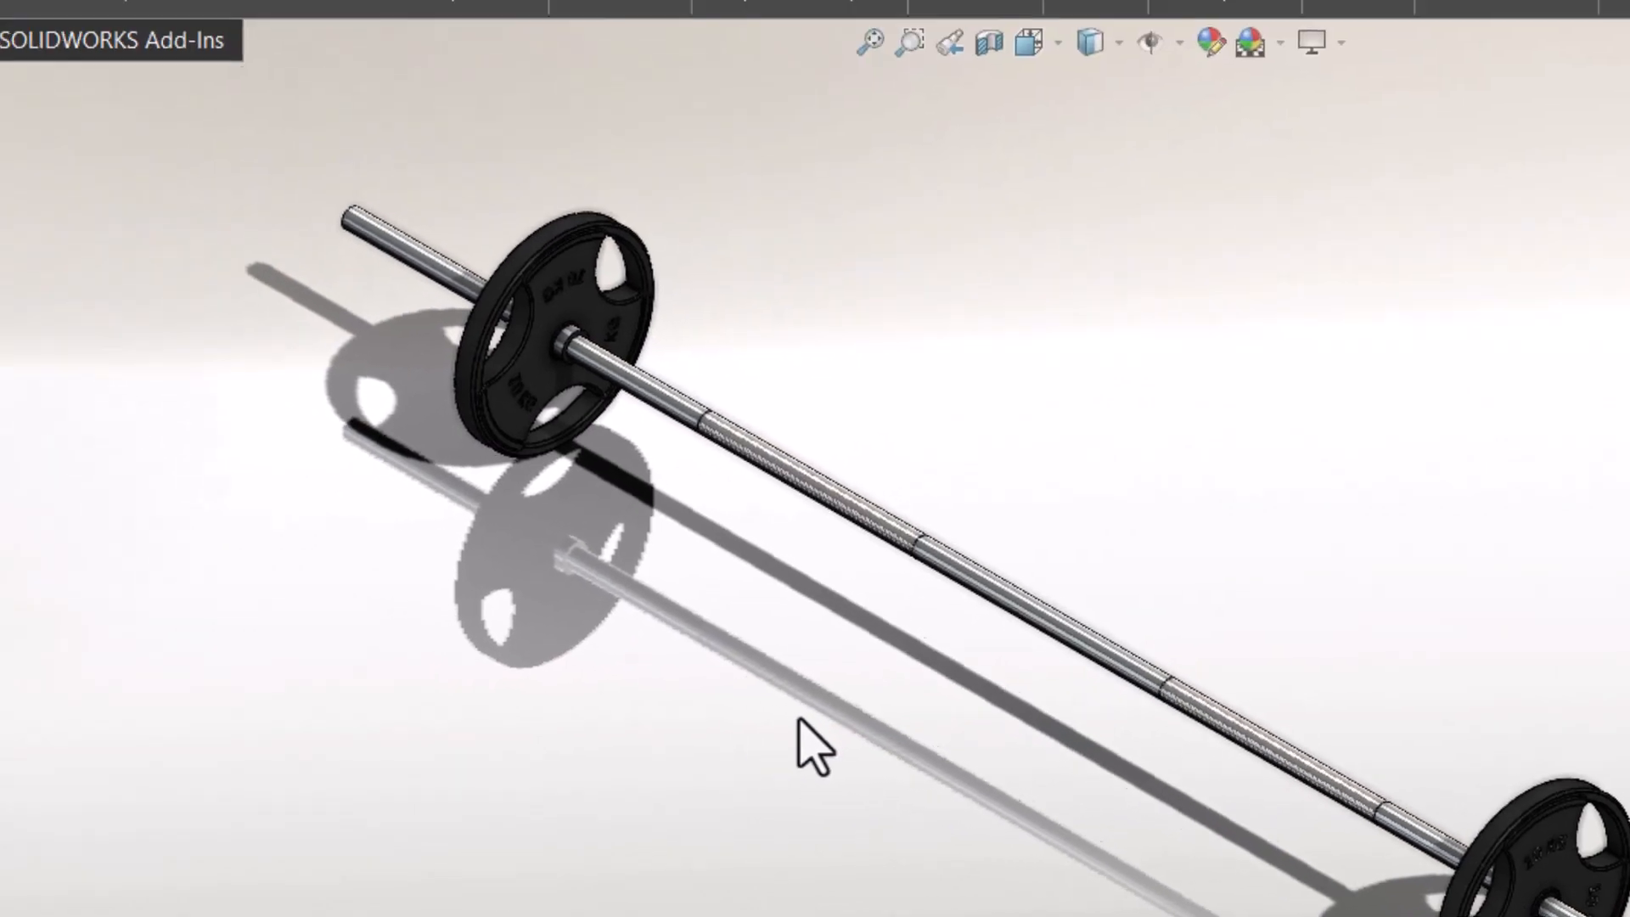
left_click(117, 300)
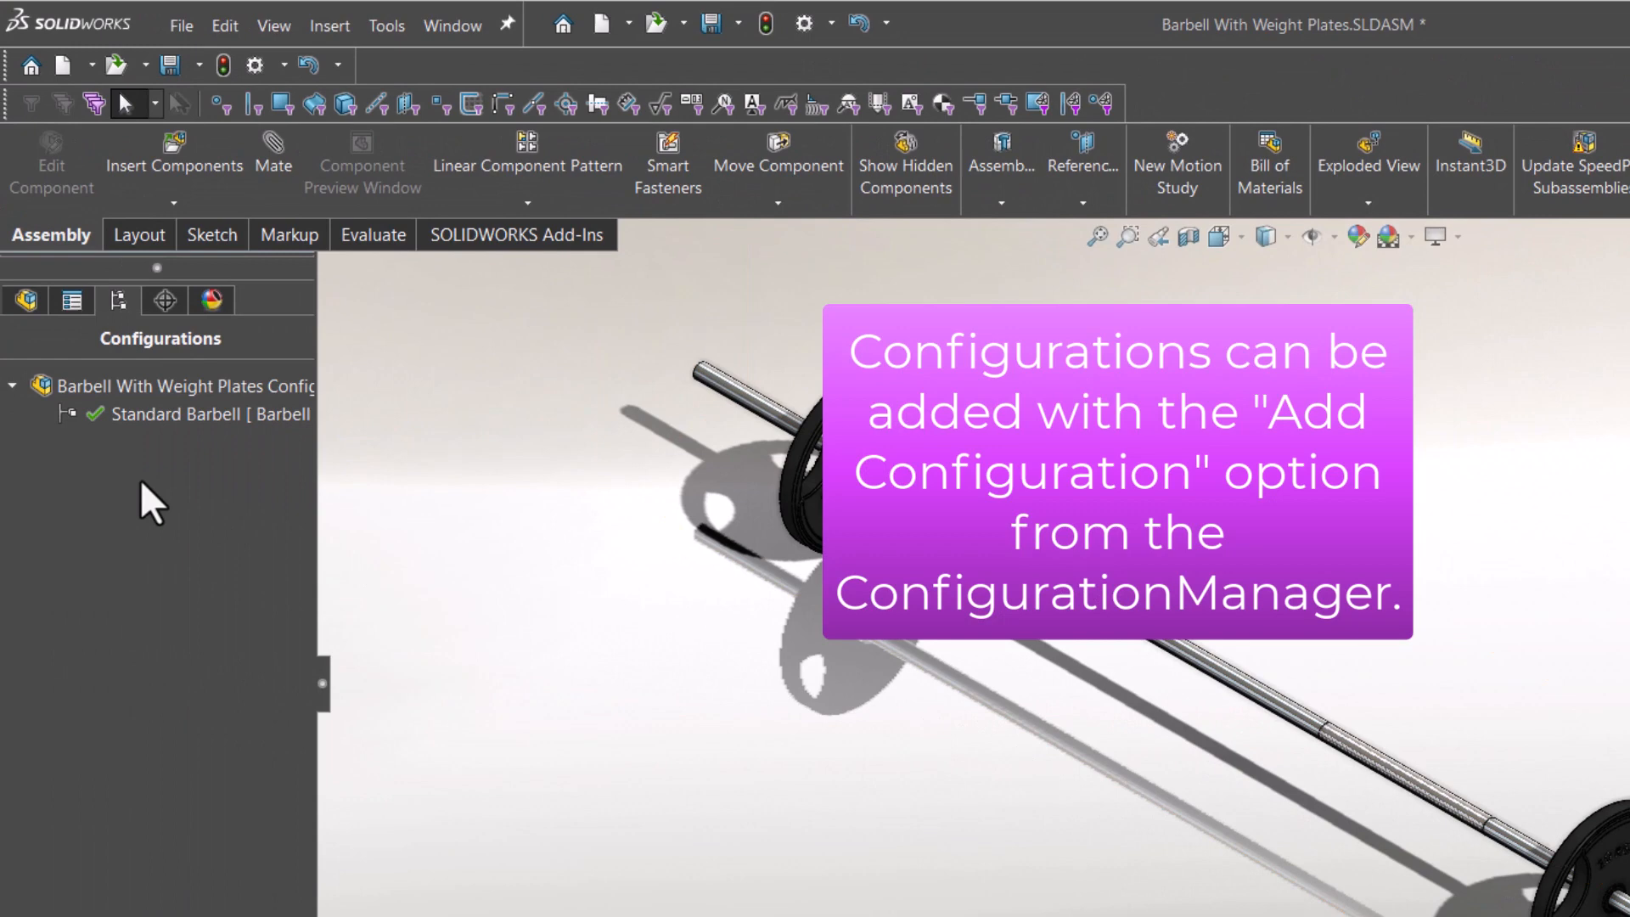
Add an assembly configuration and set the barbell's configuration per assembly configuration
right_click(187, 386)
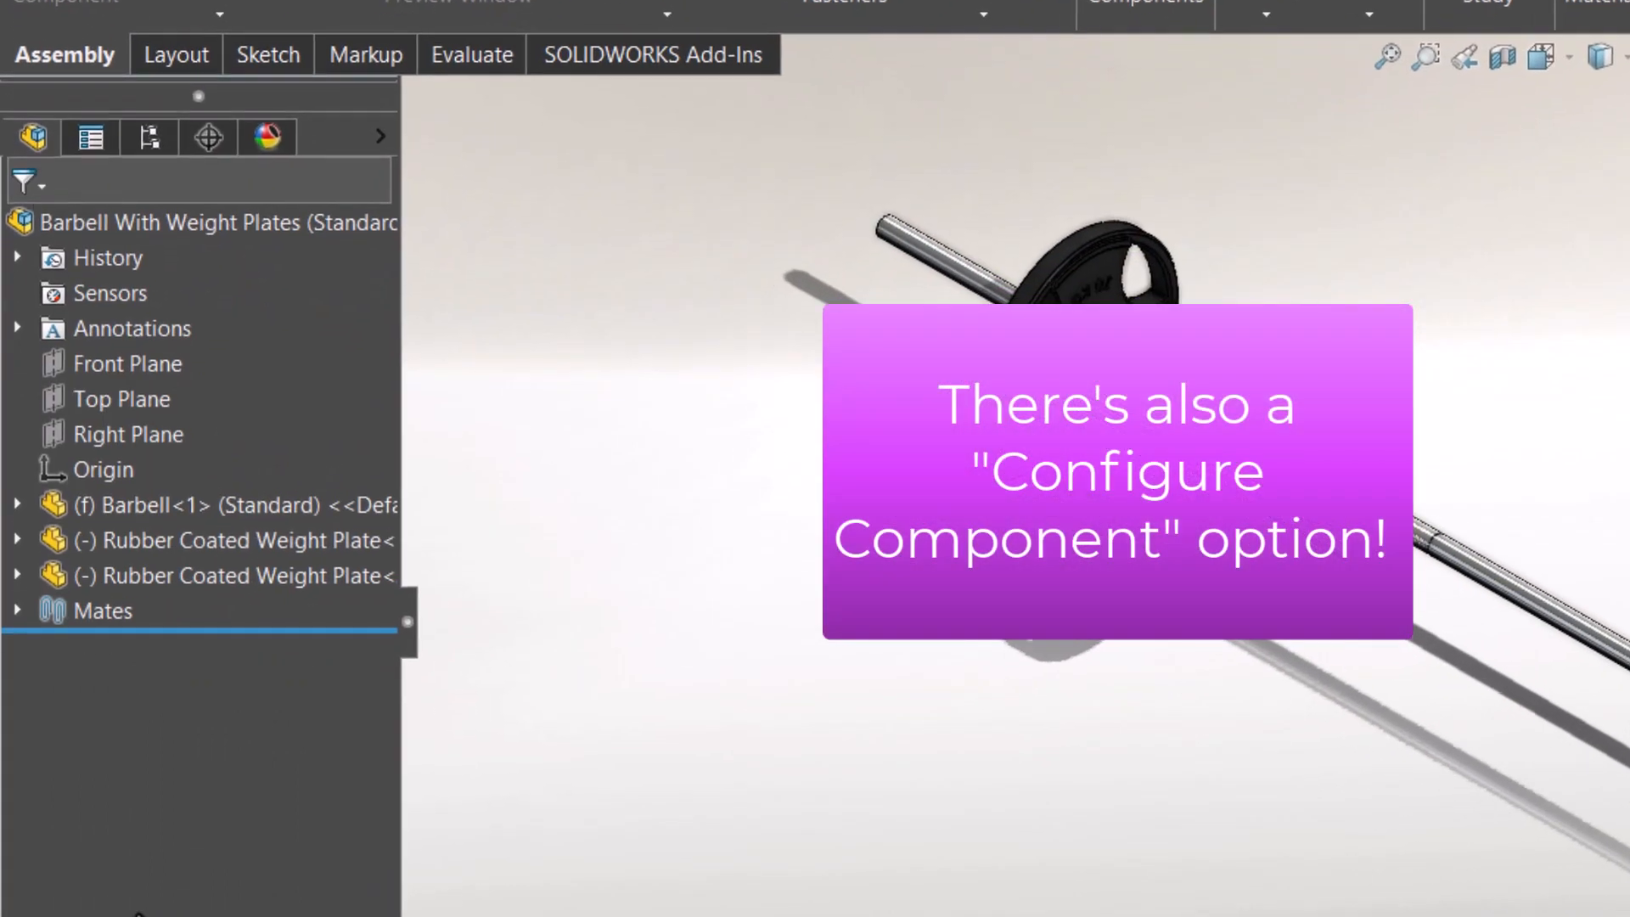
right_click(114, 504)
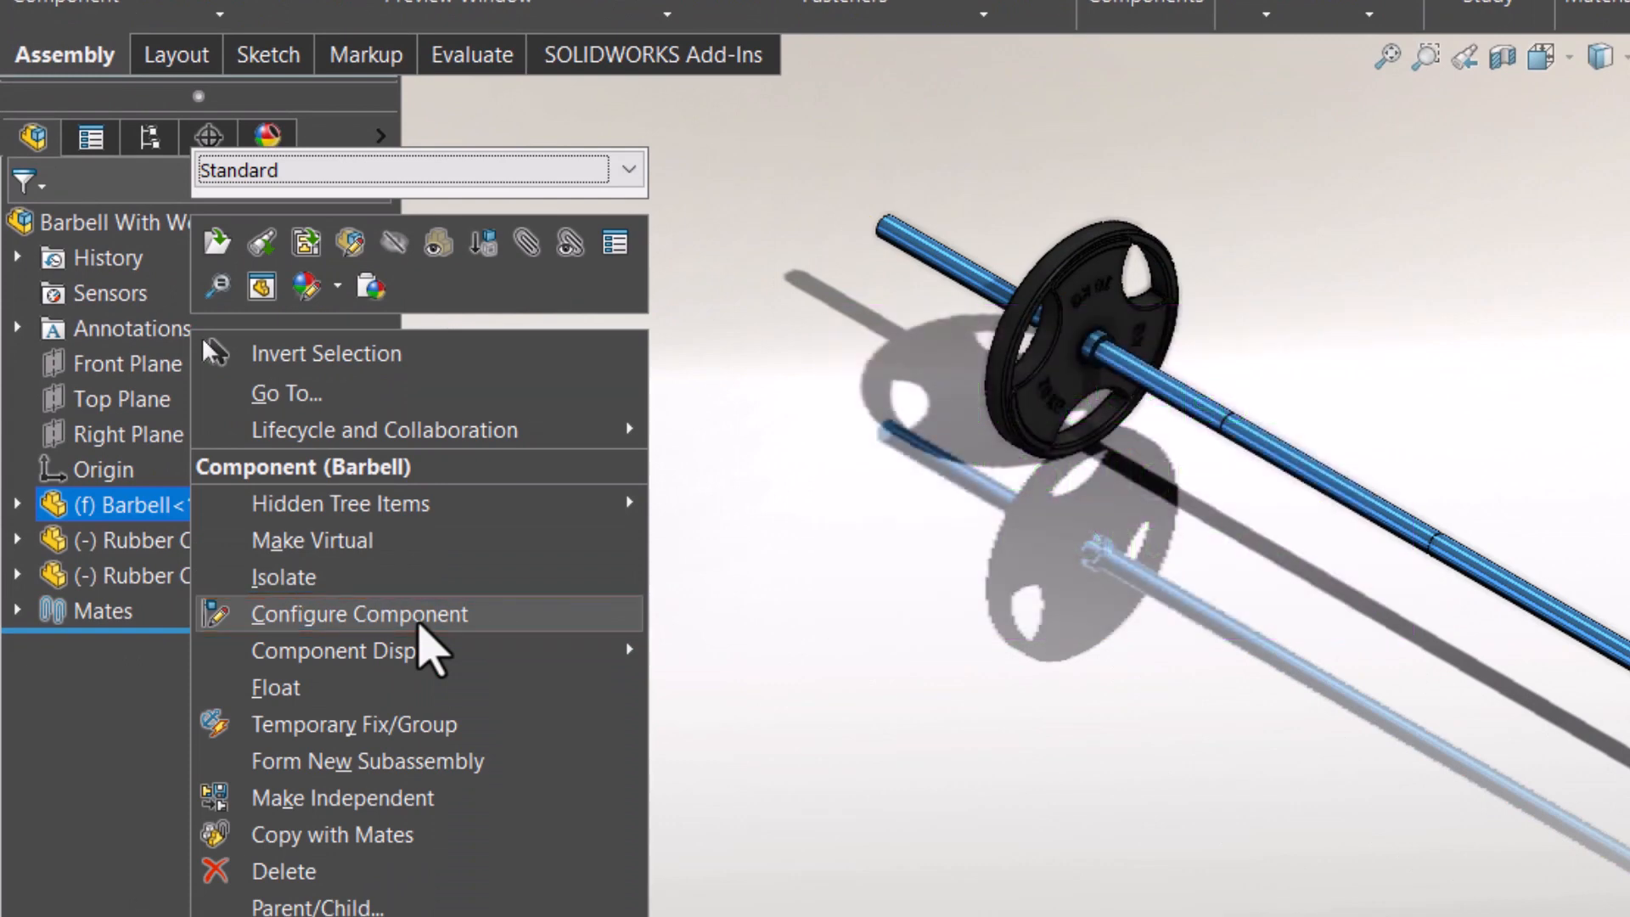
left_click(358, 613)
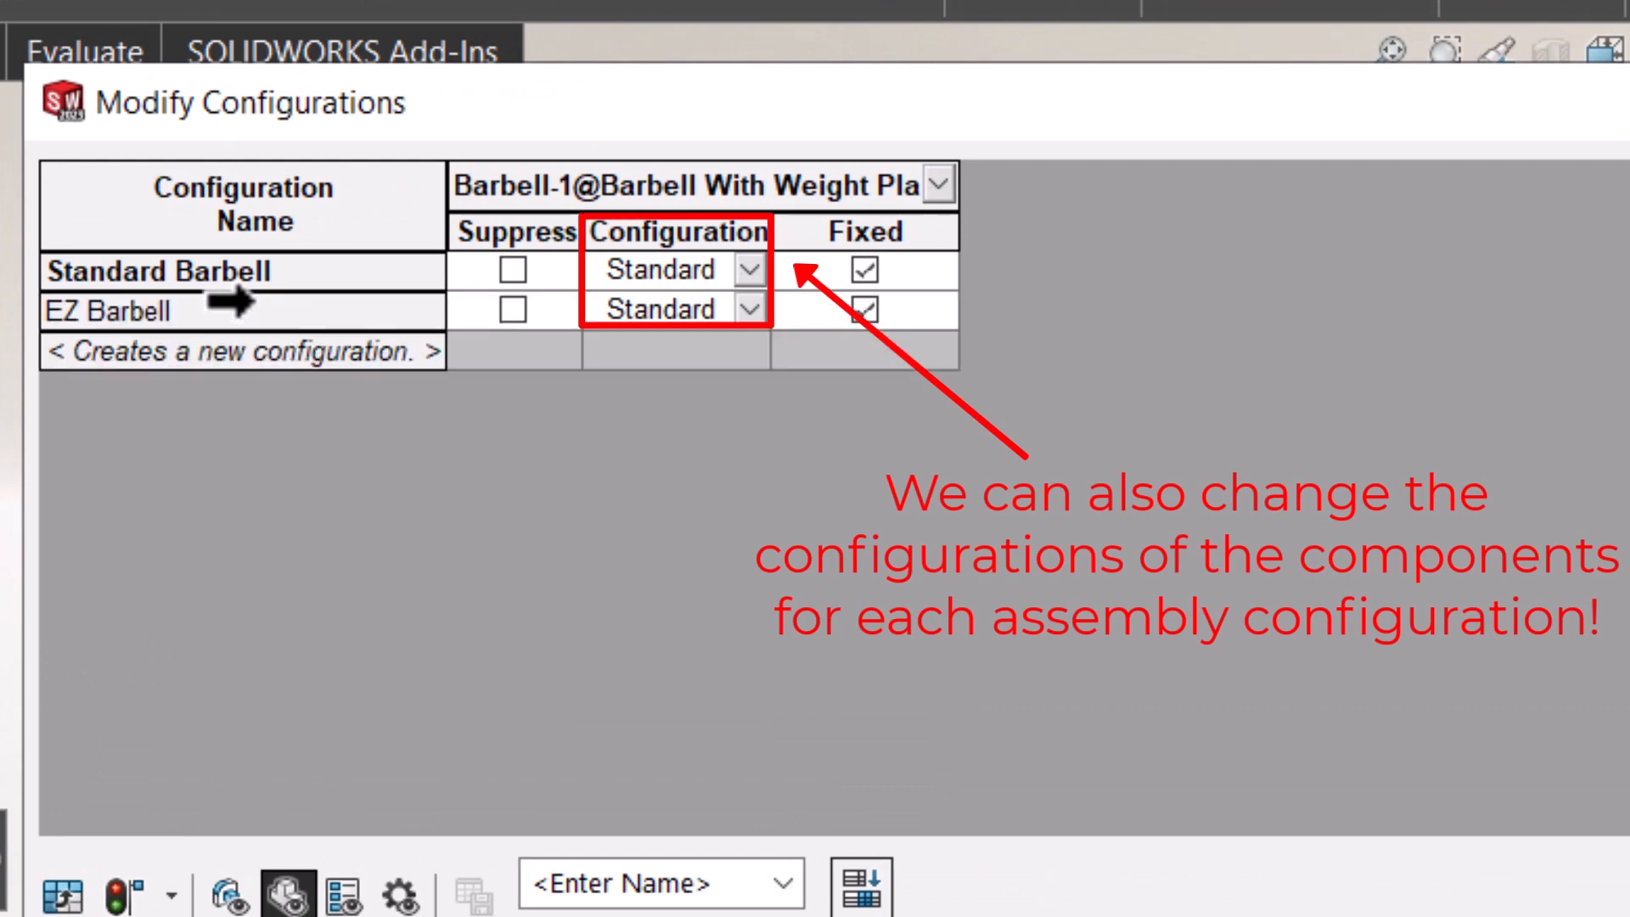
left_click(666, 309)
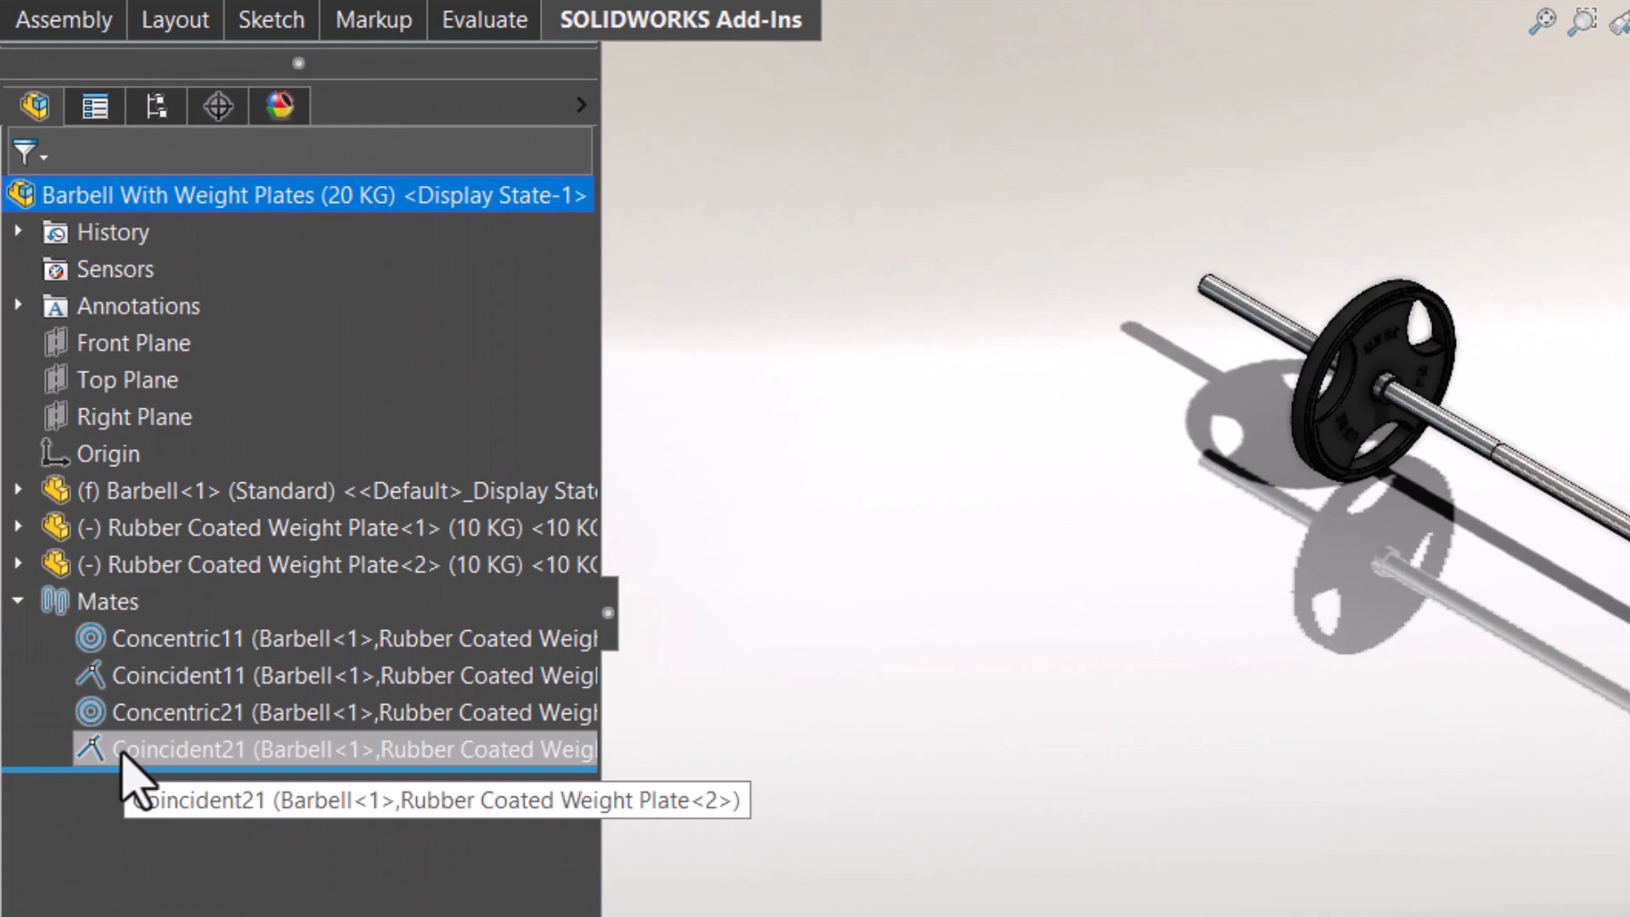
Configure the coincident plate mates to be suppressed in the 20 KG configuration
right_click(177, 674)
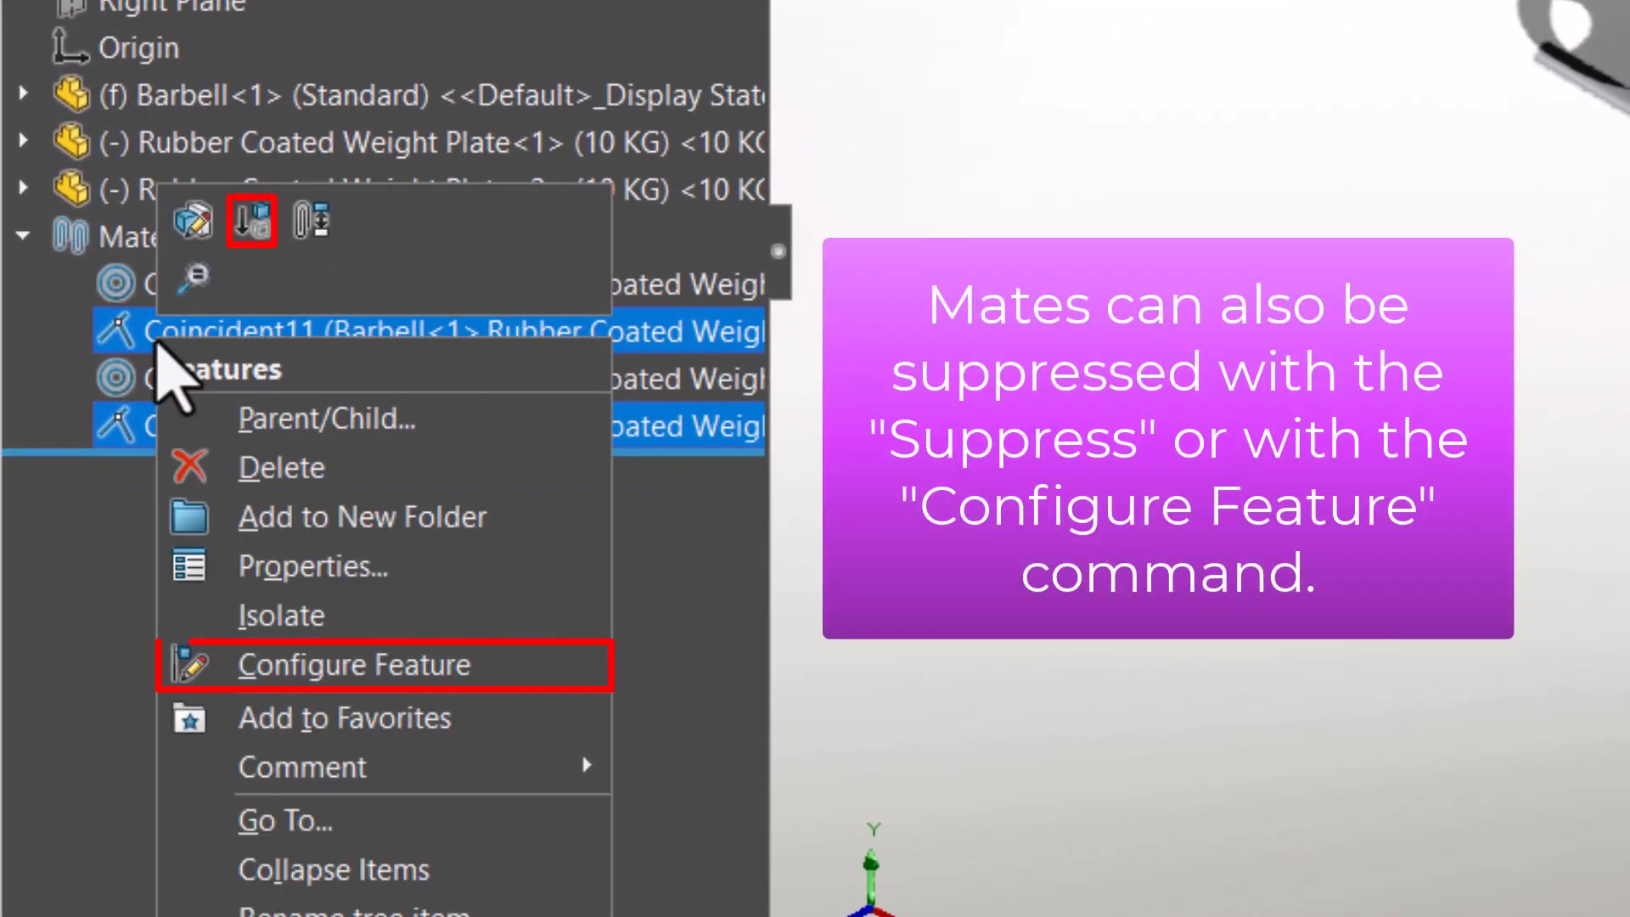
left_click(352, 664)
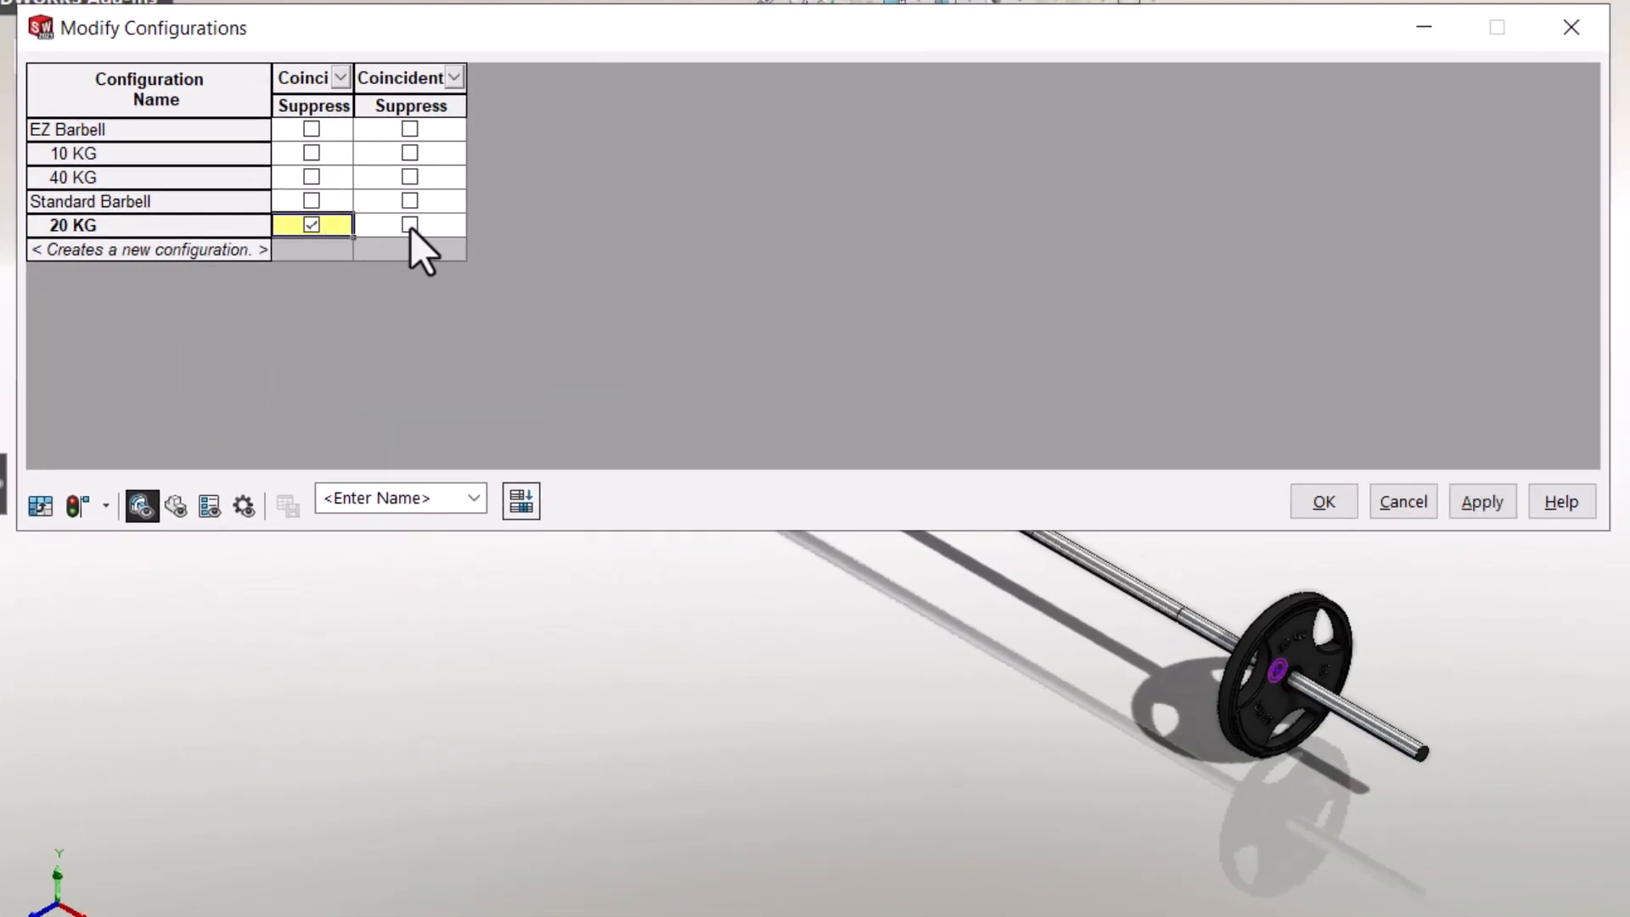
right_click(313, 230)
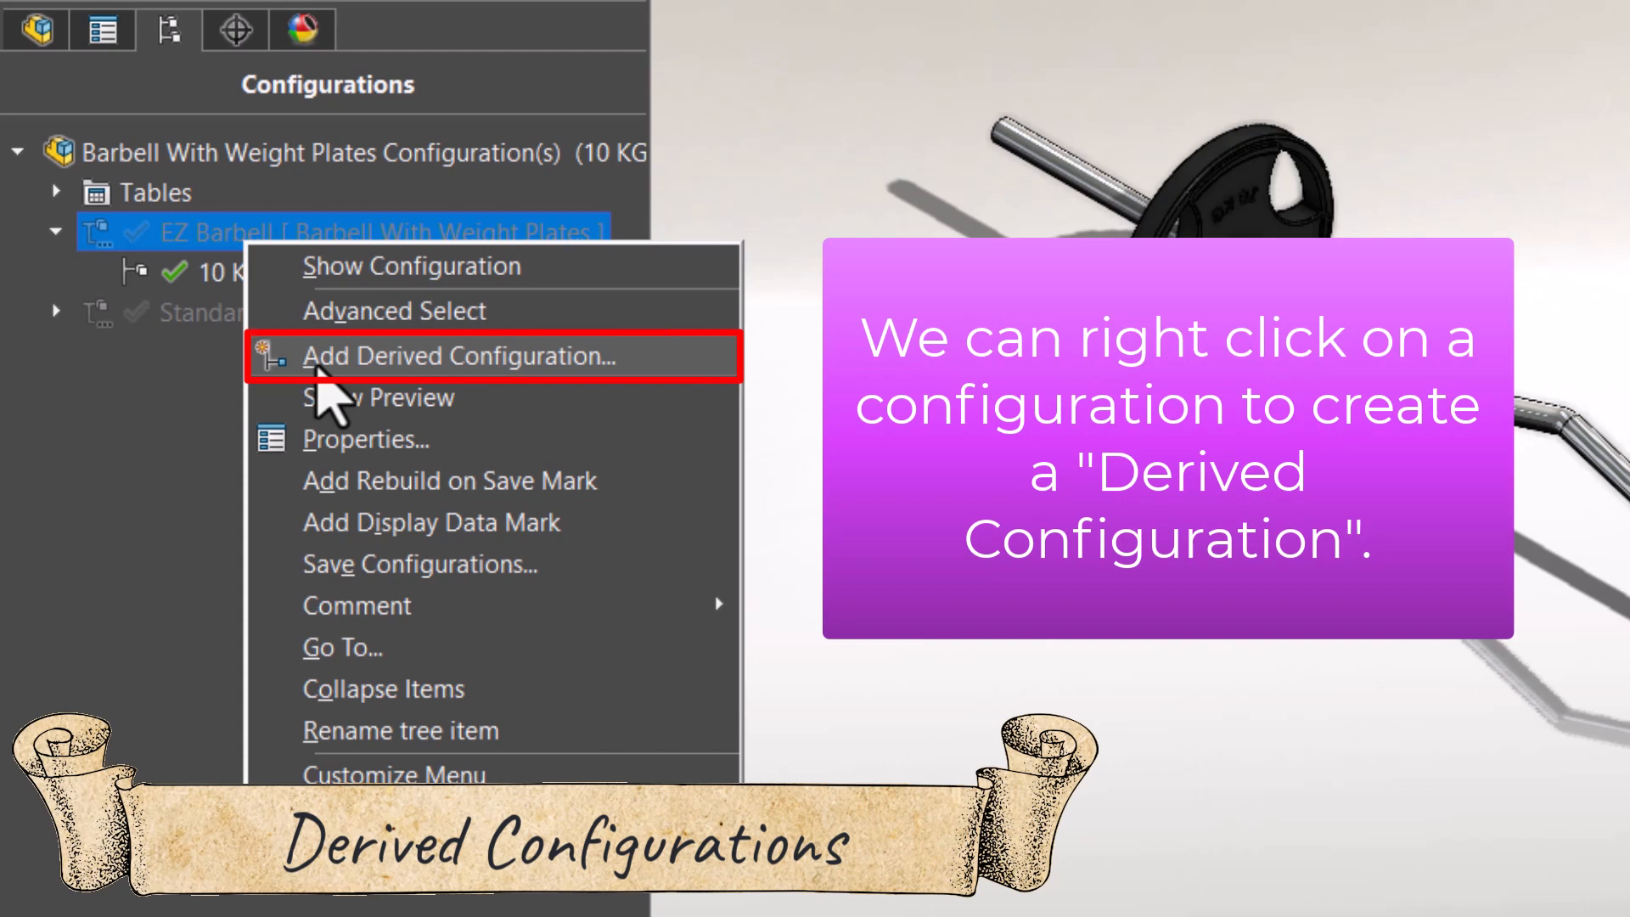
Create a 40 KG configuration derived from EZ Barbell and switch both plates to a different configuration
left_click(455, 355)
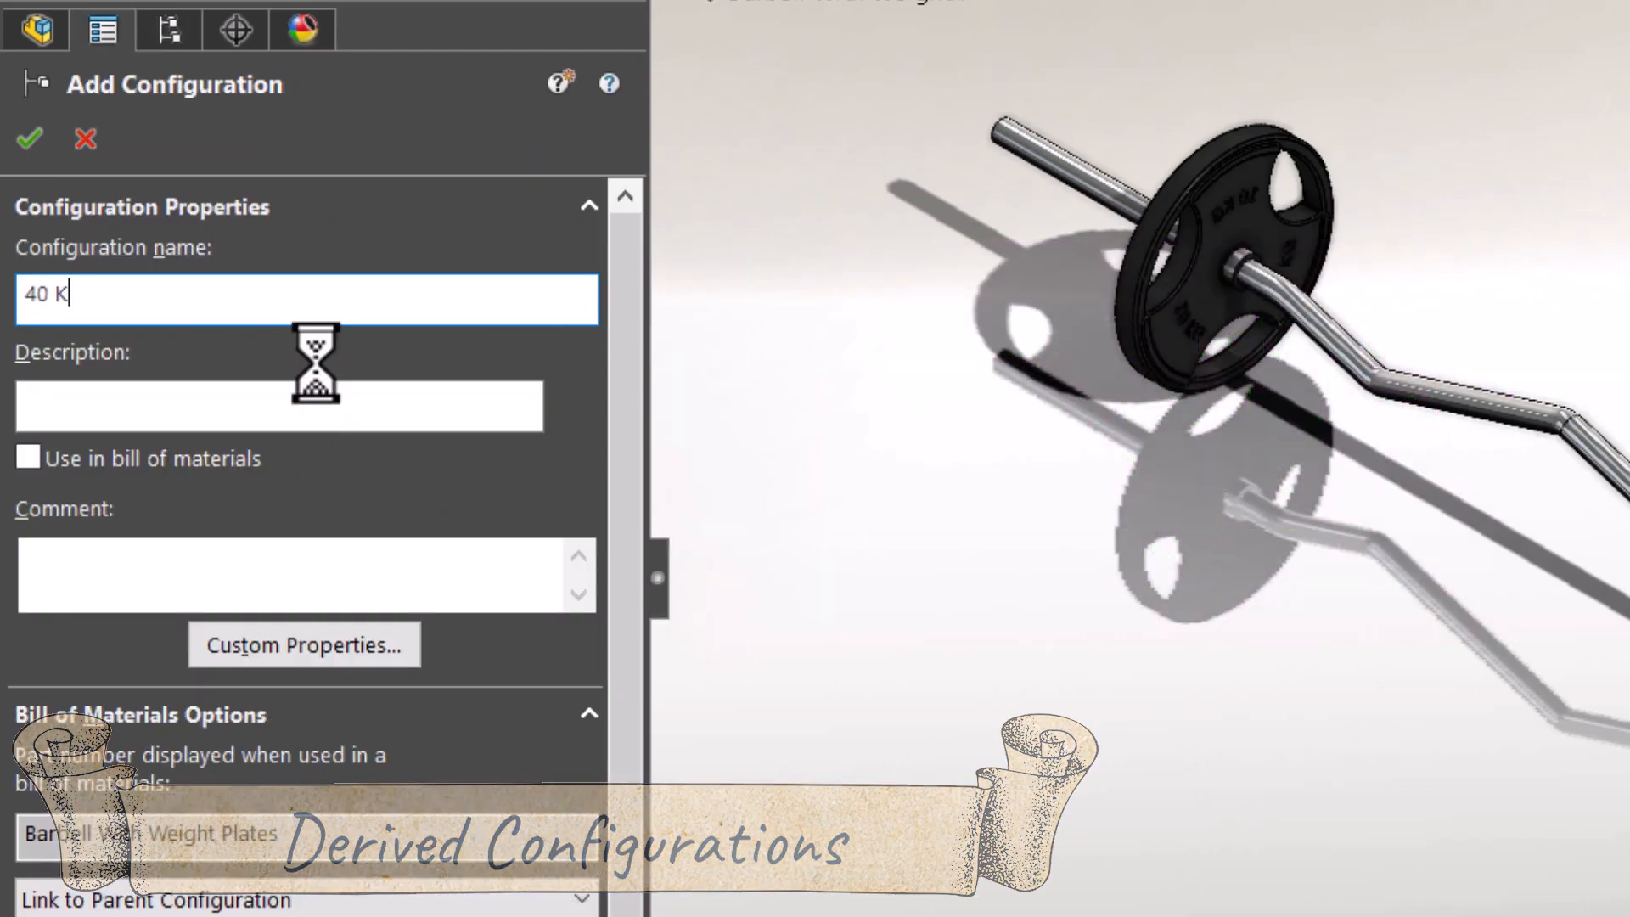
left_click(29, 137)
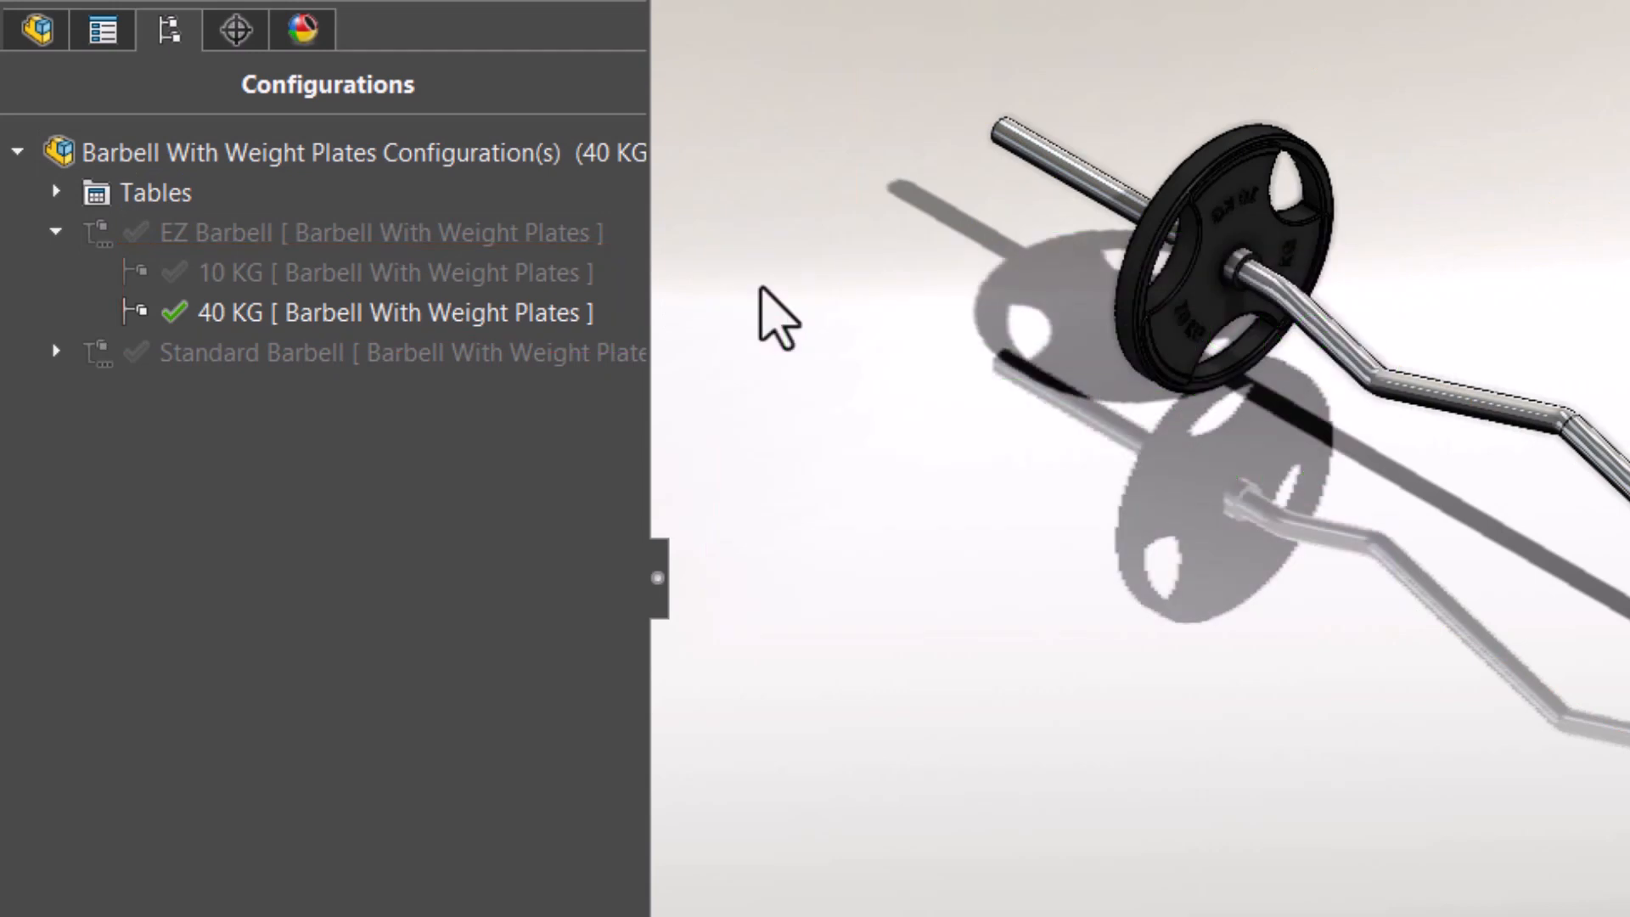
left_click(37, 29)
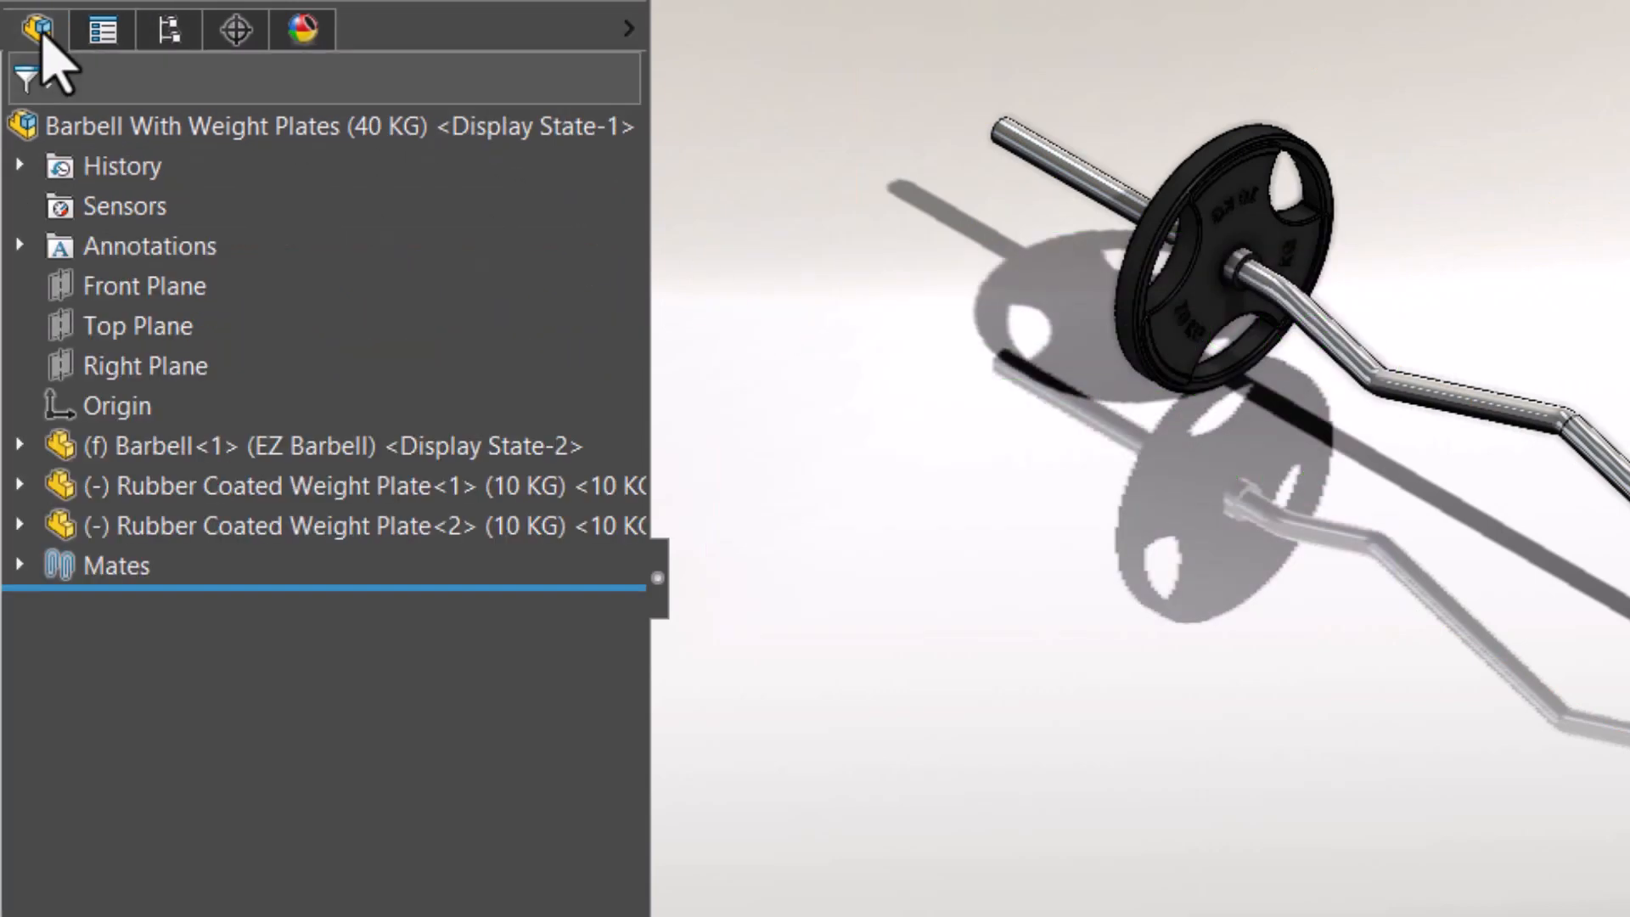
left_click(313, 524)
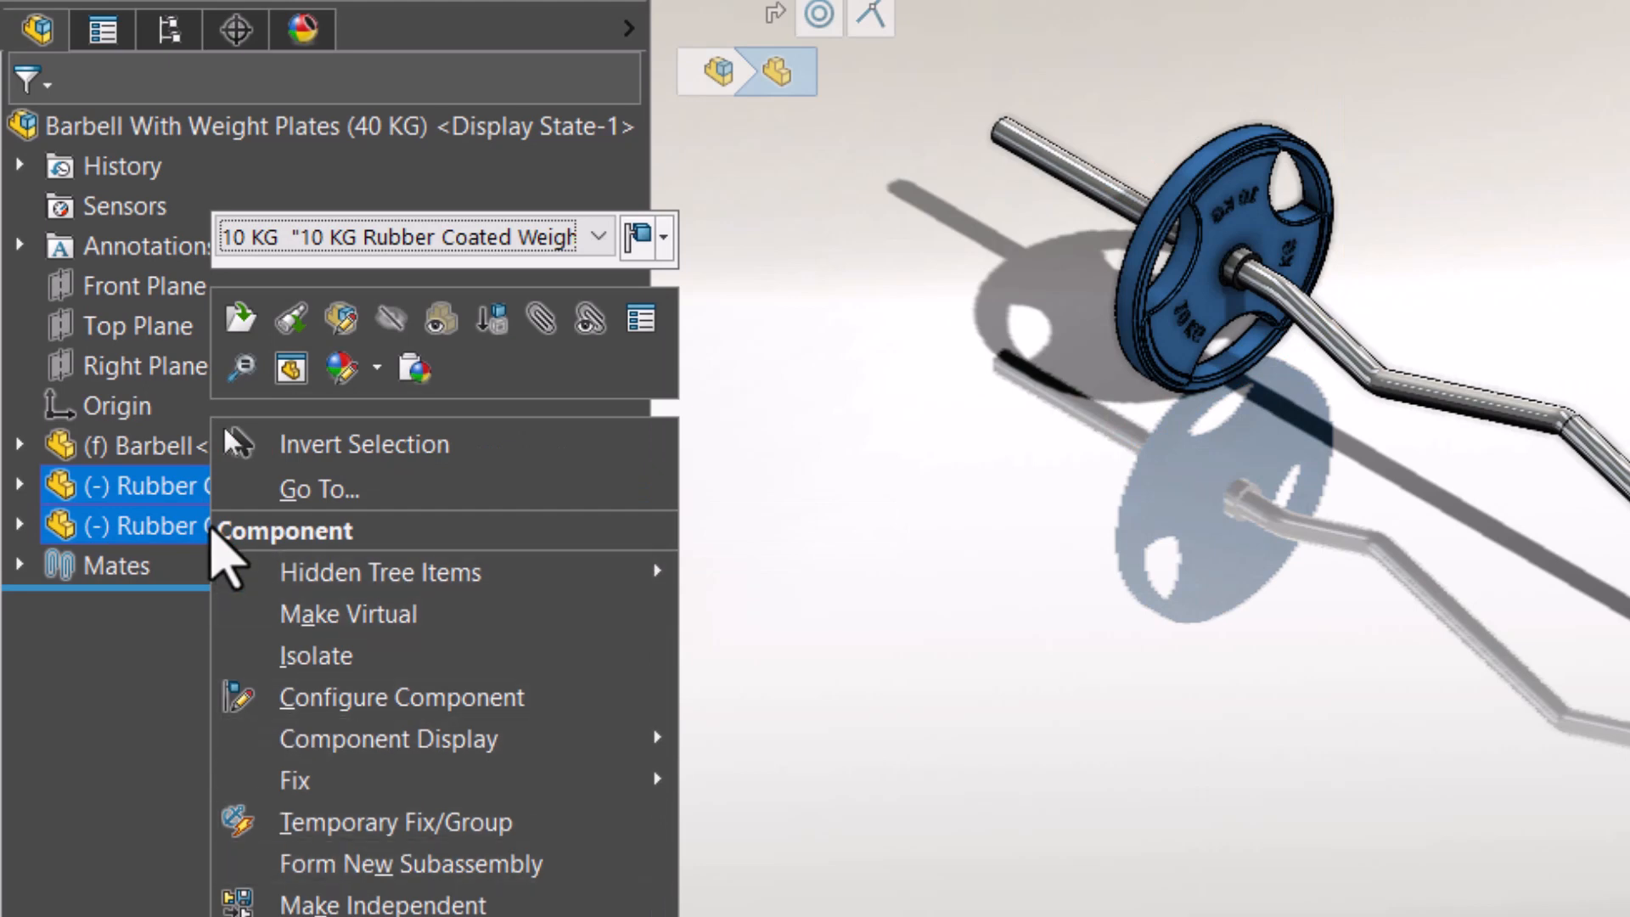
left_click(400, 695)
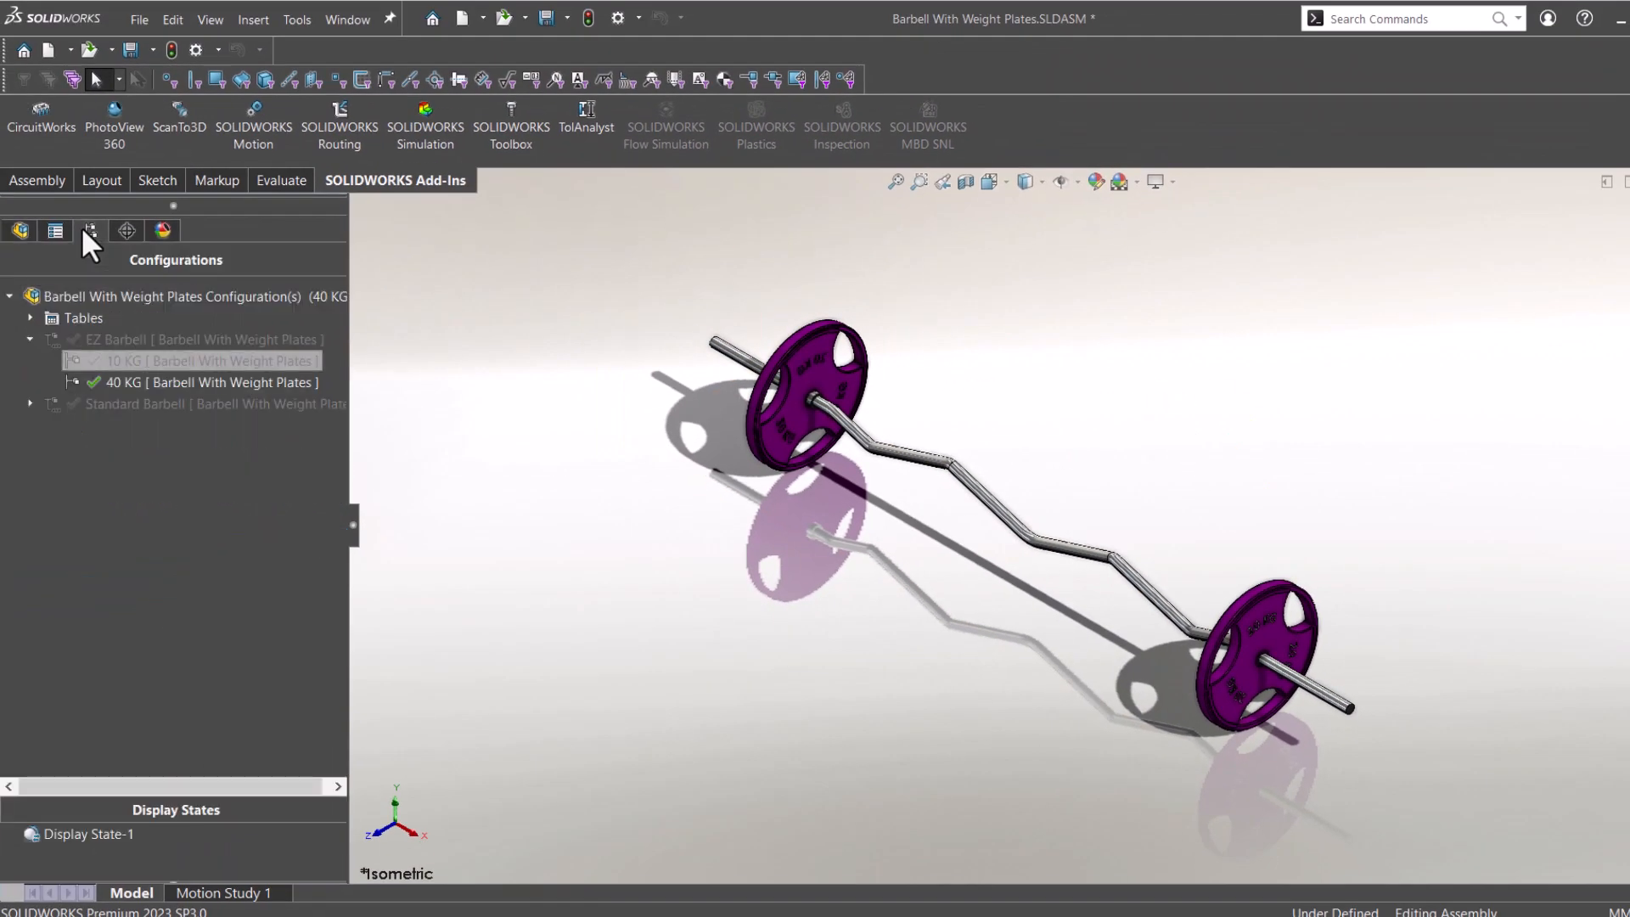
Activate the 10 KG configuration under EZ Barbell to show the smaller plates
double_click(214, 360)
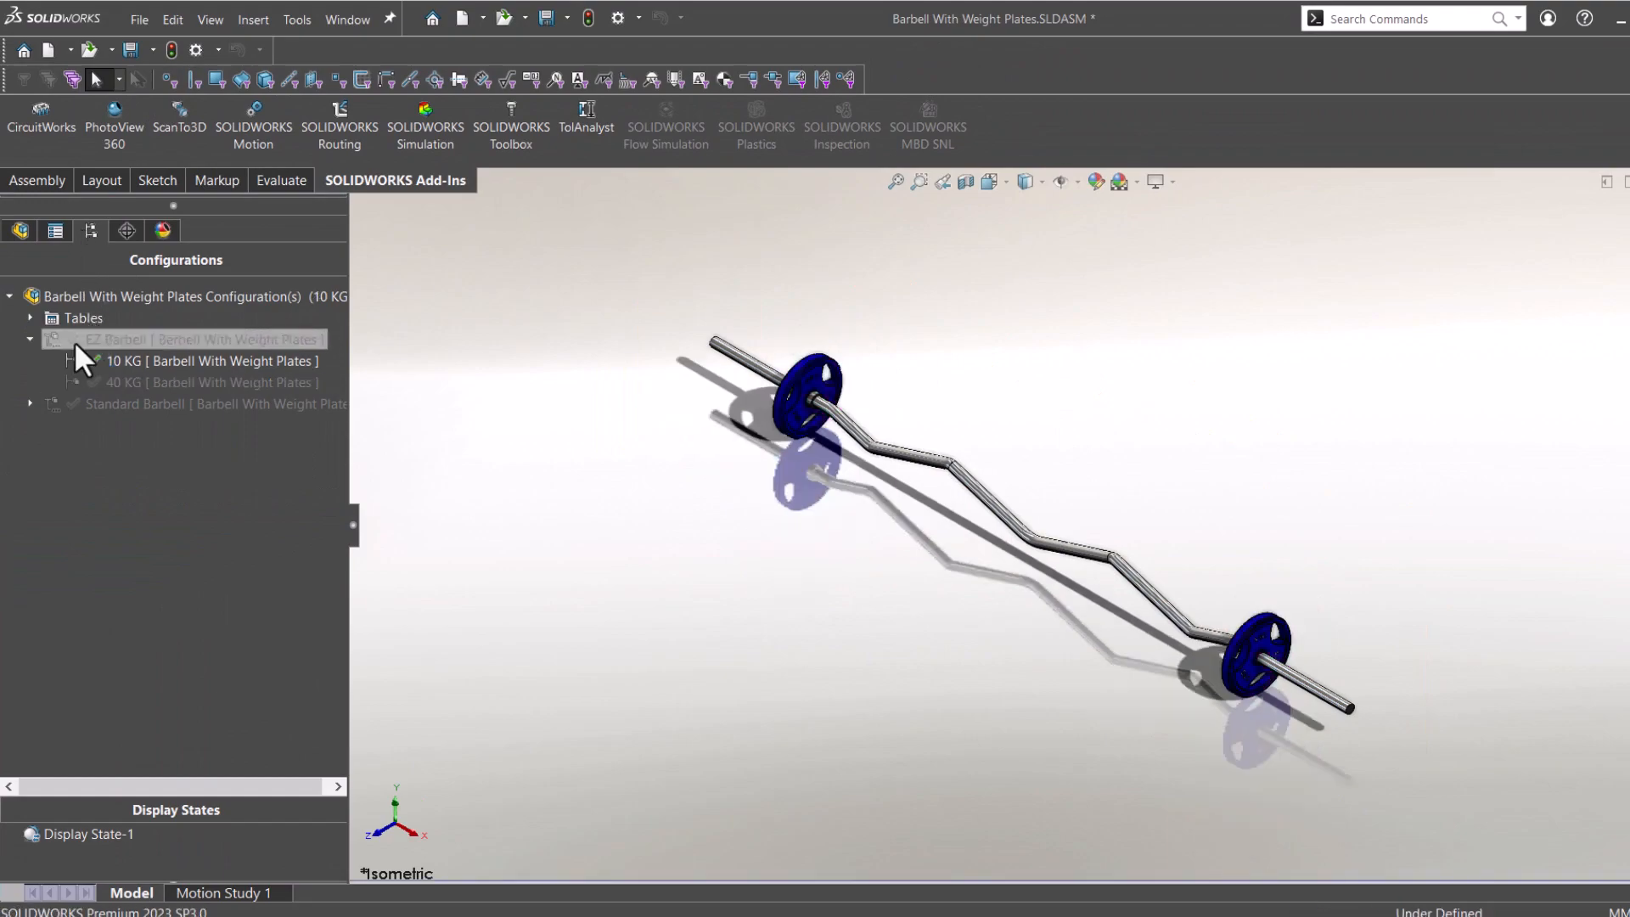